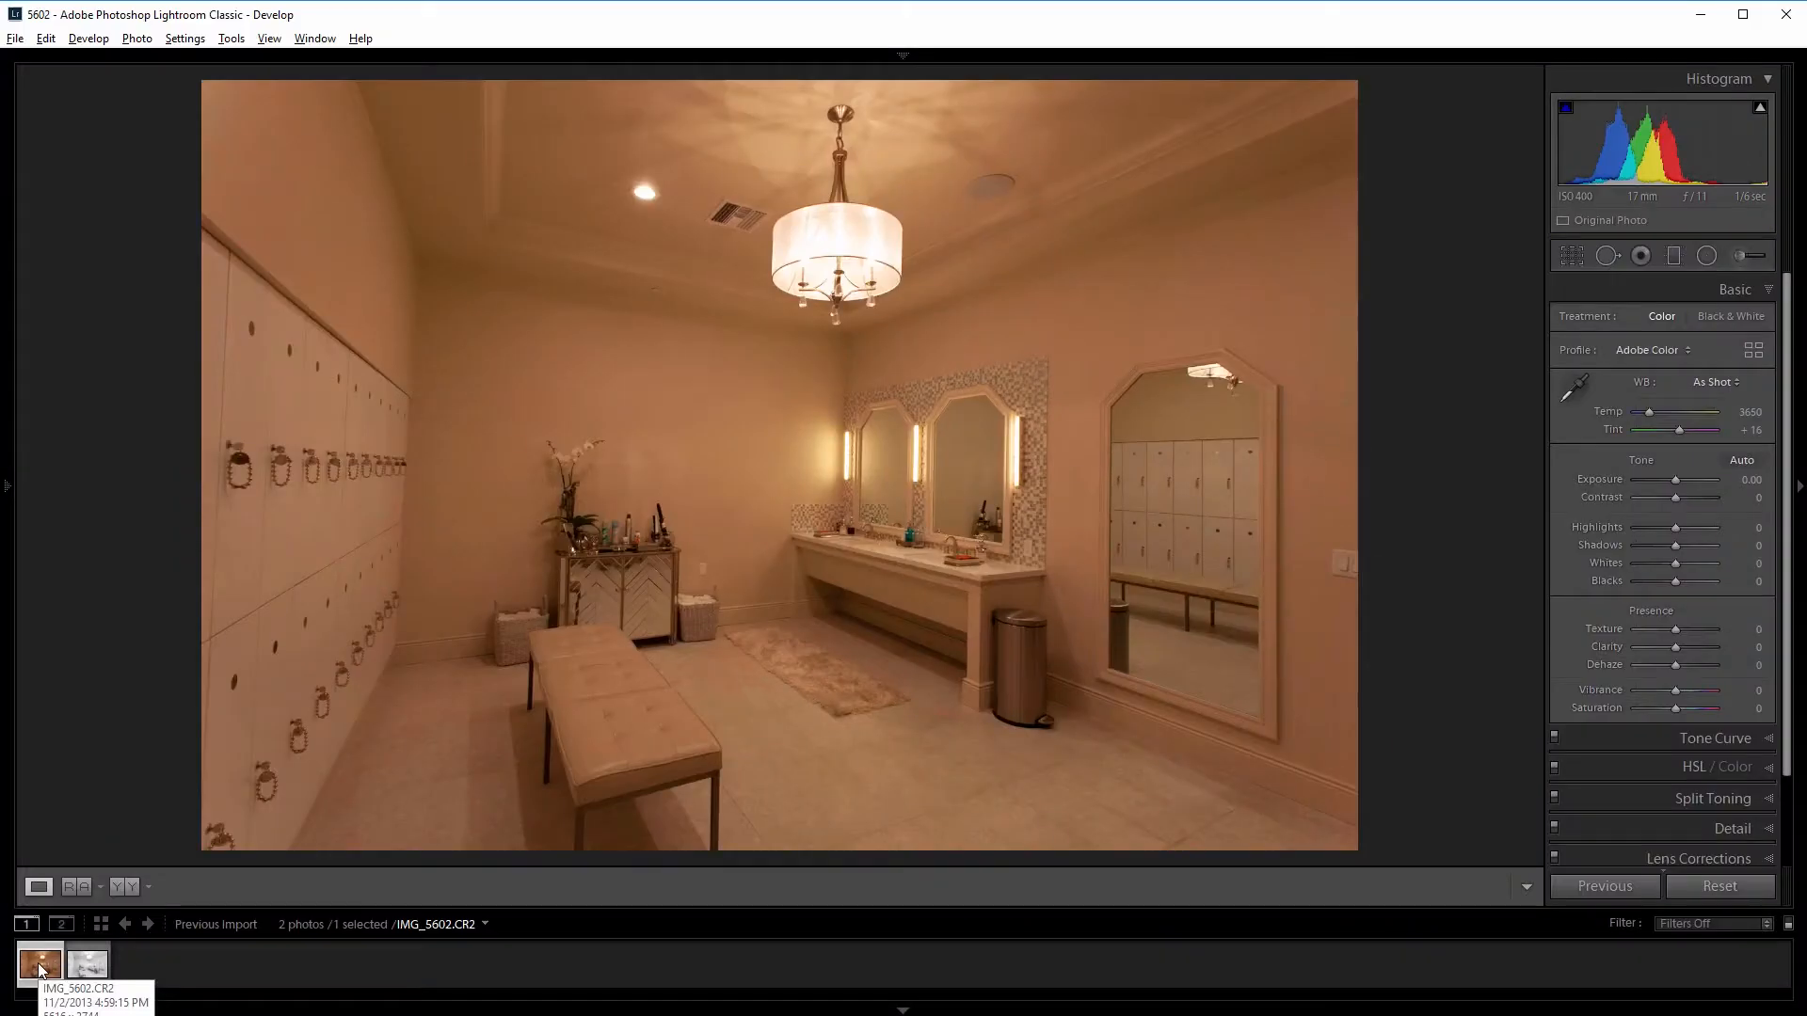
Preview the edited copy, return to the original, and raise Exposure to +1.07.
click(86, 964)
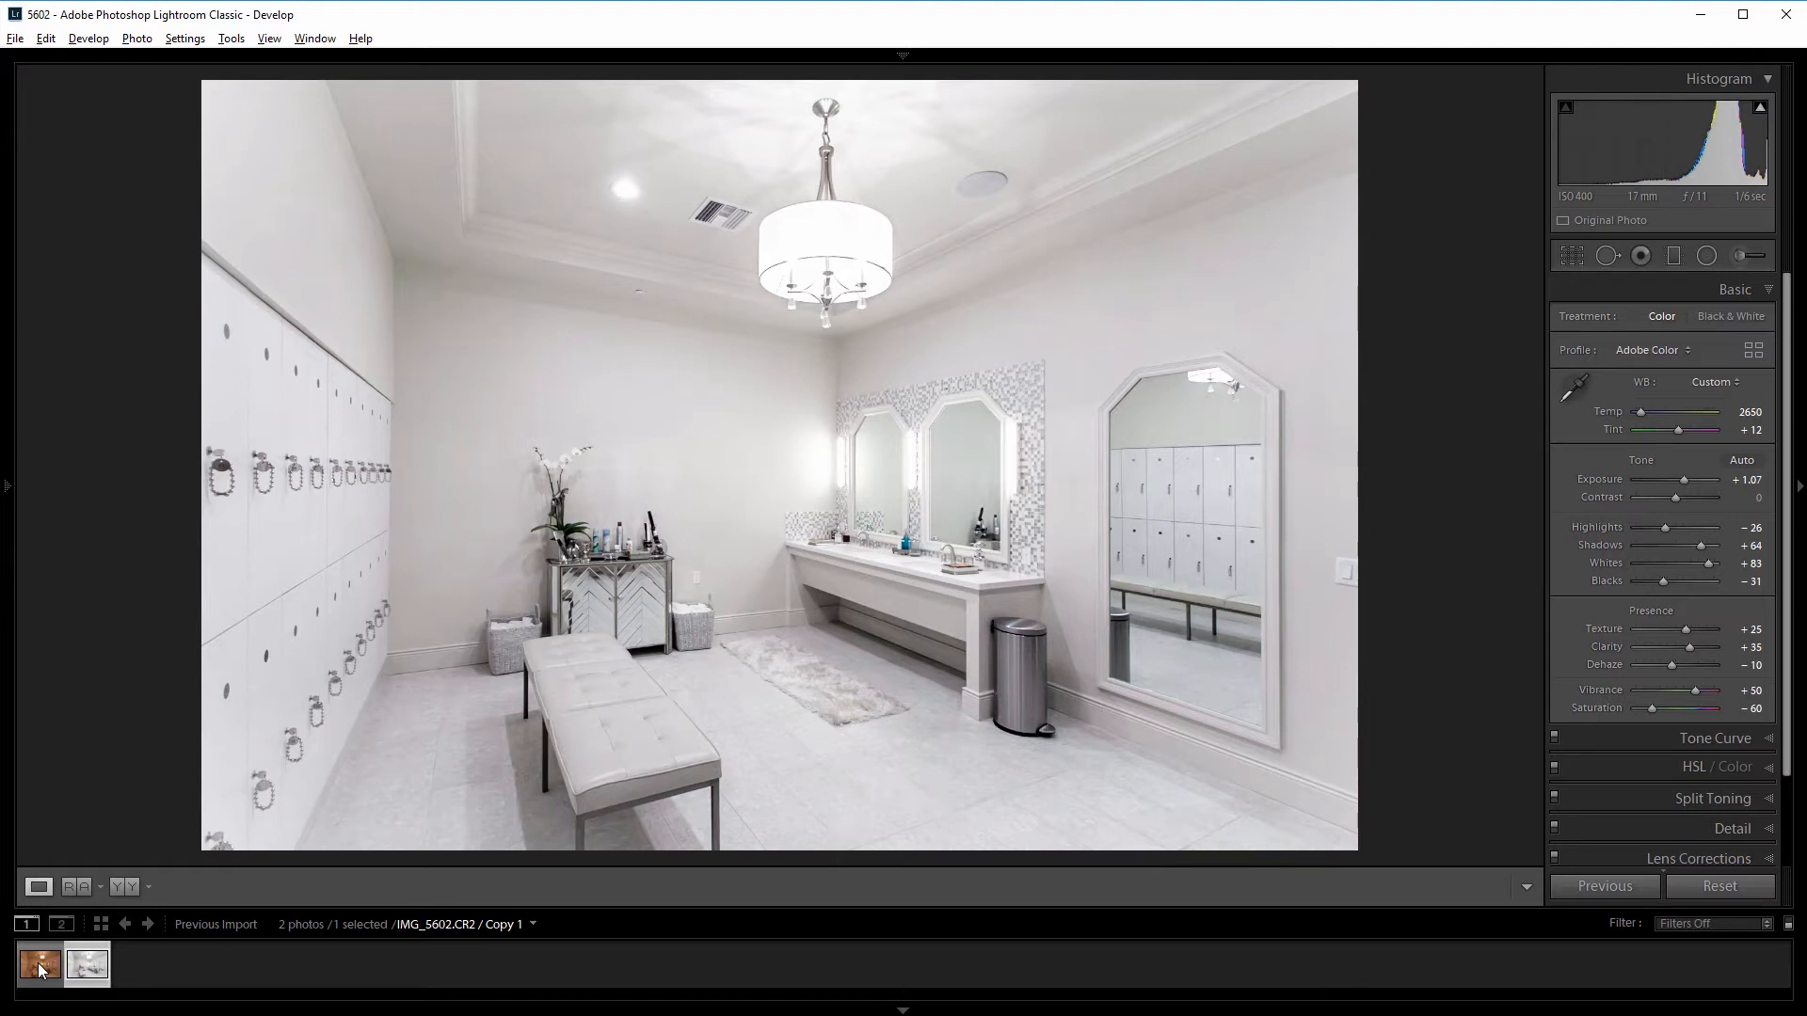
click(1719, 886)
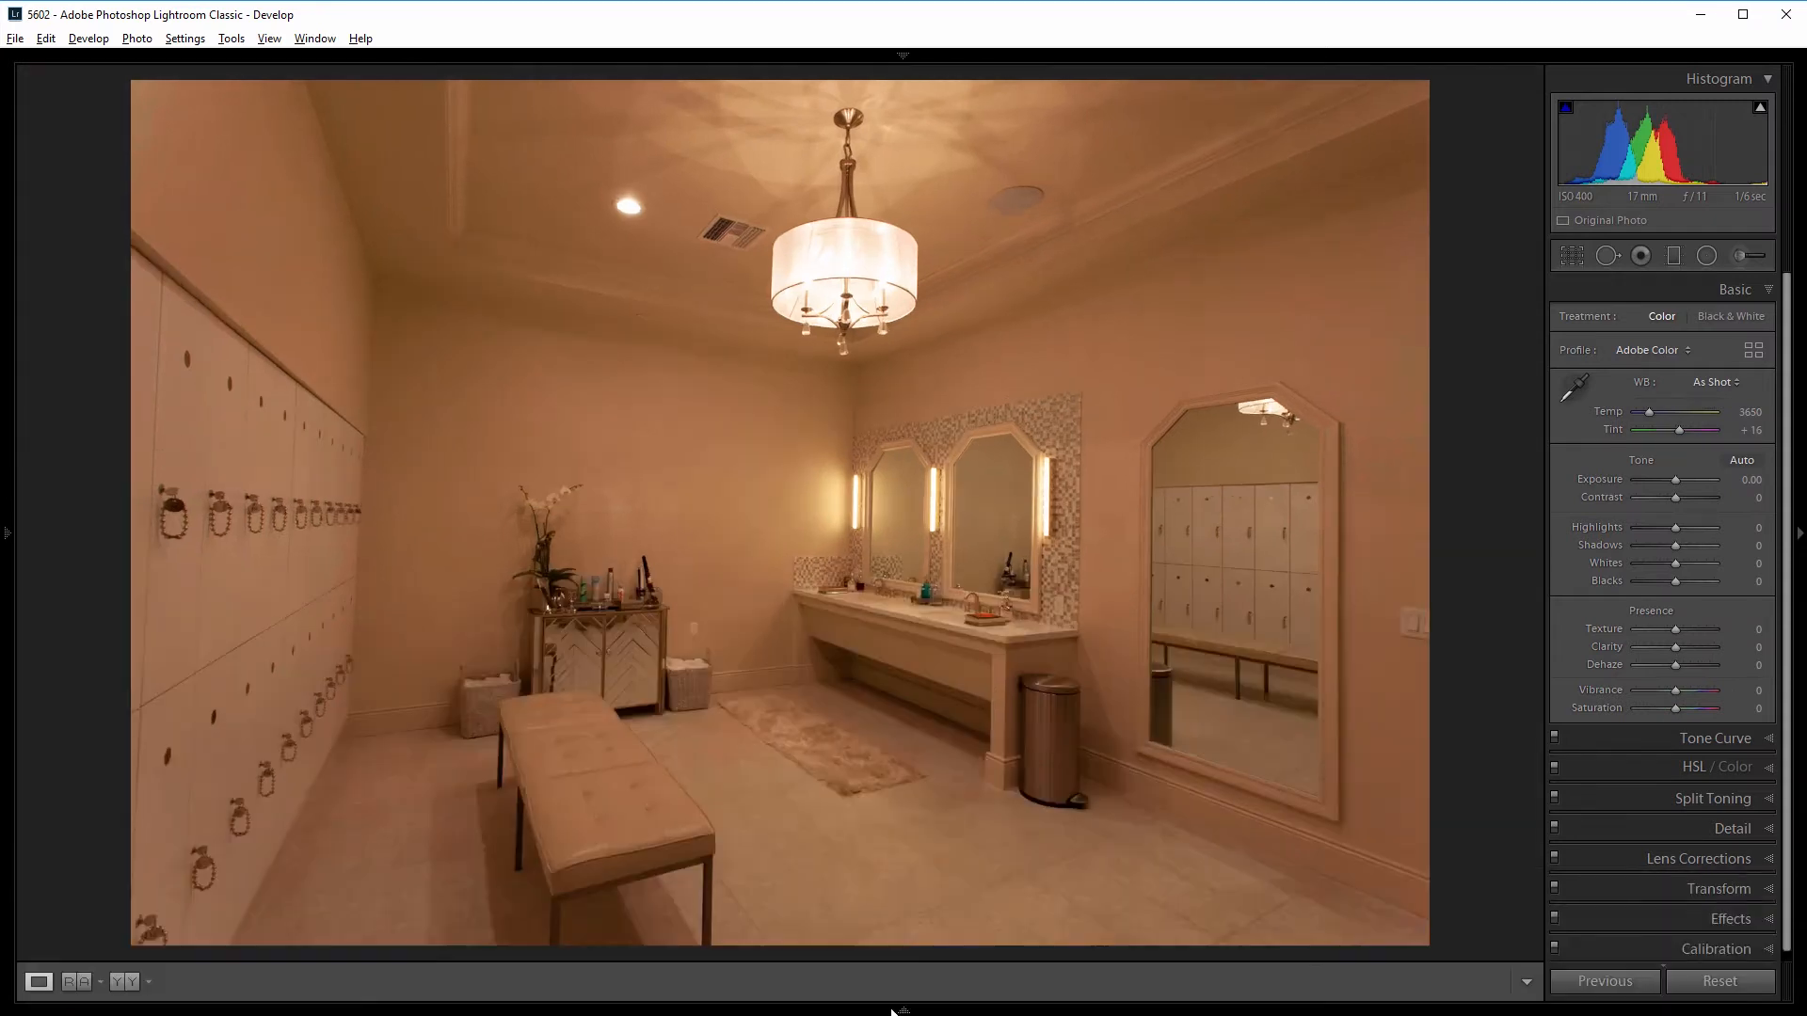
mouse_move(955, 573)
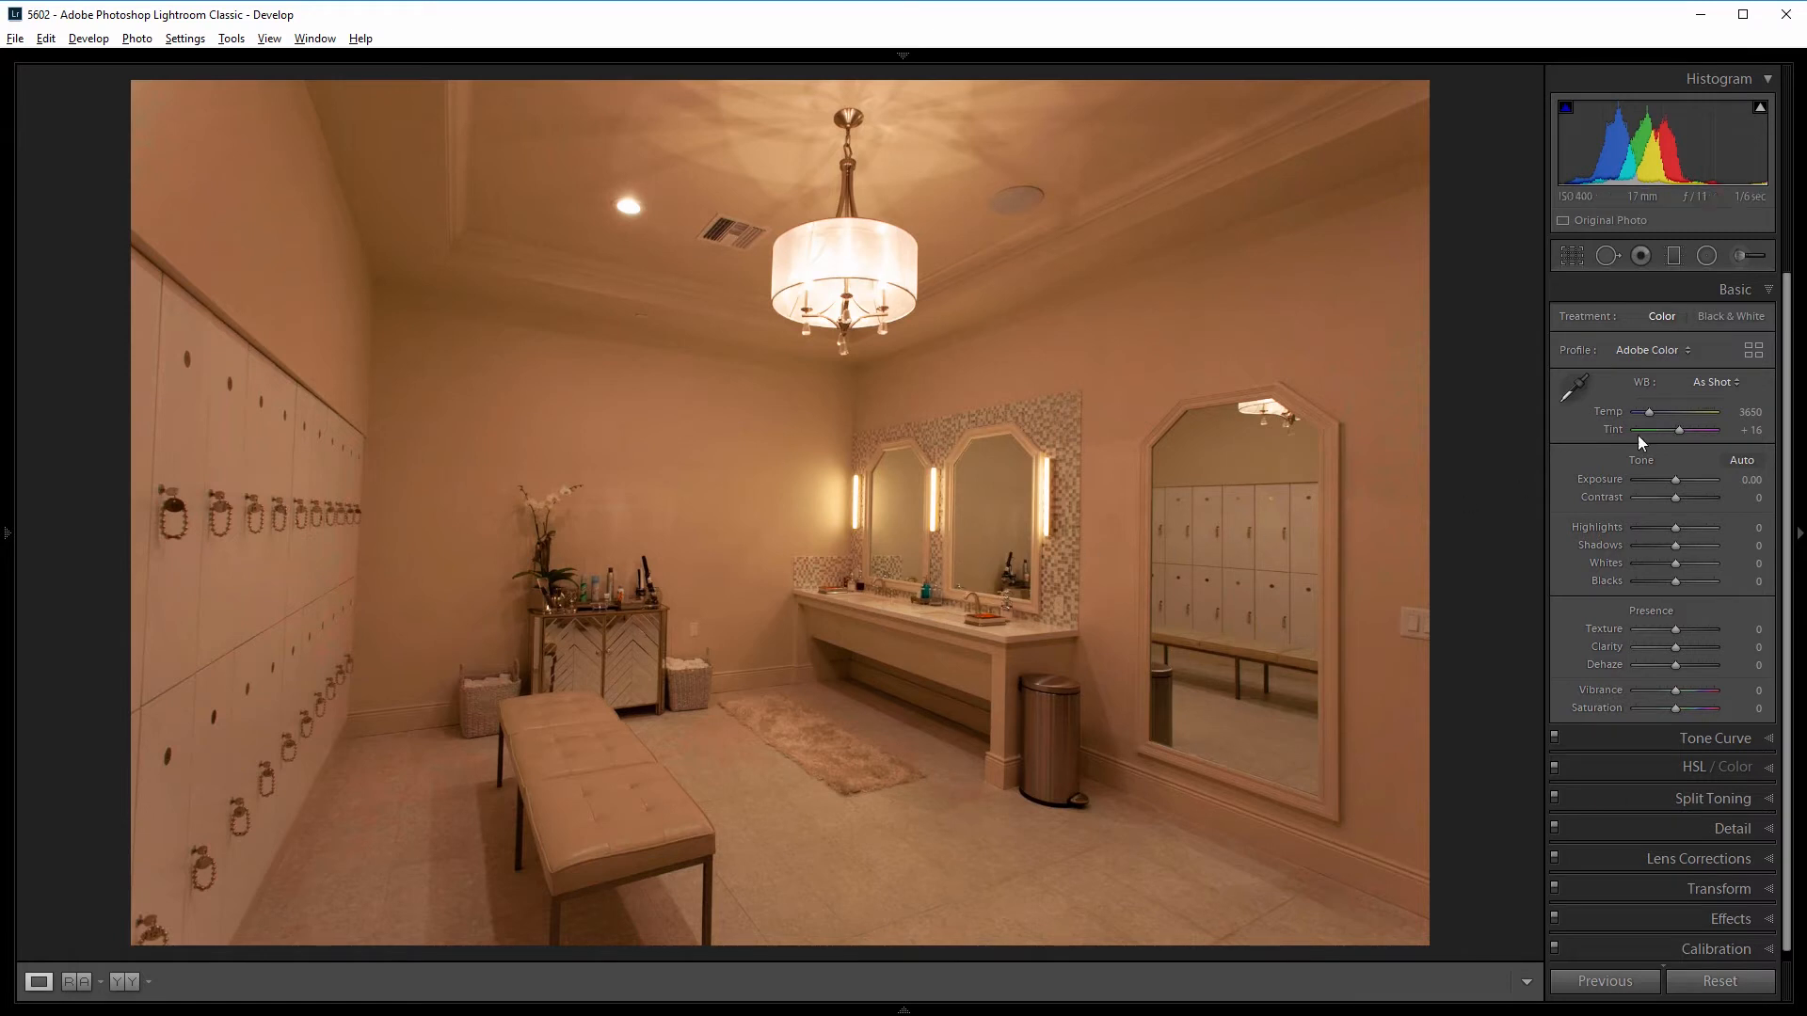
drag(1682, 479, 1700, 479)
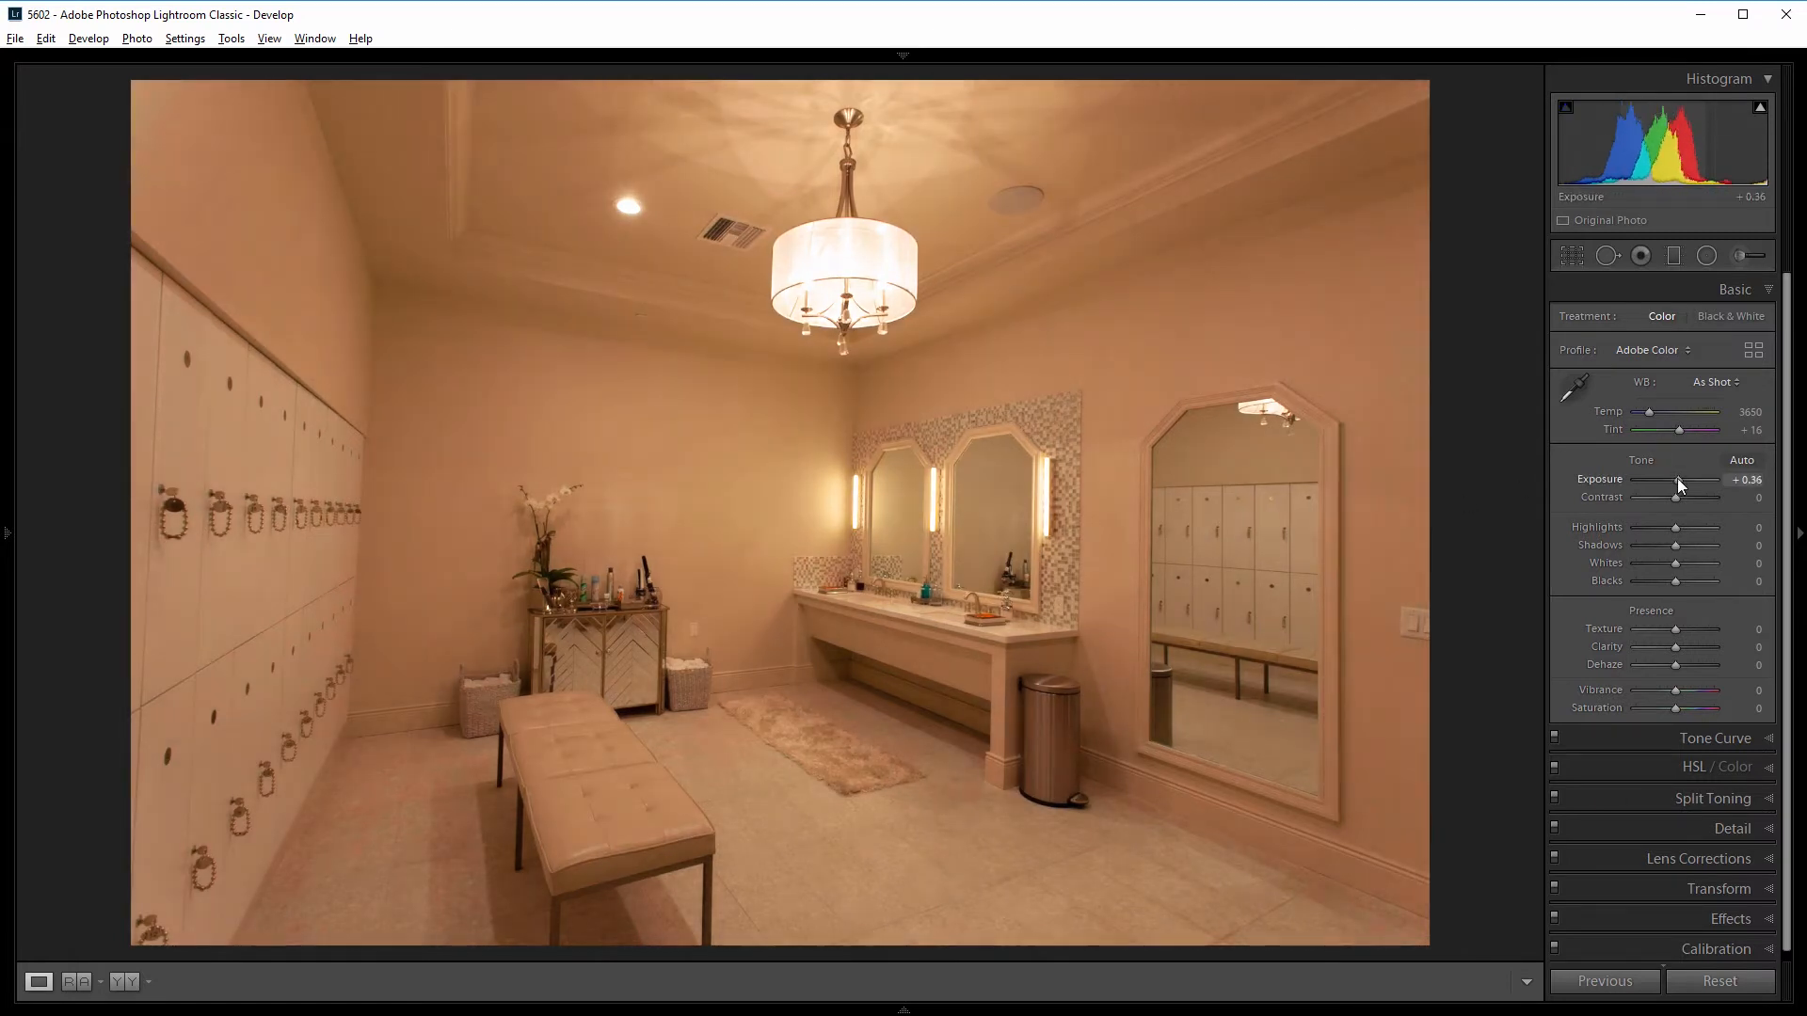
drag(1677, 479, 1699, 479)
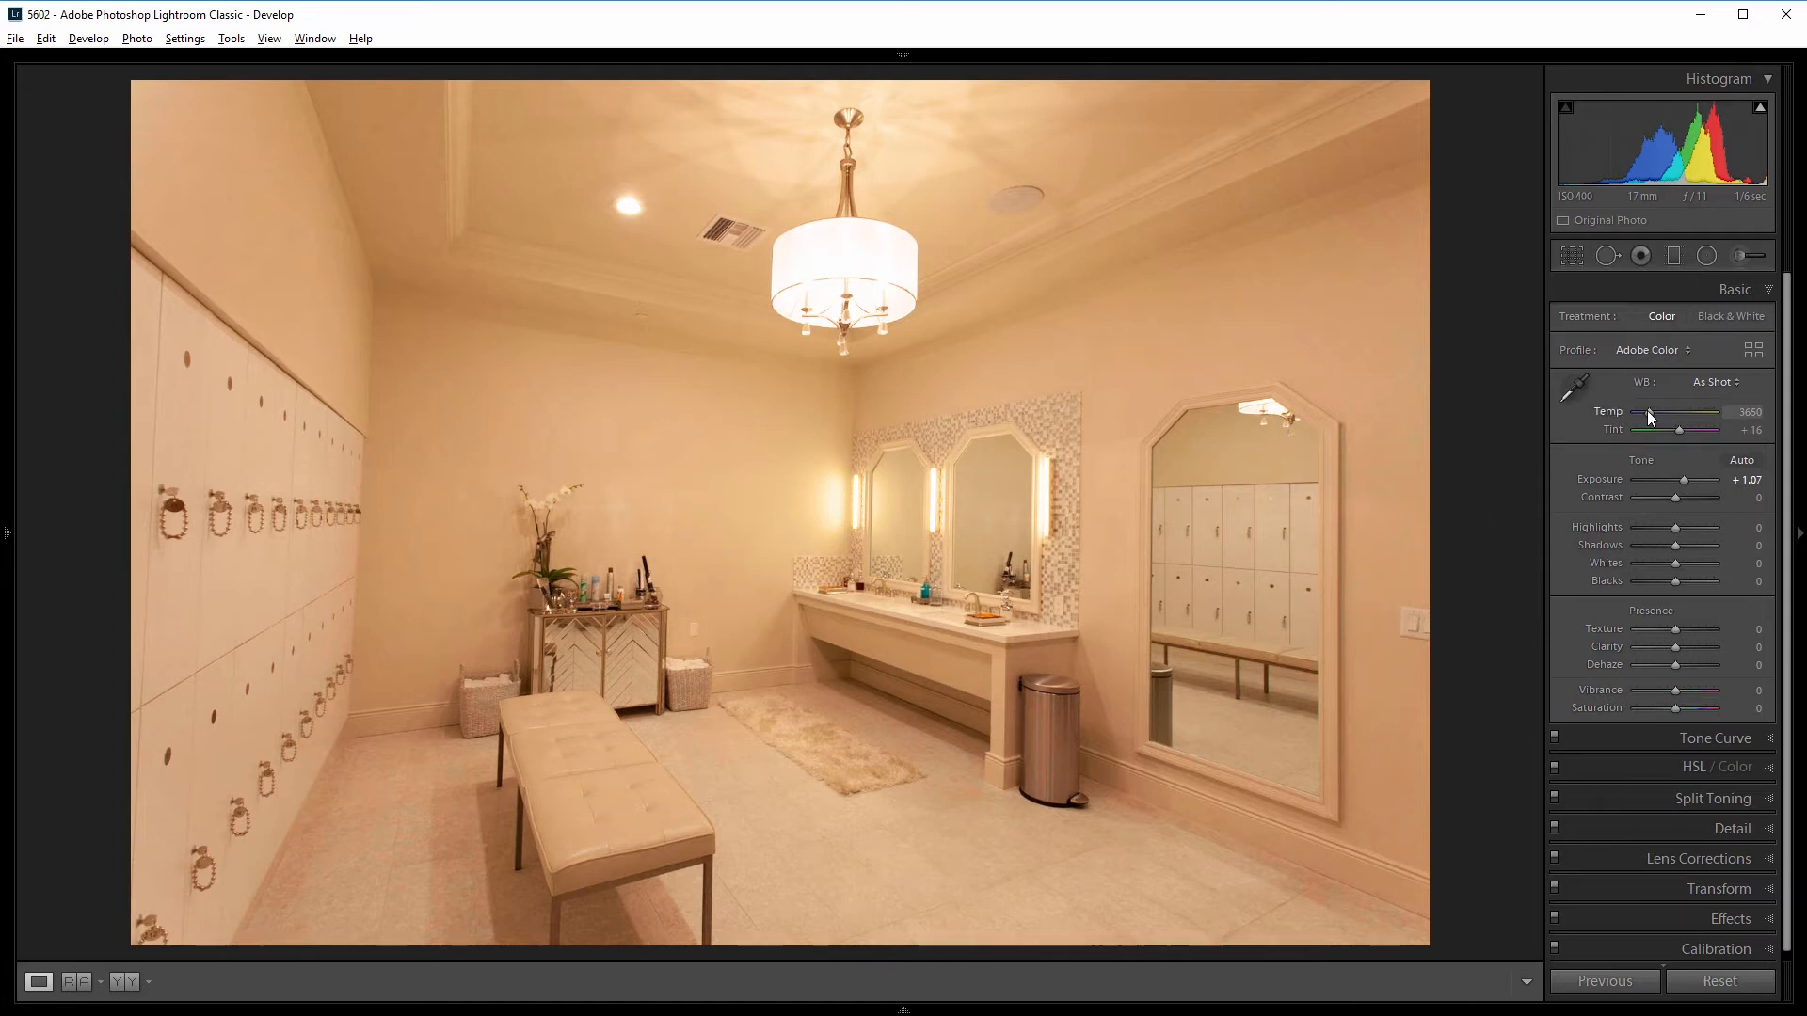
Cool the white balance to Temp 2619 and reduce Tint to +11.
drag(1656, 412, 1644, 411)
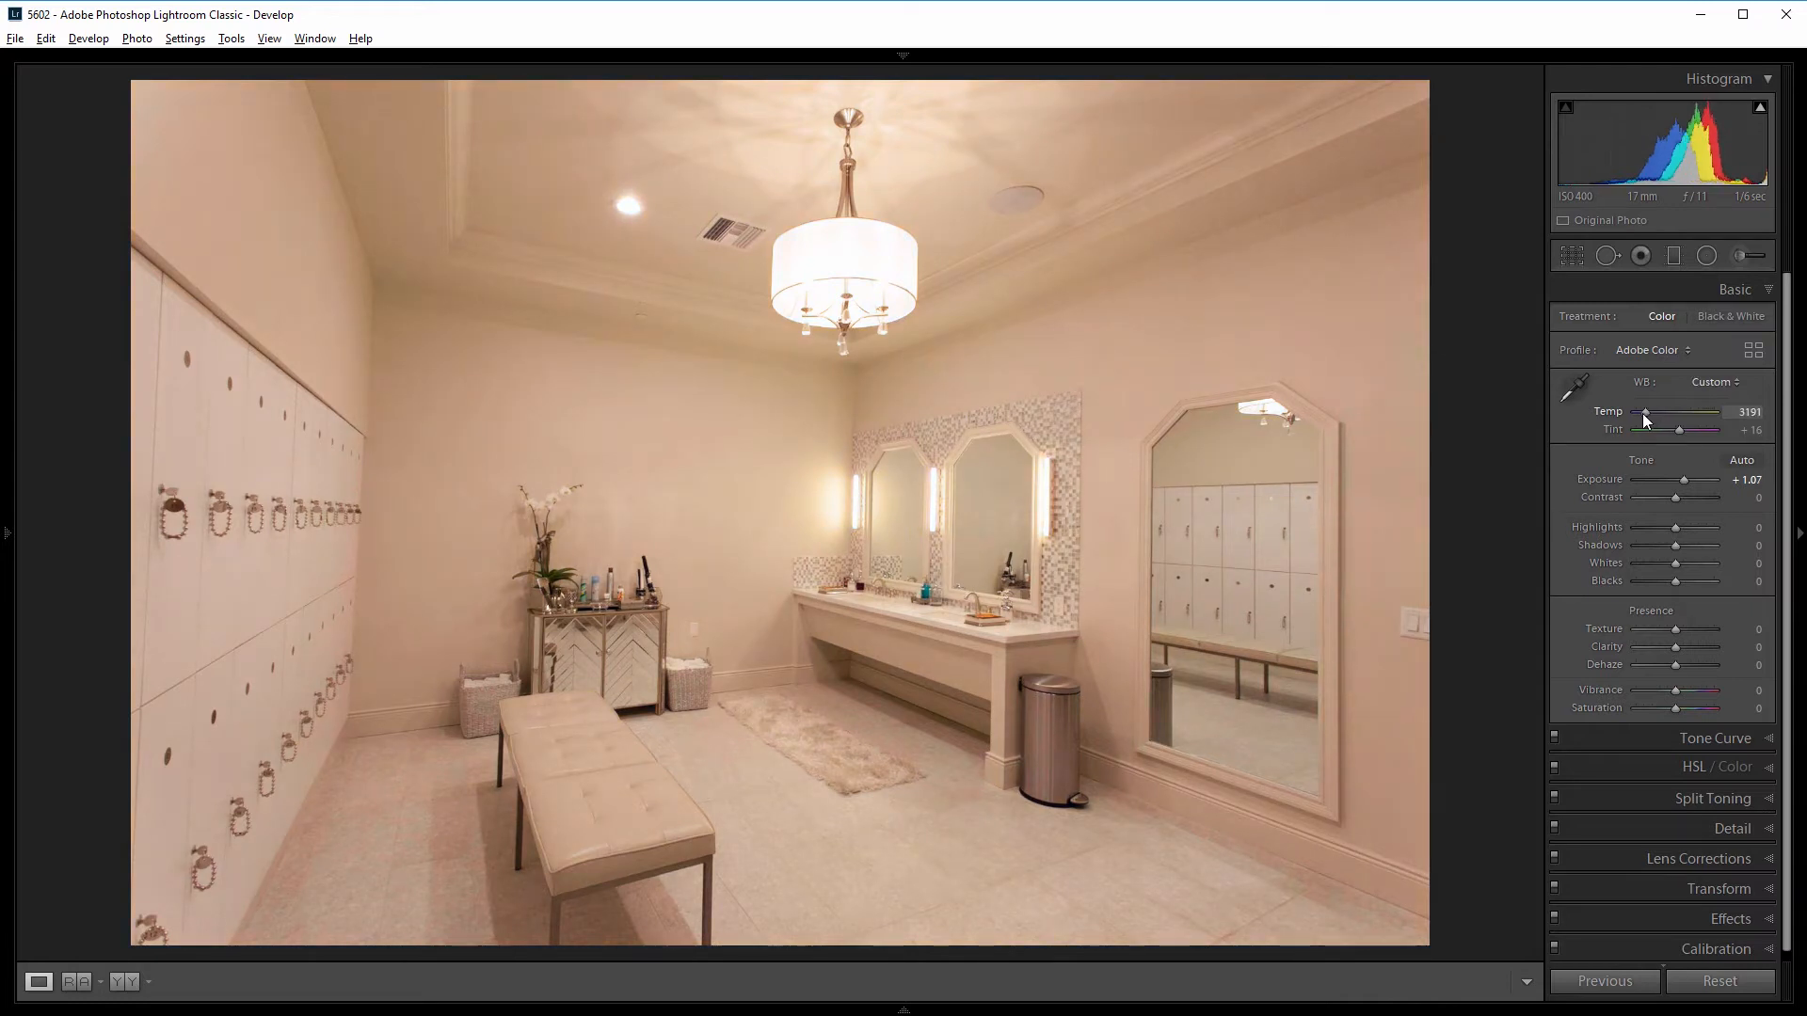
drag(1644, 413, 1673, 412)
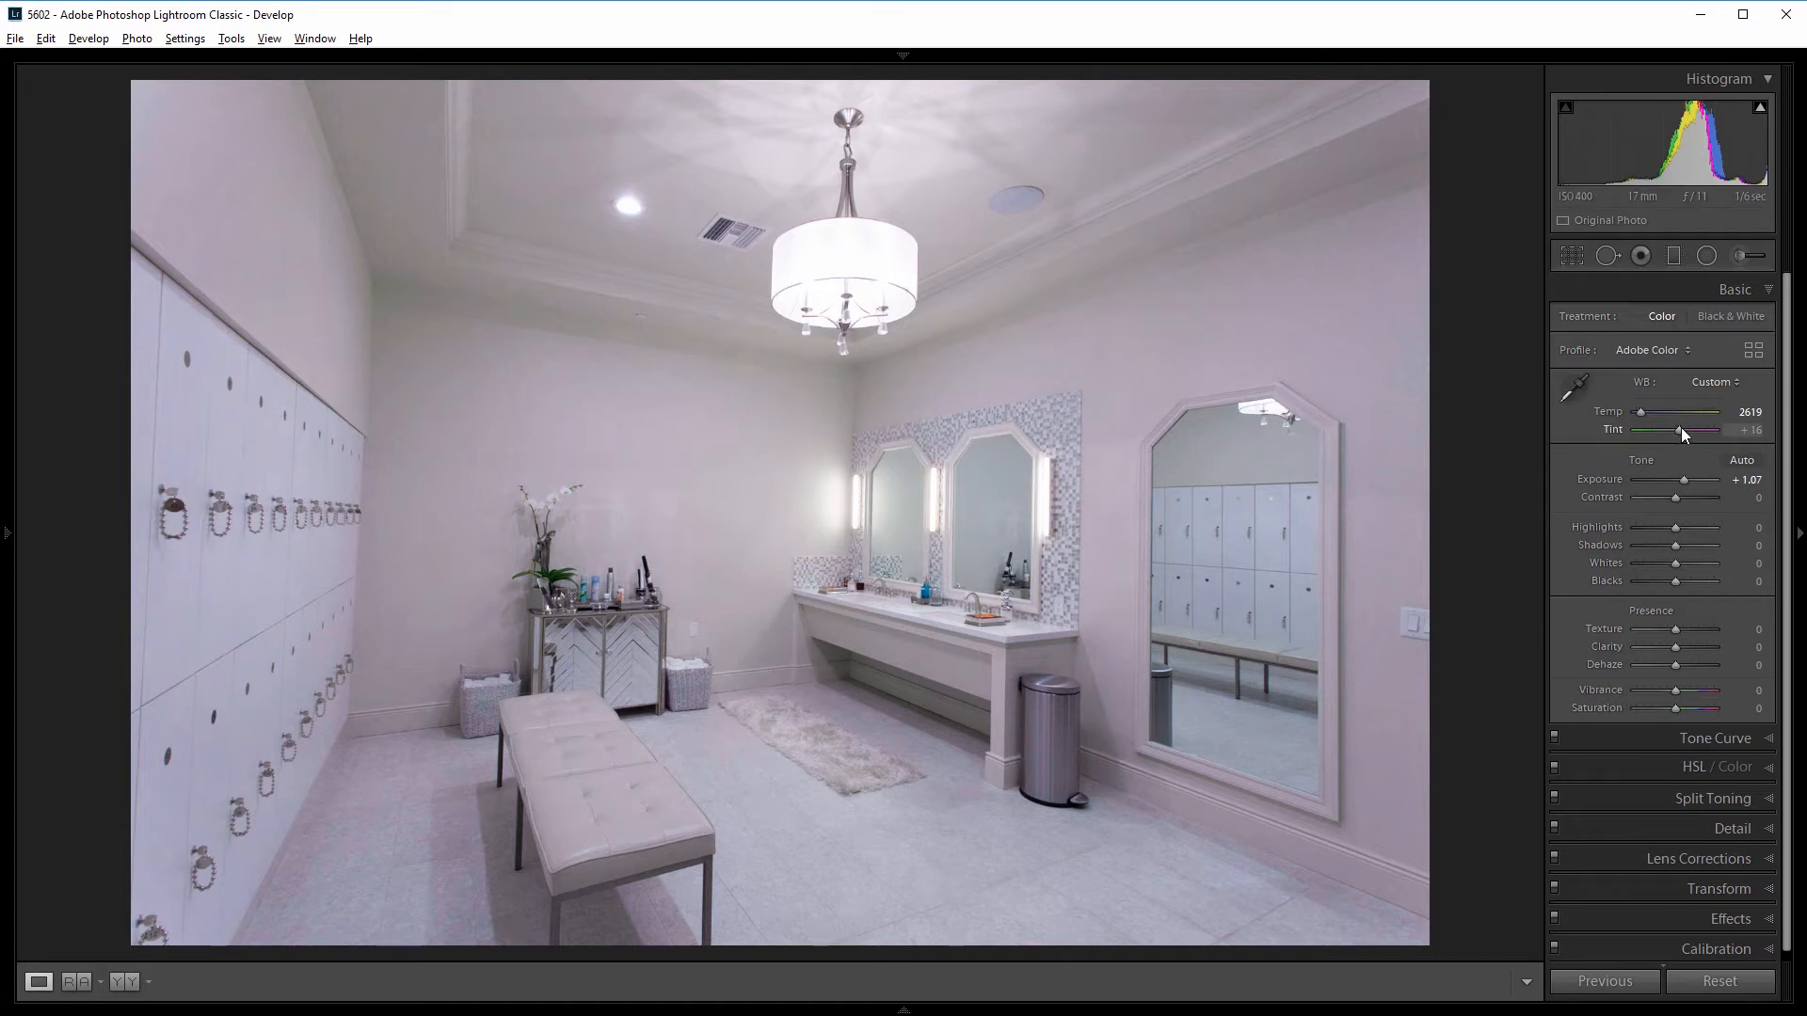
drag(1685, 429, 1677, 429)
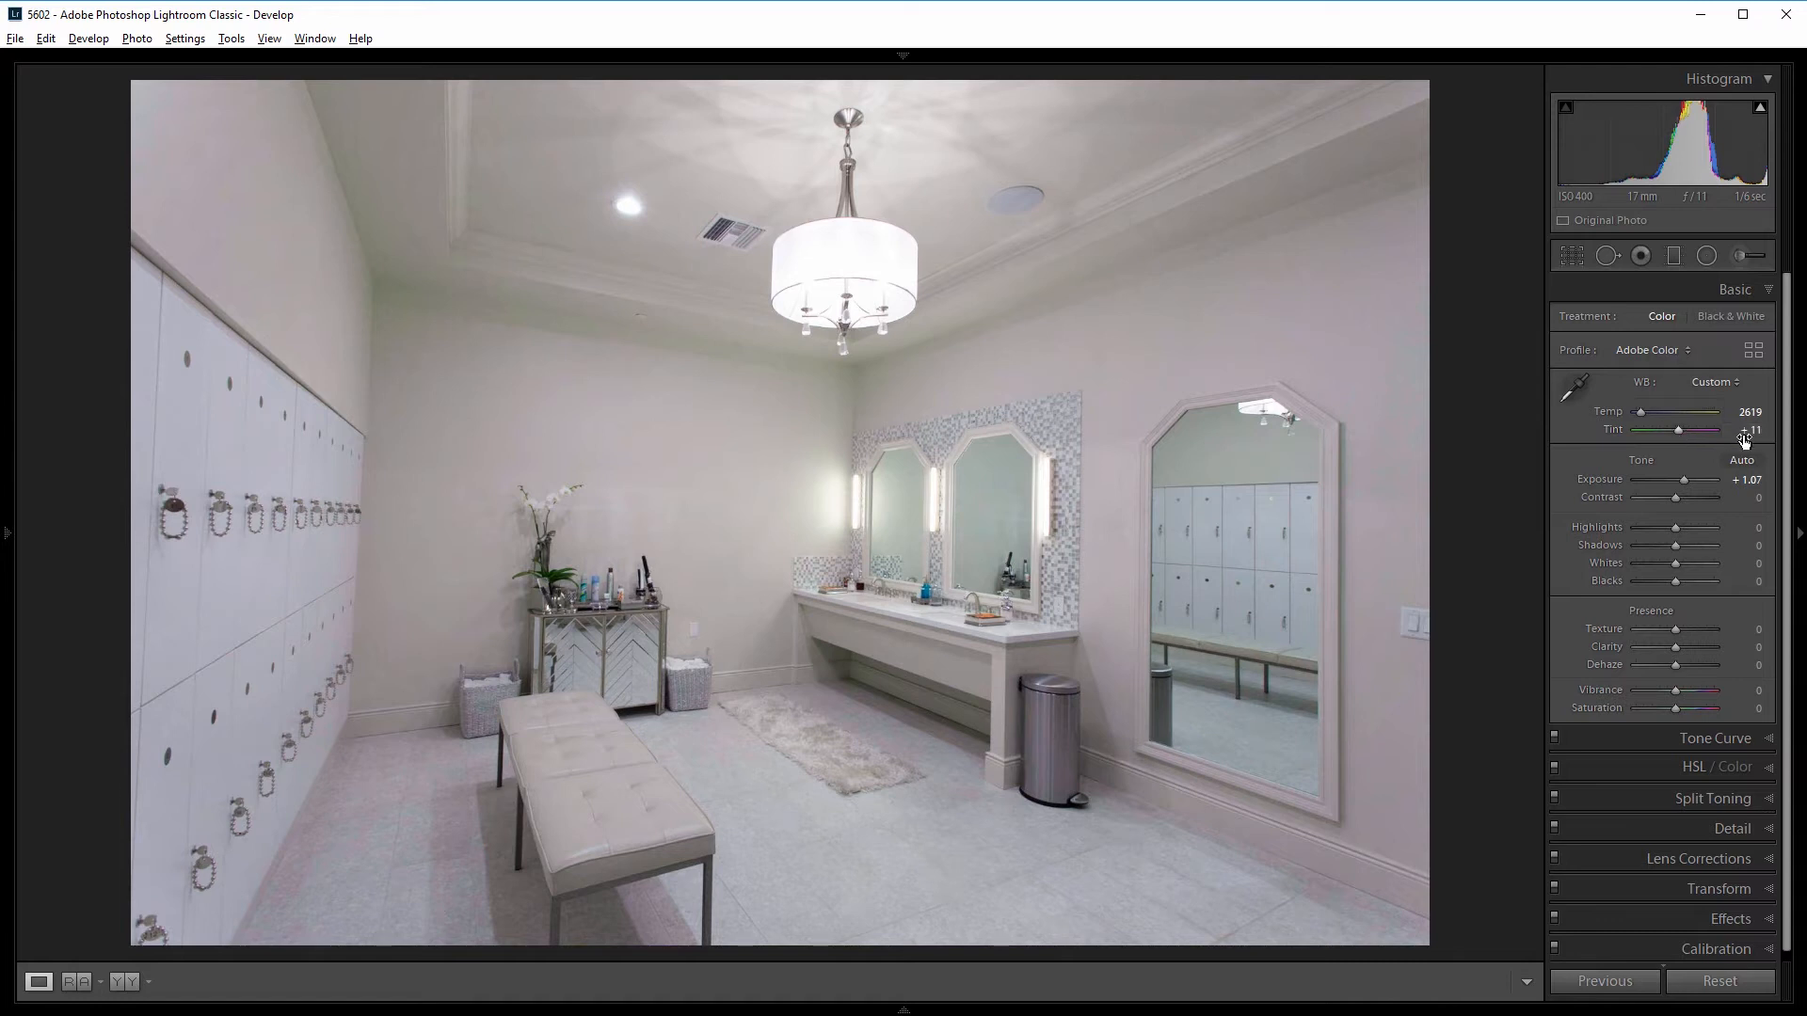
mouse_move(1513, 511)
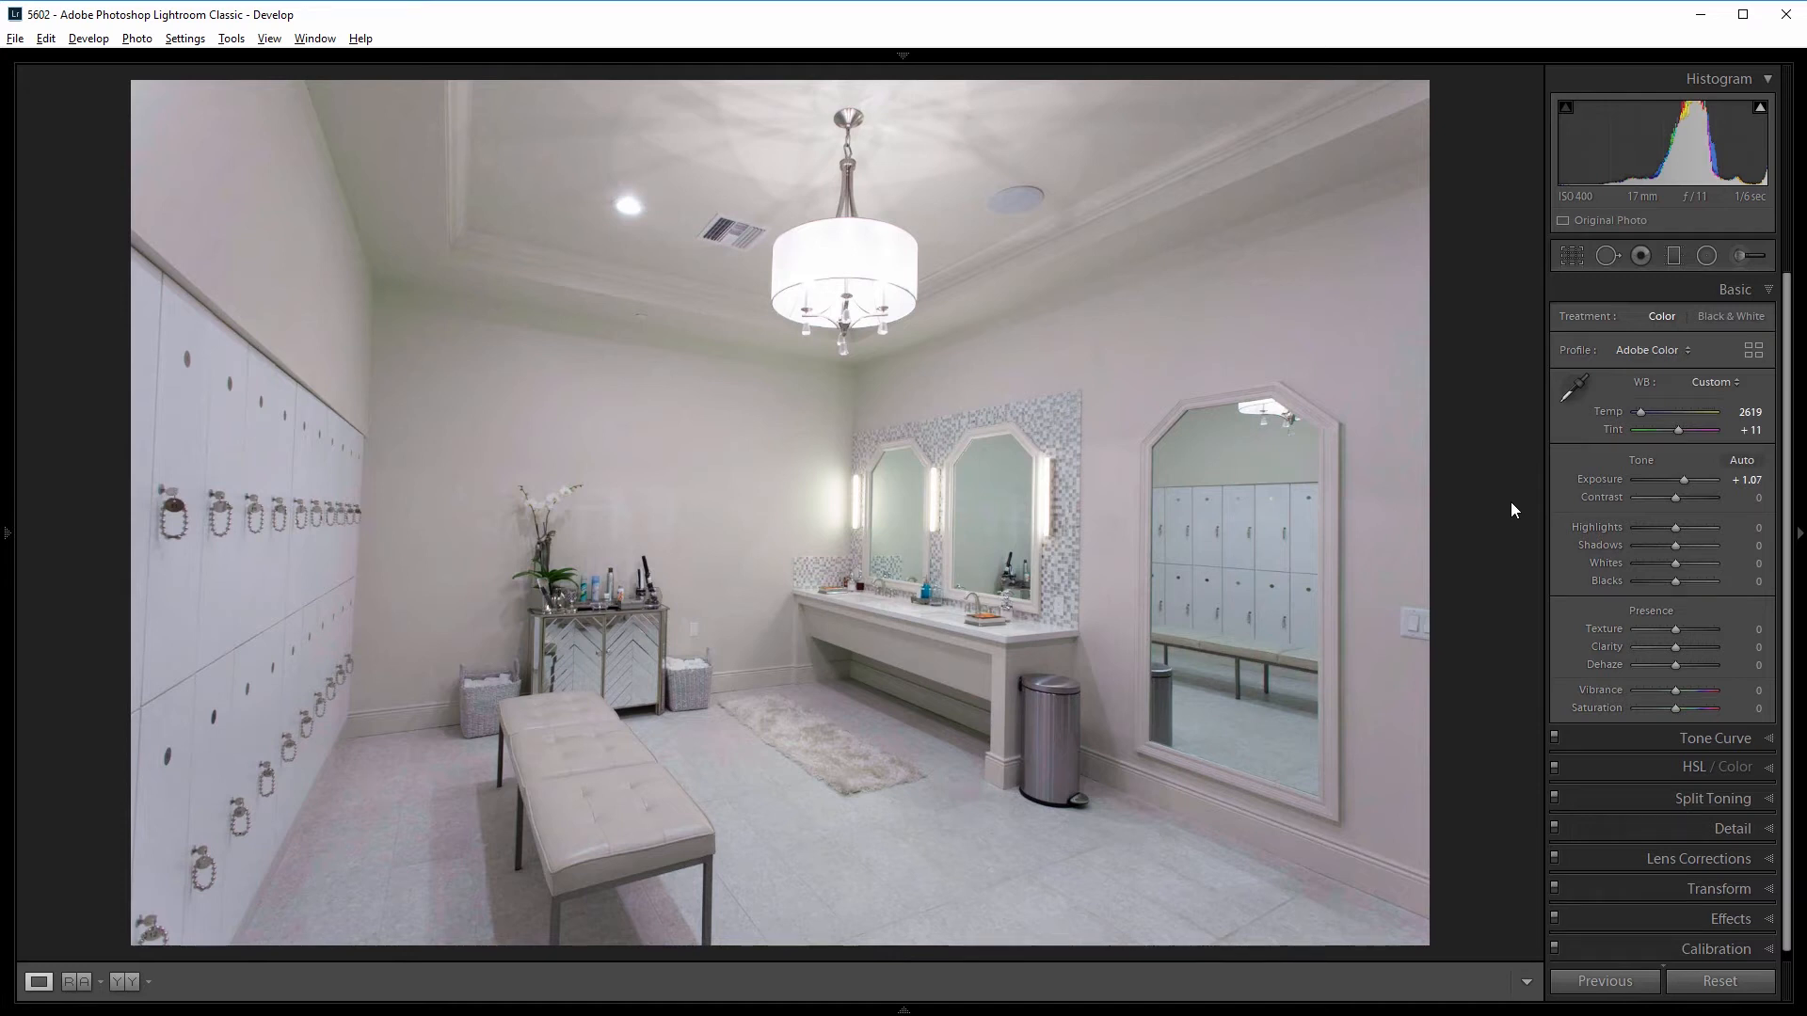
mouse_move(1675, 533)
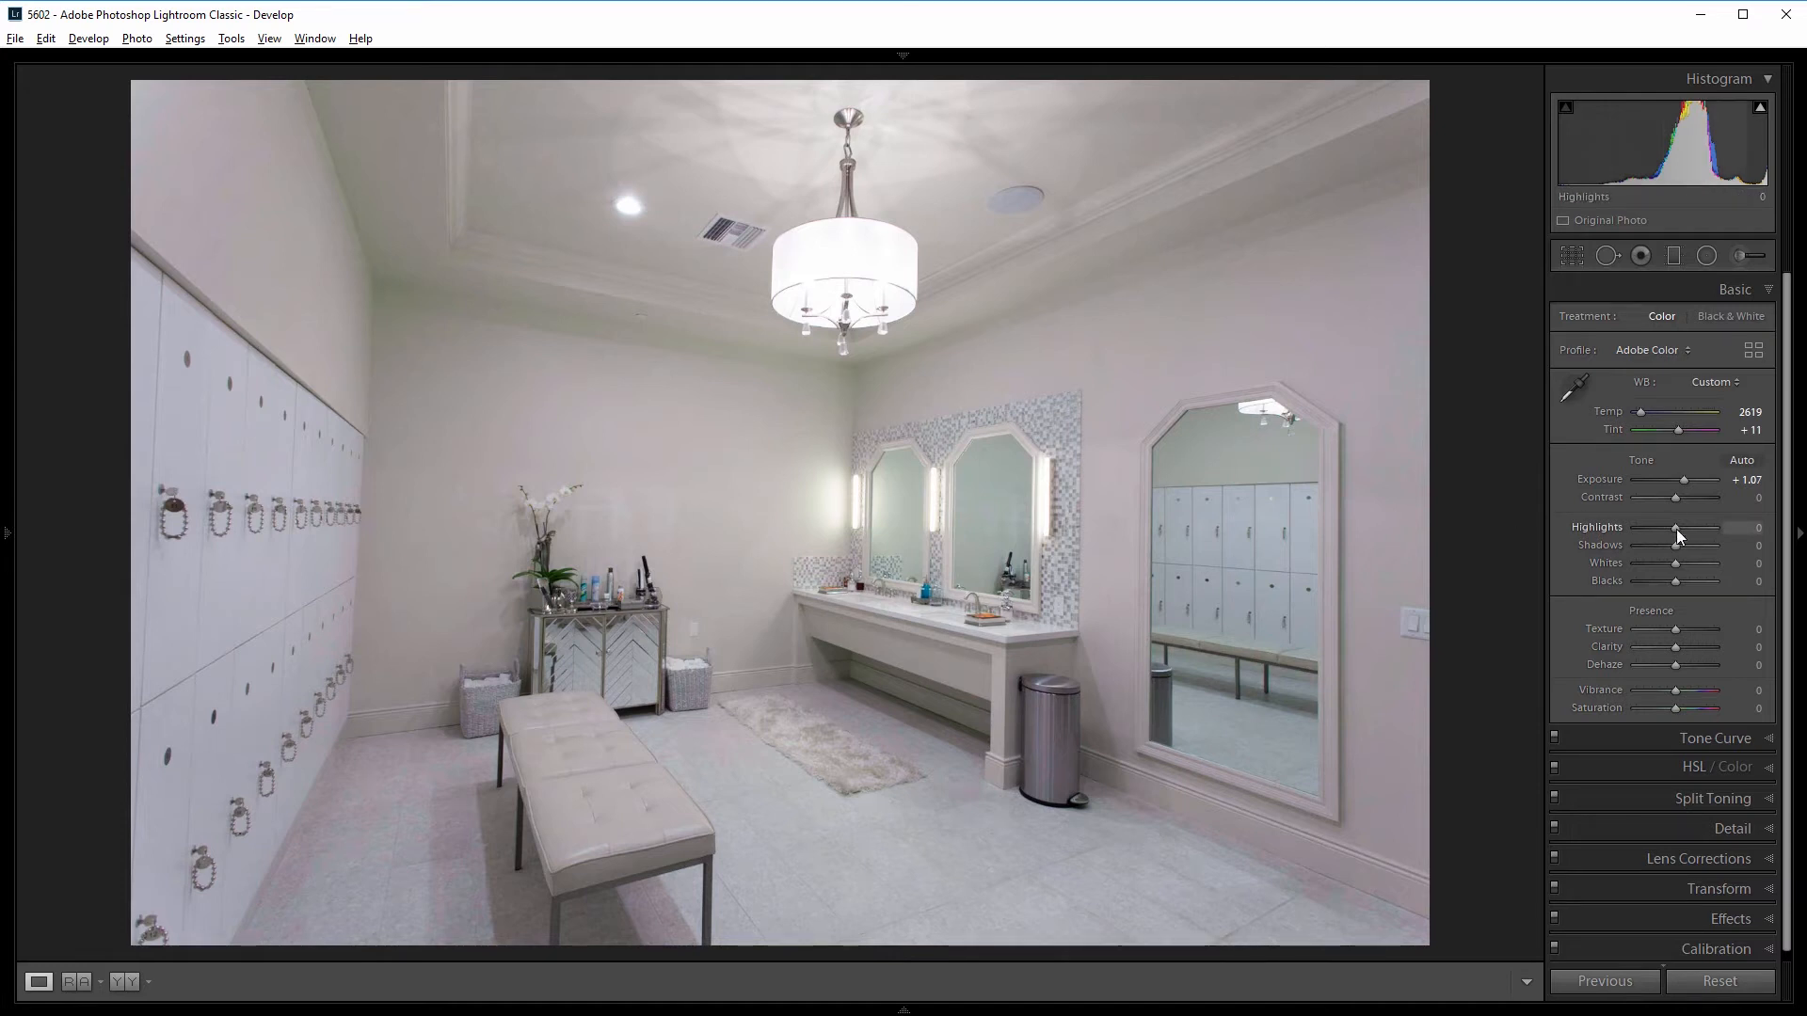
Set Highlights -29, Shadows +67, Whites +81 and Blacks -29.
drag(1705, 539, 1664, 539)
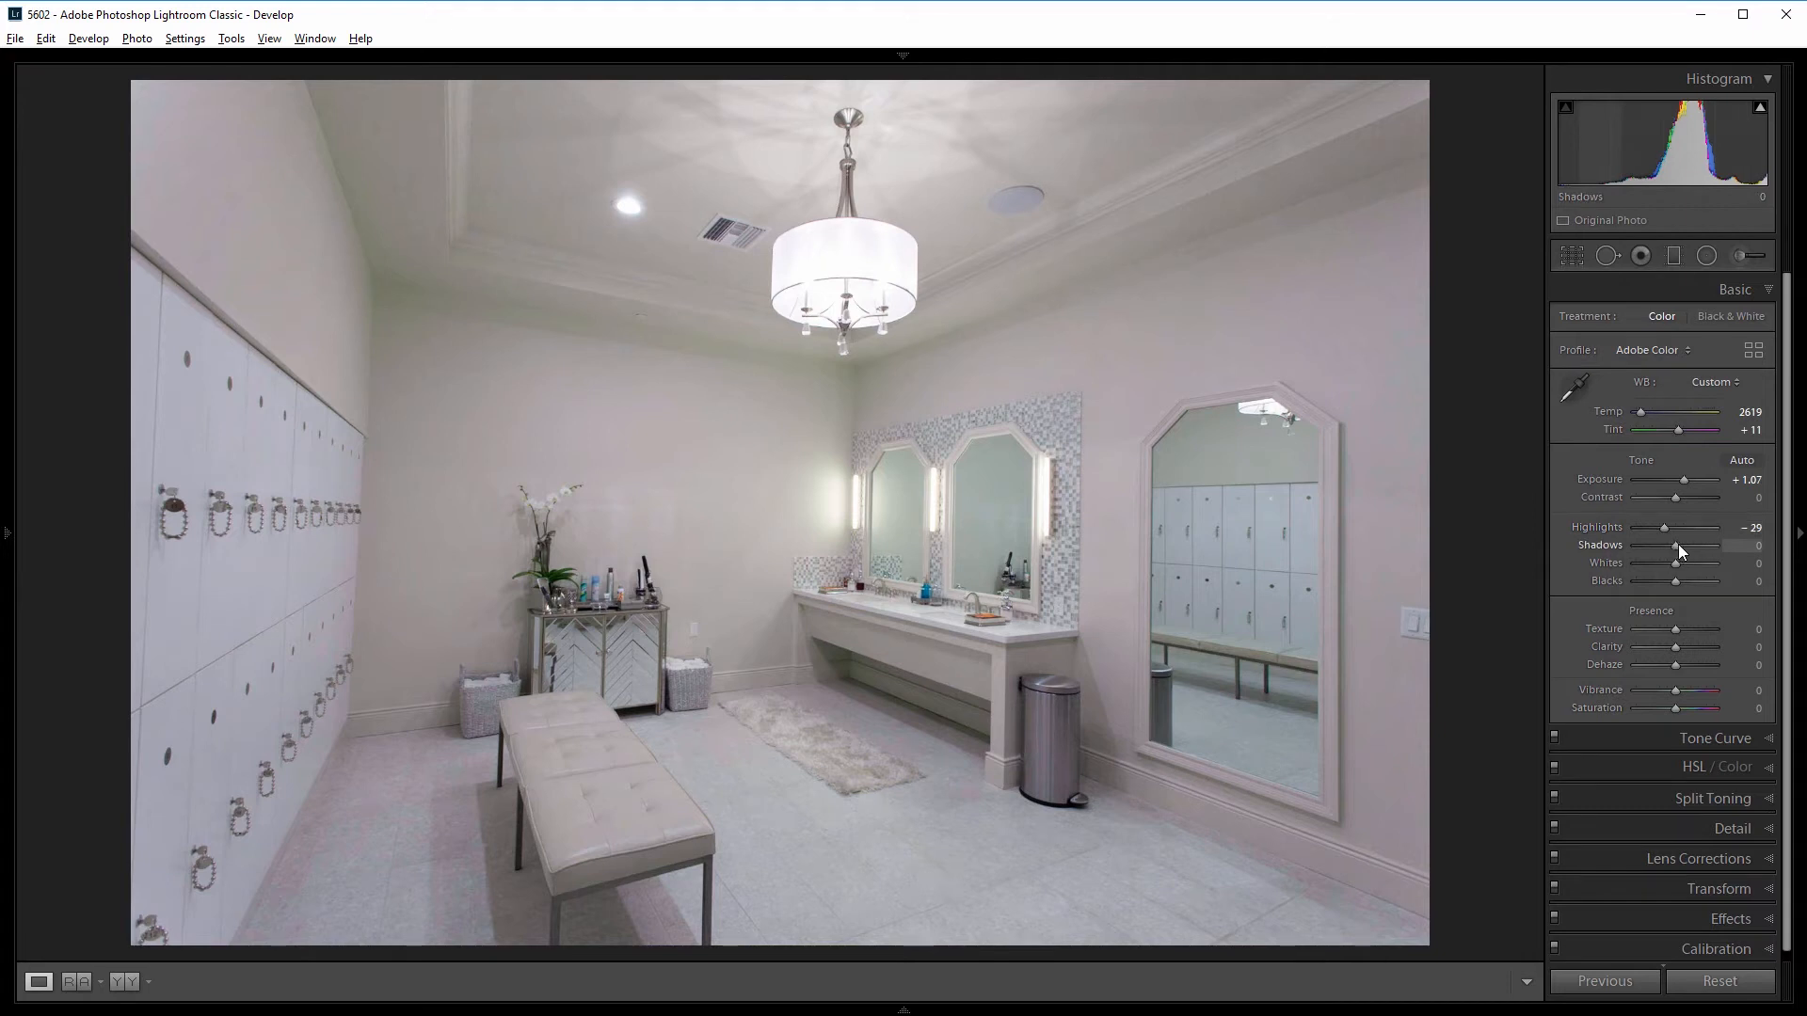
drag(1676, 544, 1703, 545)
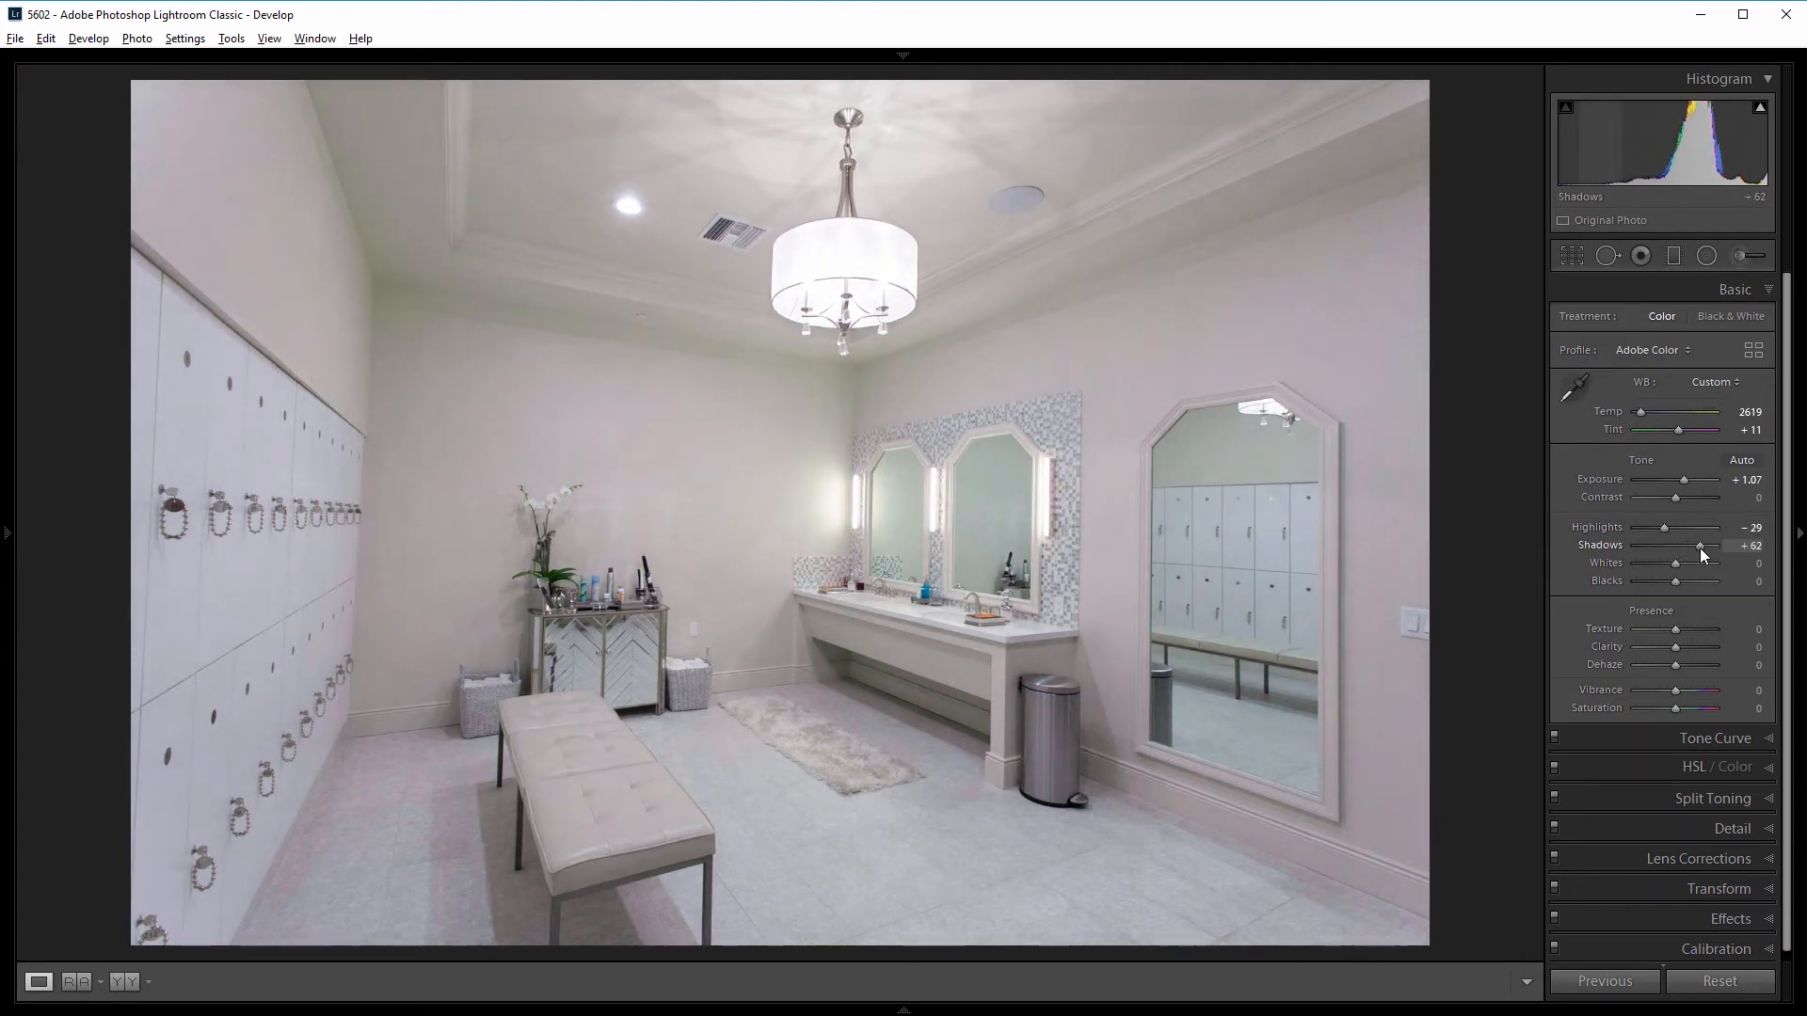
drag(1700, 545, 1706, 545)
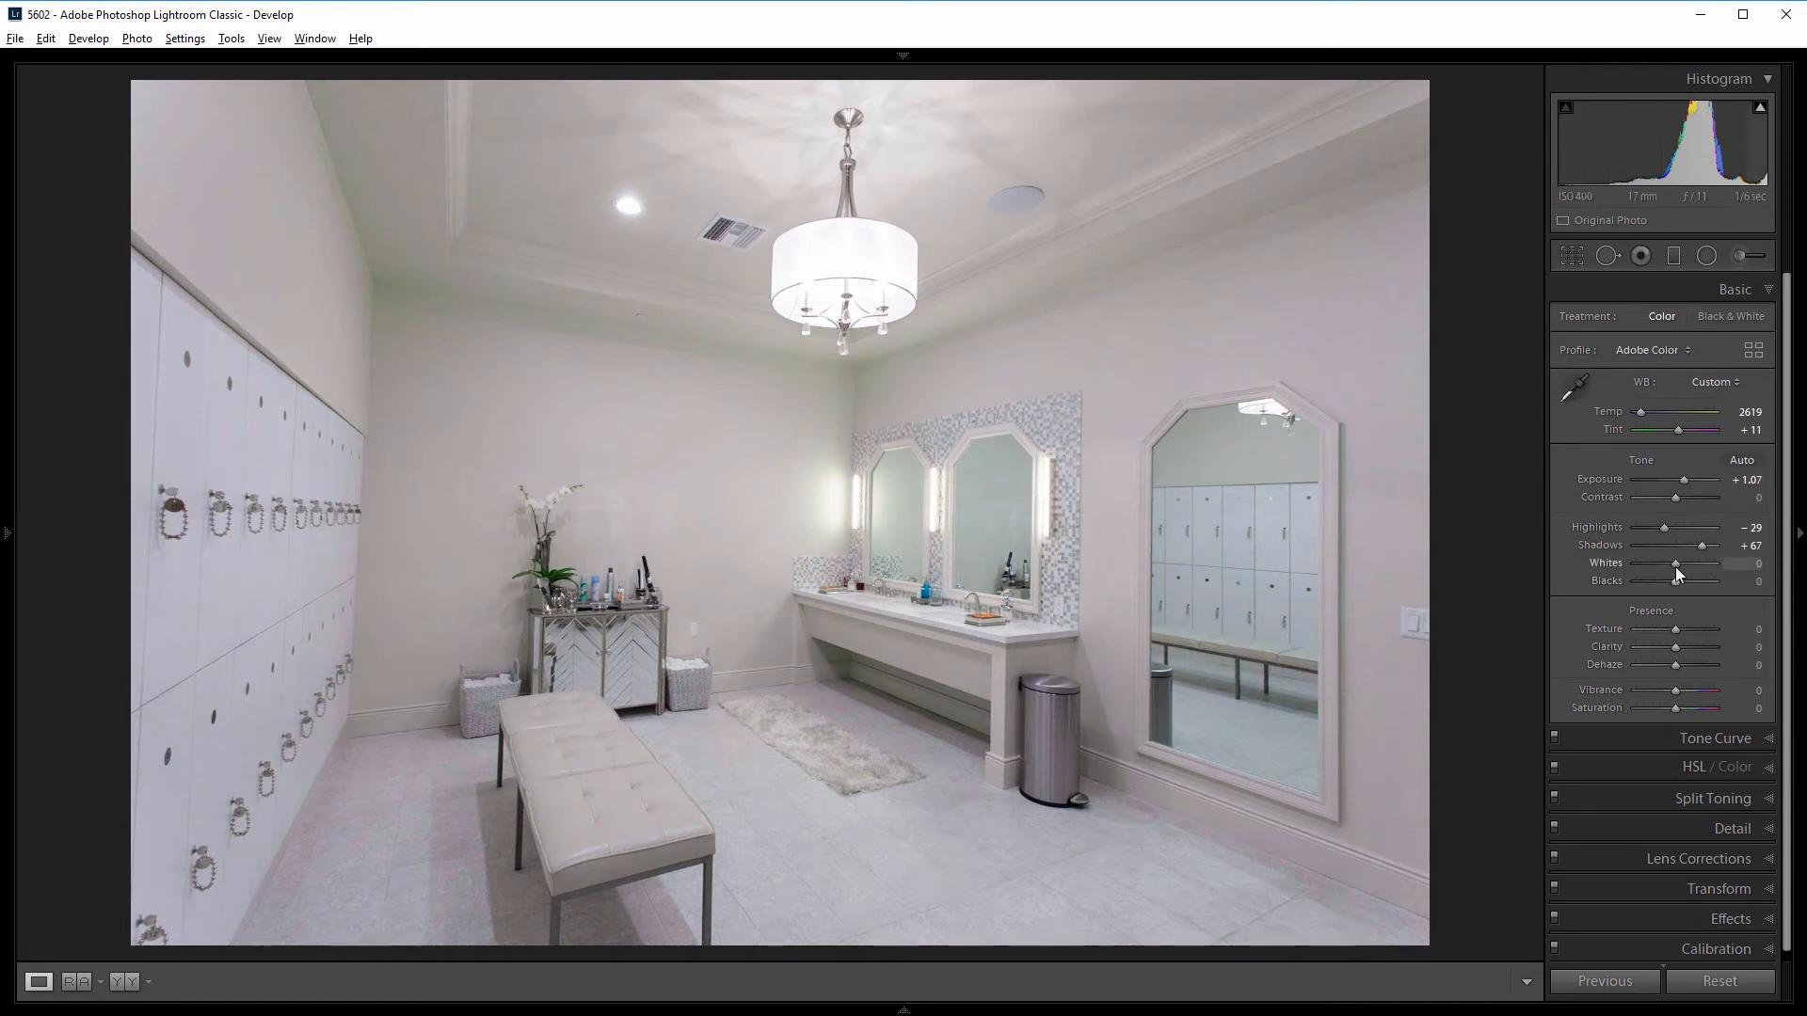
drag(1677, 565, 1693, 564)
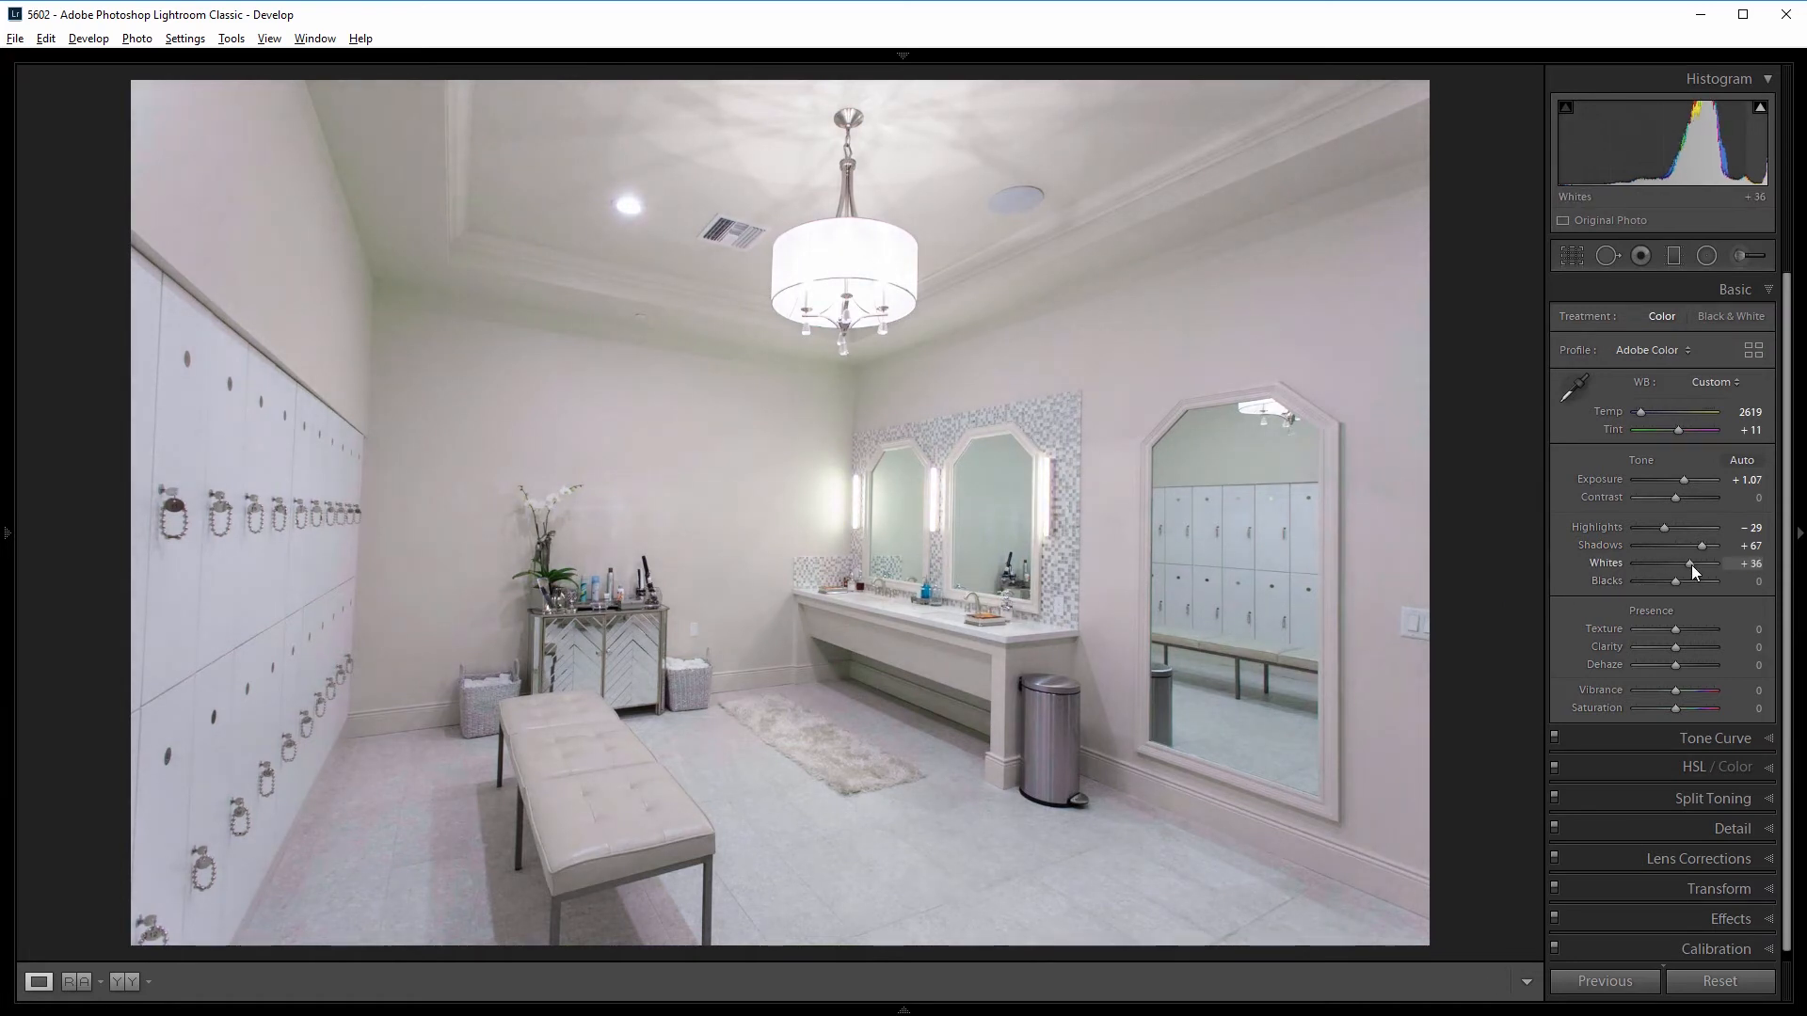
drag(1678, 565, 1708, 565)
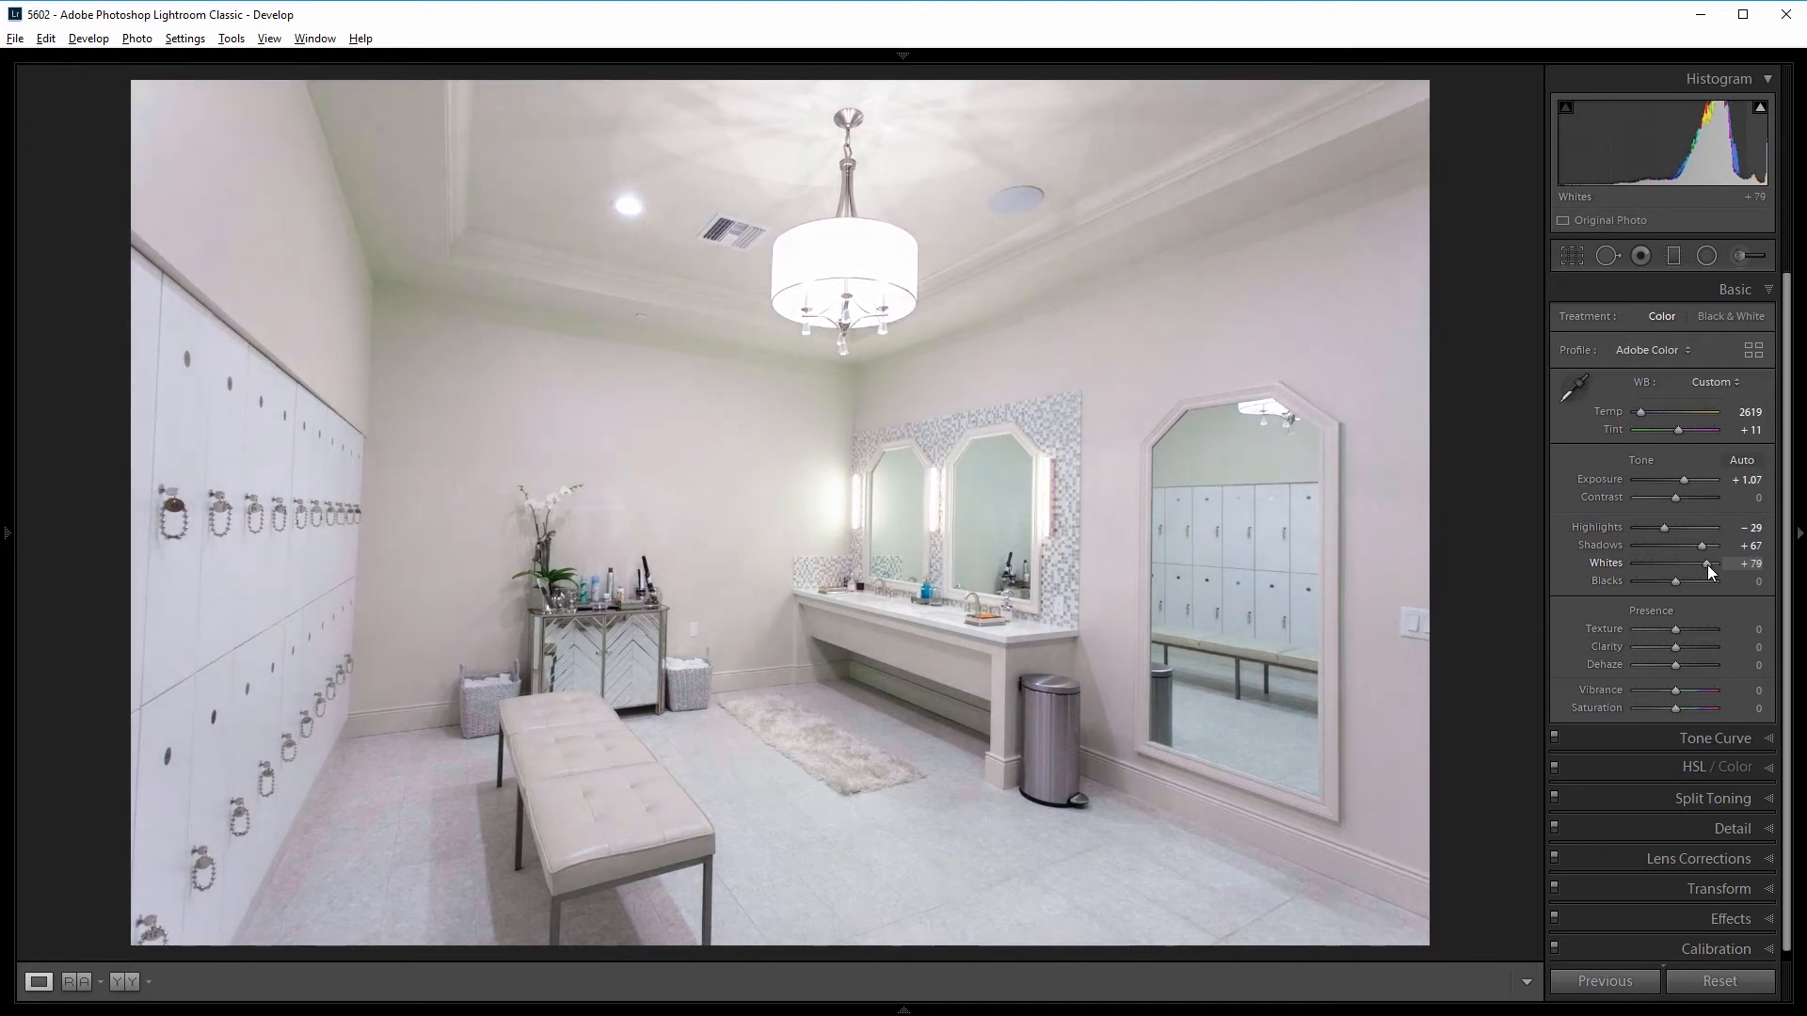
drag(1705, 563, 1711, 564)
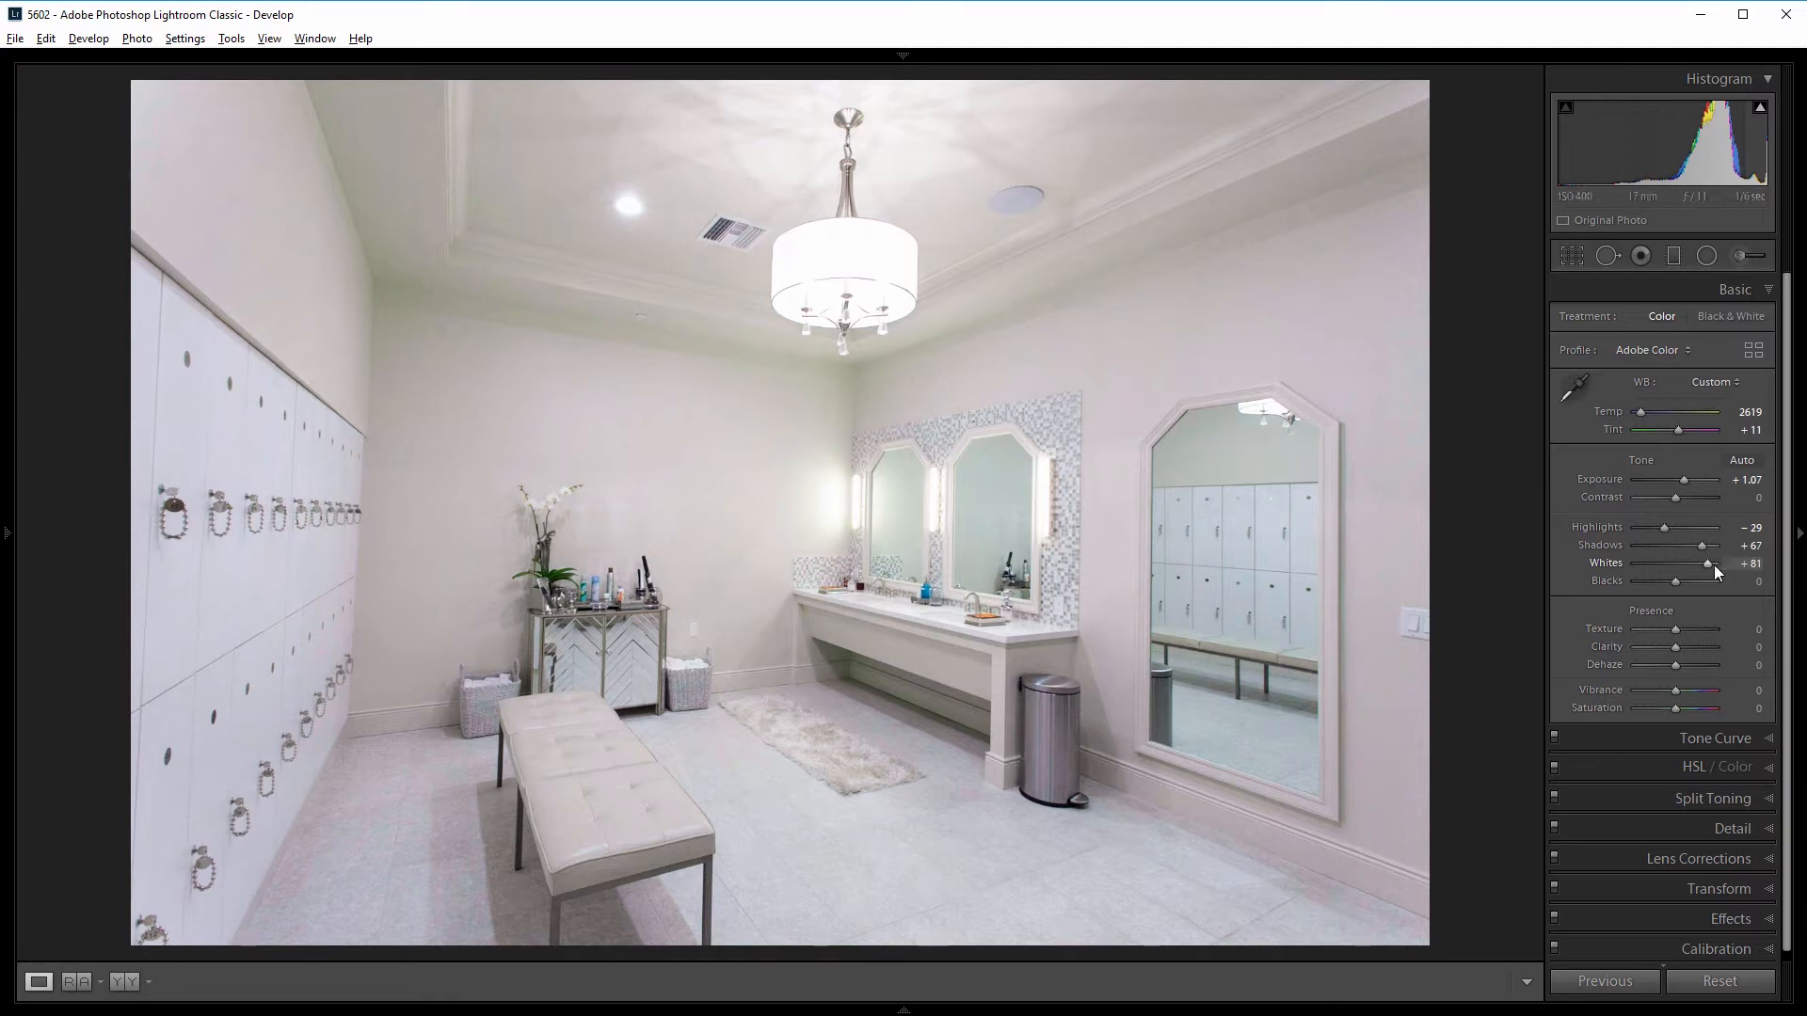
mouse_move(1675, 581)
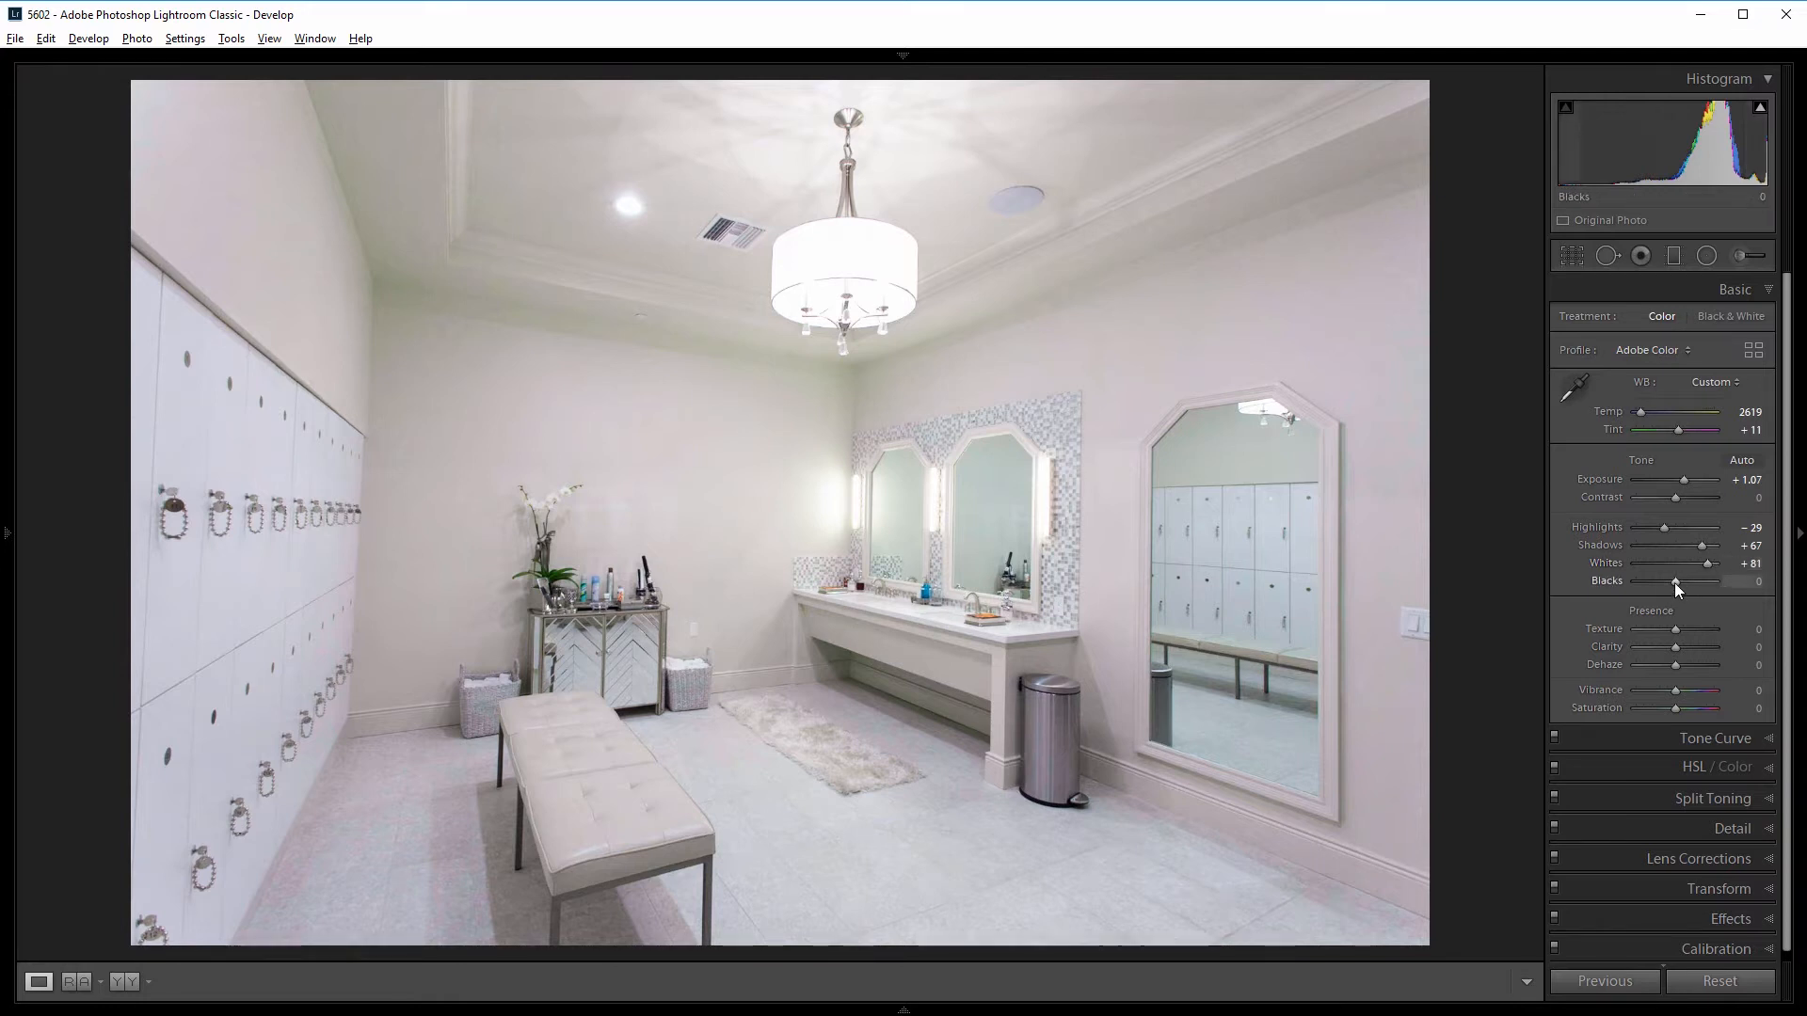
drag(1678, 582, 1663, 581)
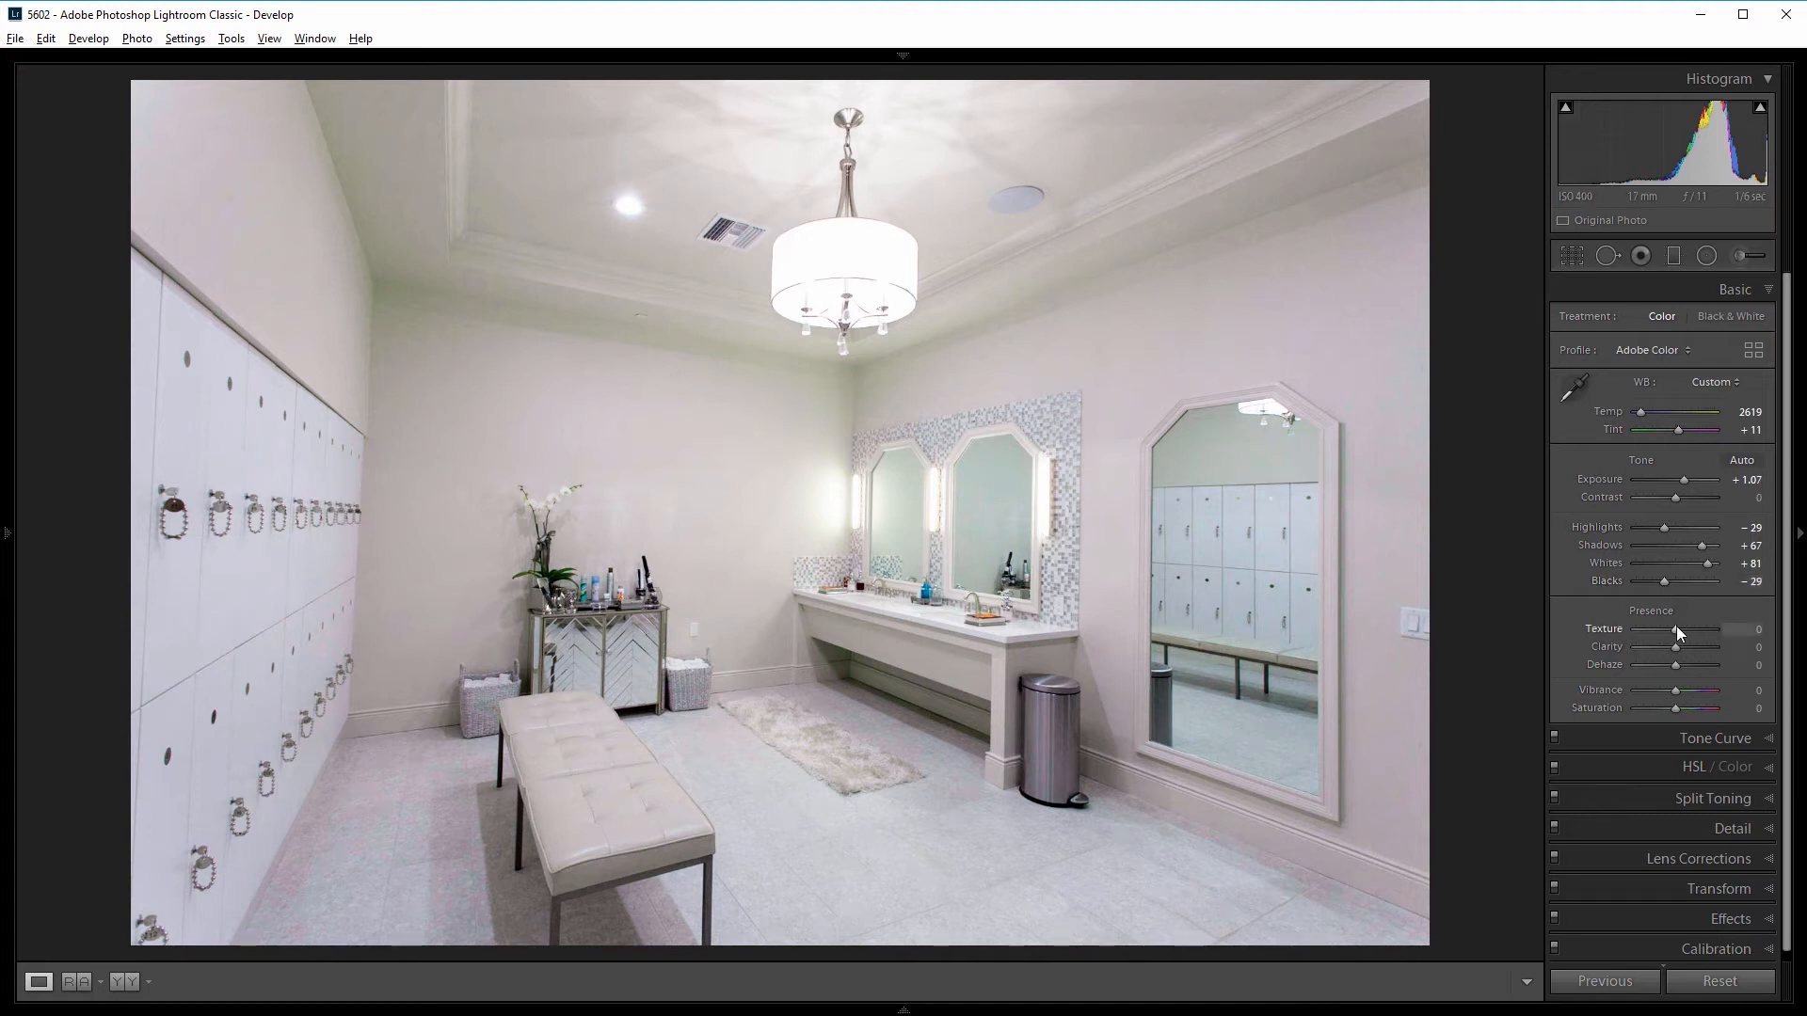
Set Texture +26 and Clarity +36, then Dehaze -10 after trying -53.
drag(1677, 631, 1685, 630)
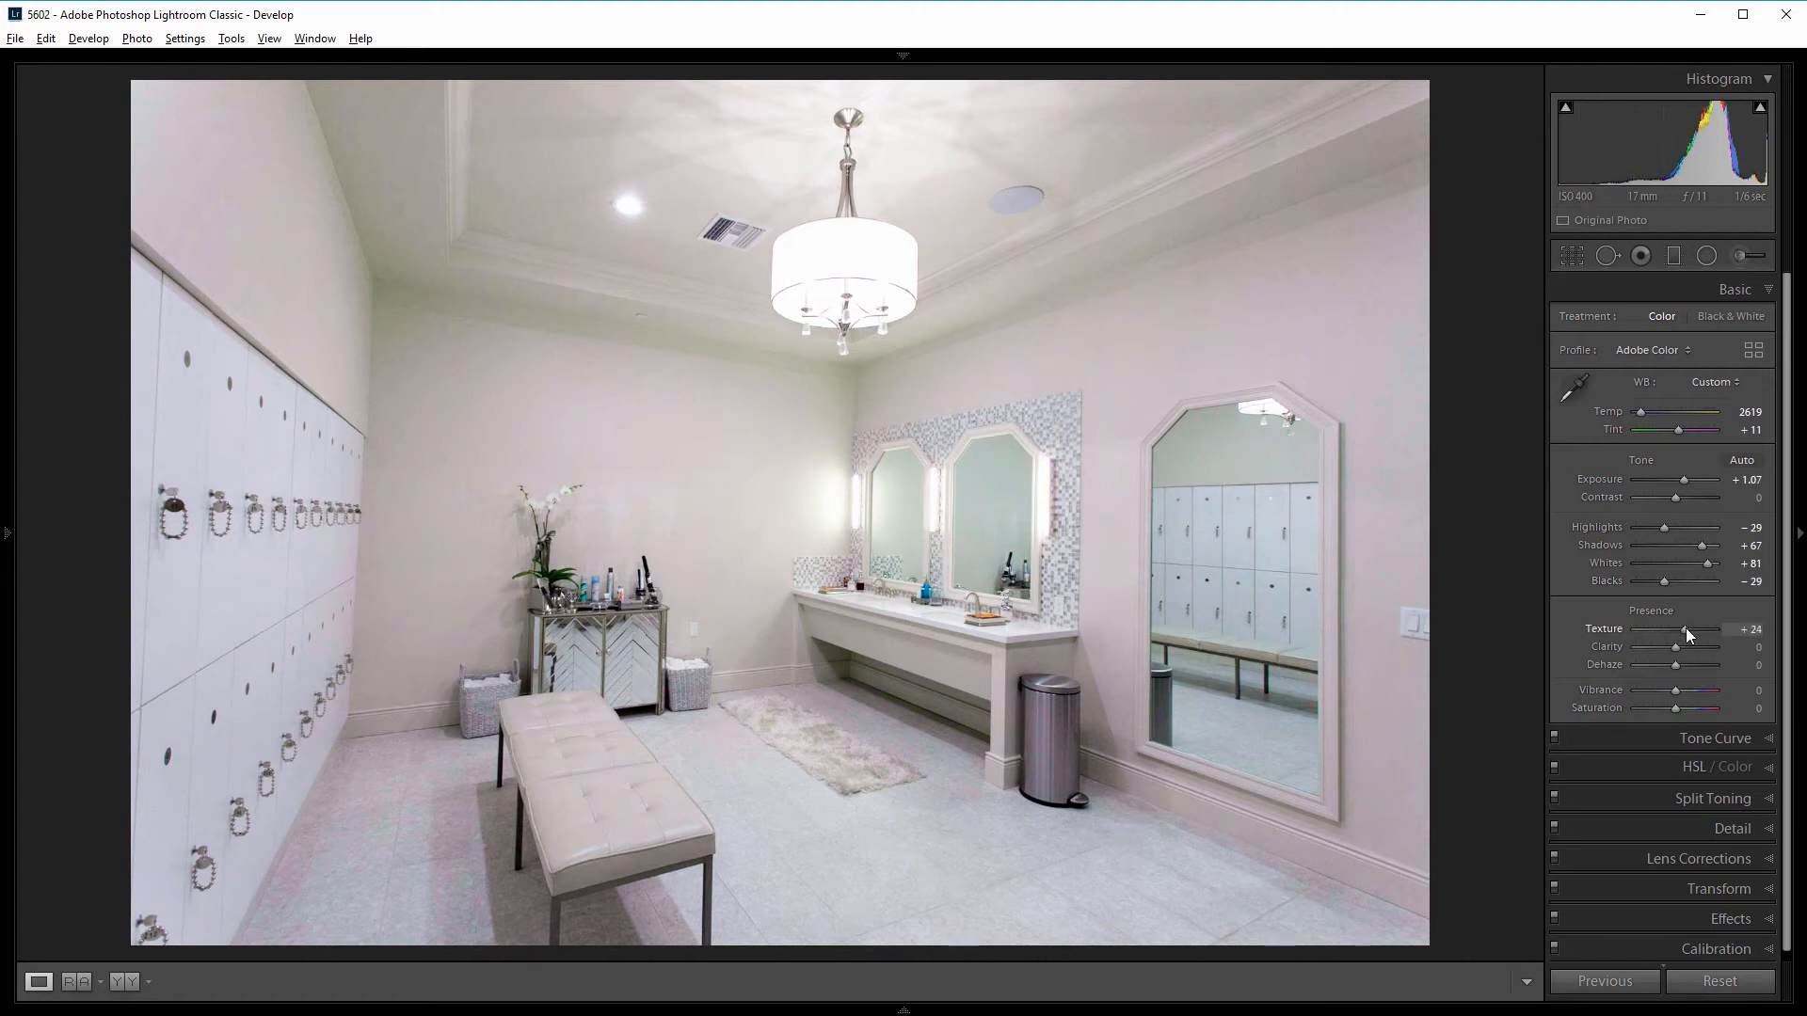
drag(1682, 629, 1689, 630)
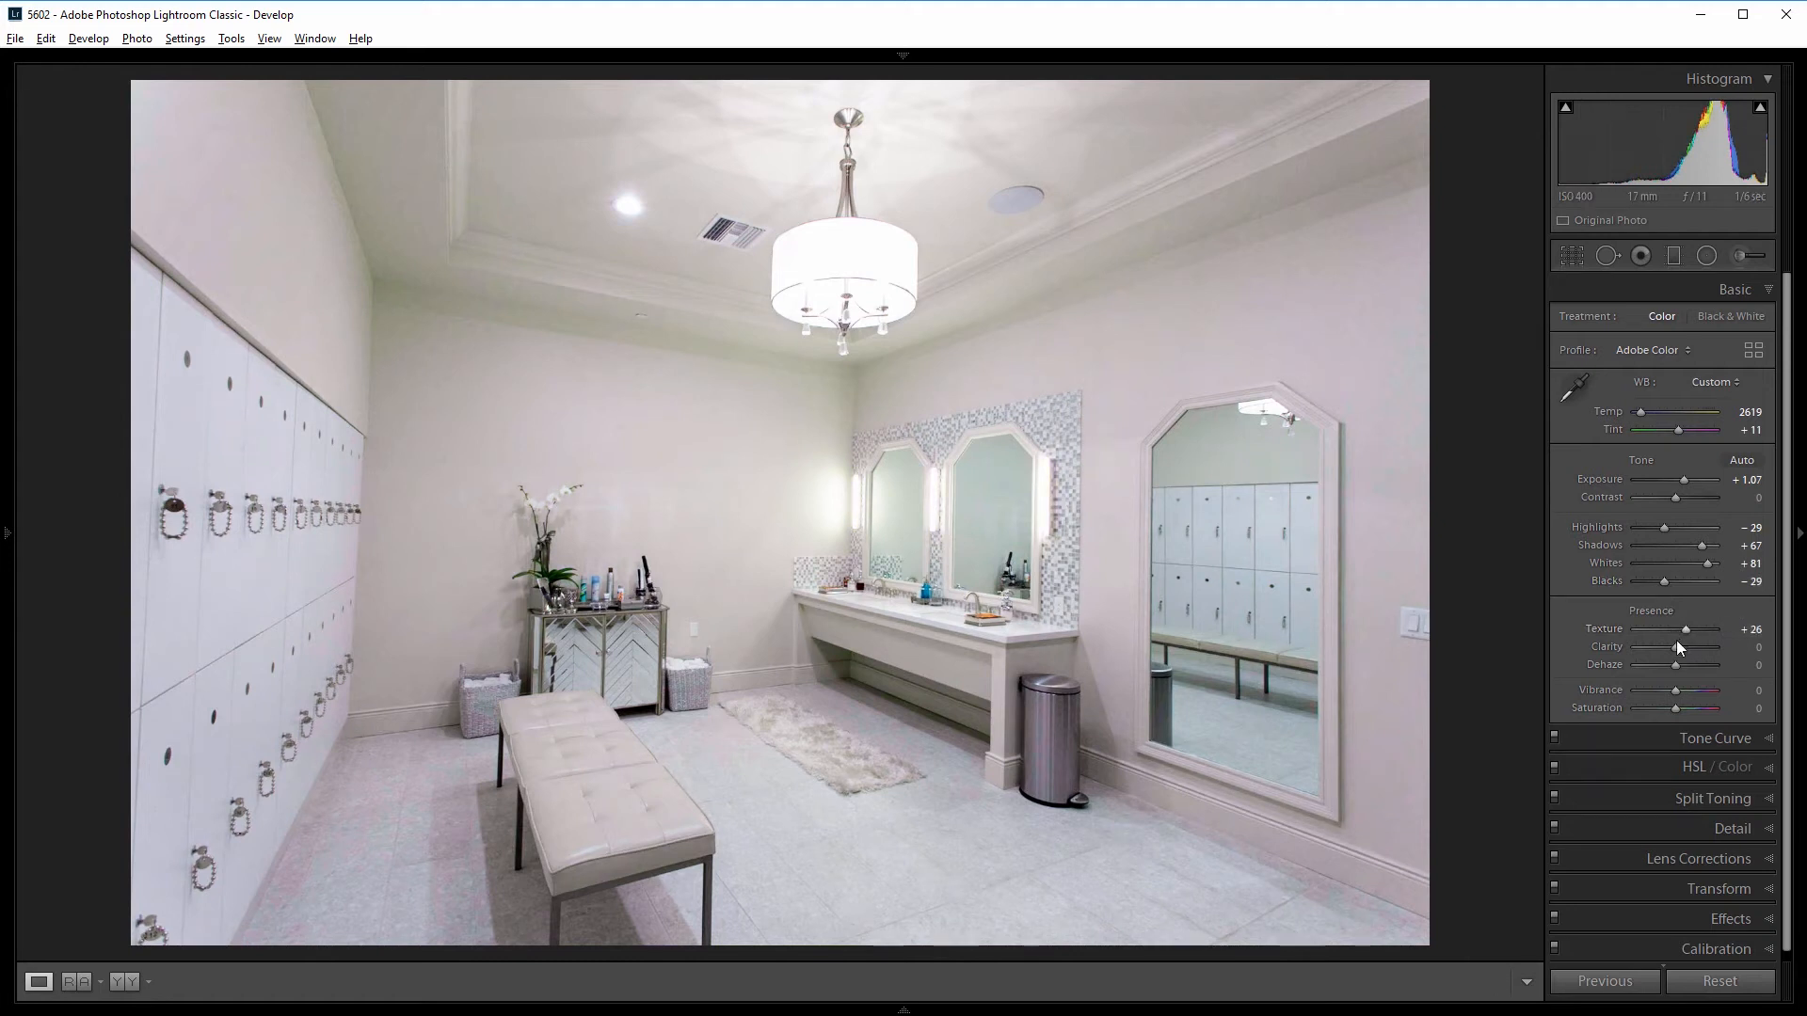
drag(1674, 663, 1694, 663)
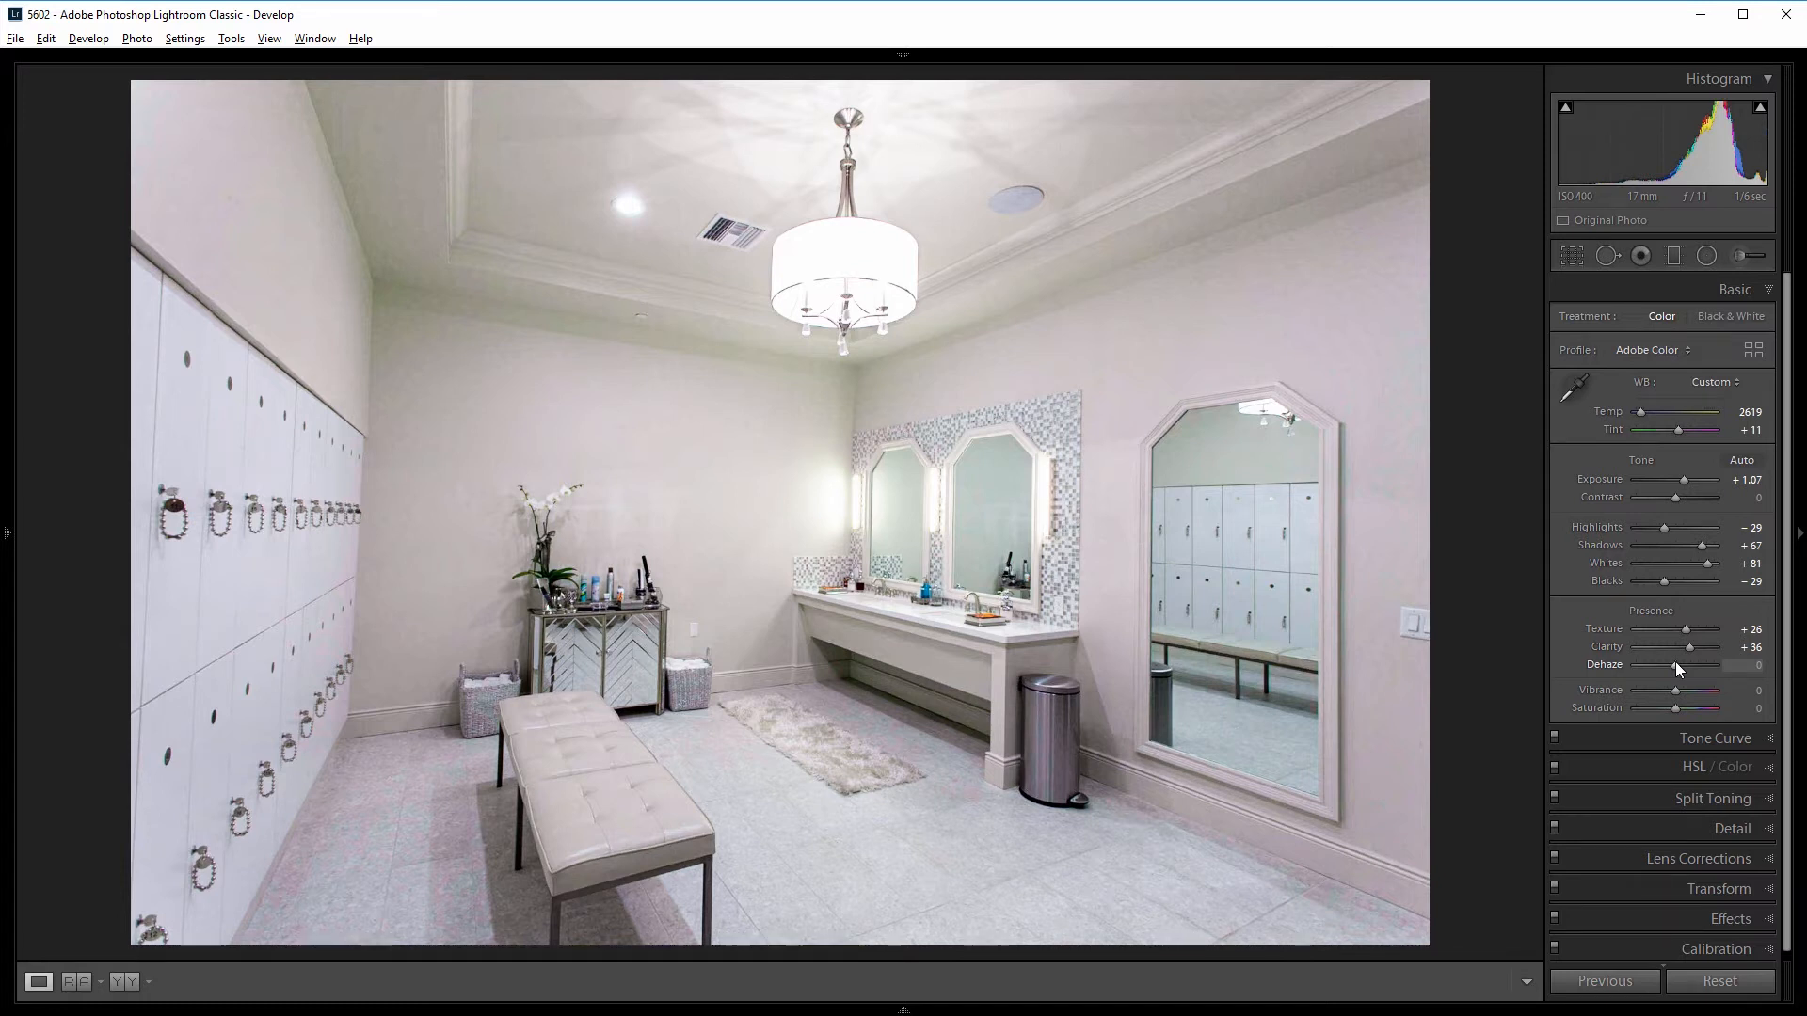
drag(1708, 665, 1657, 665)
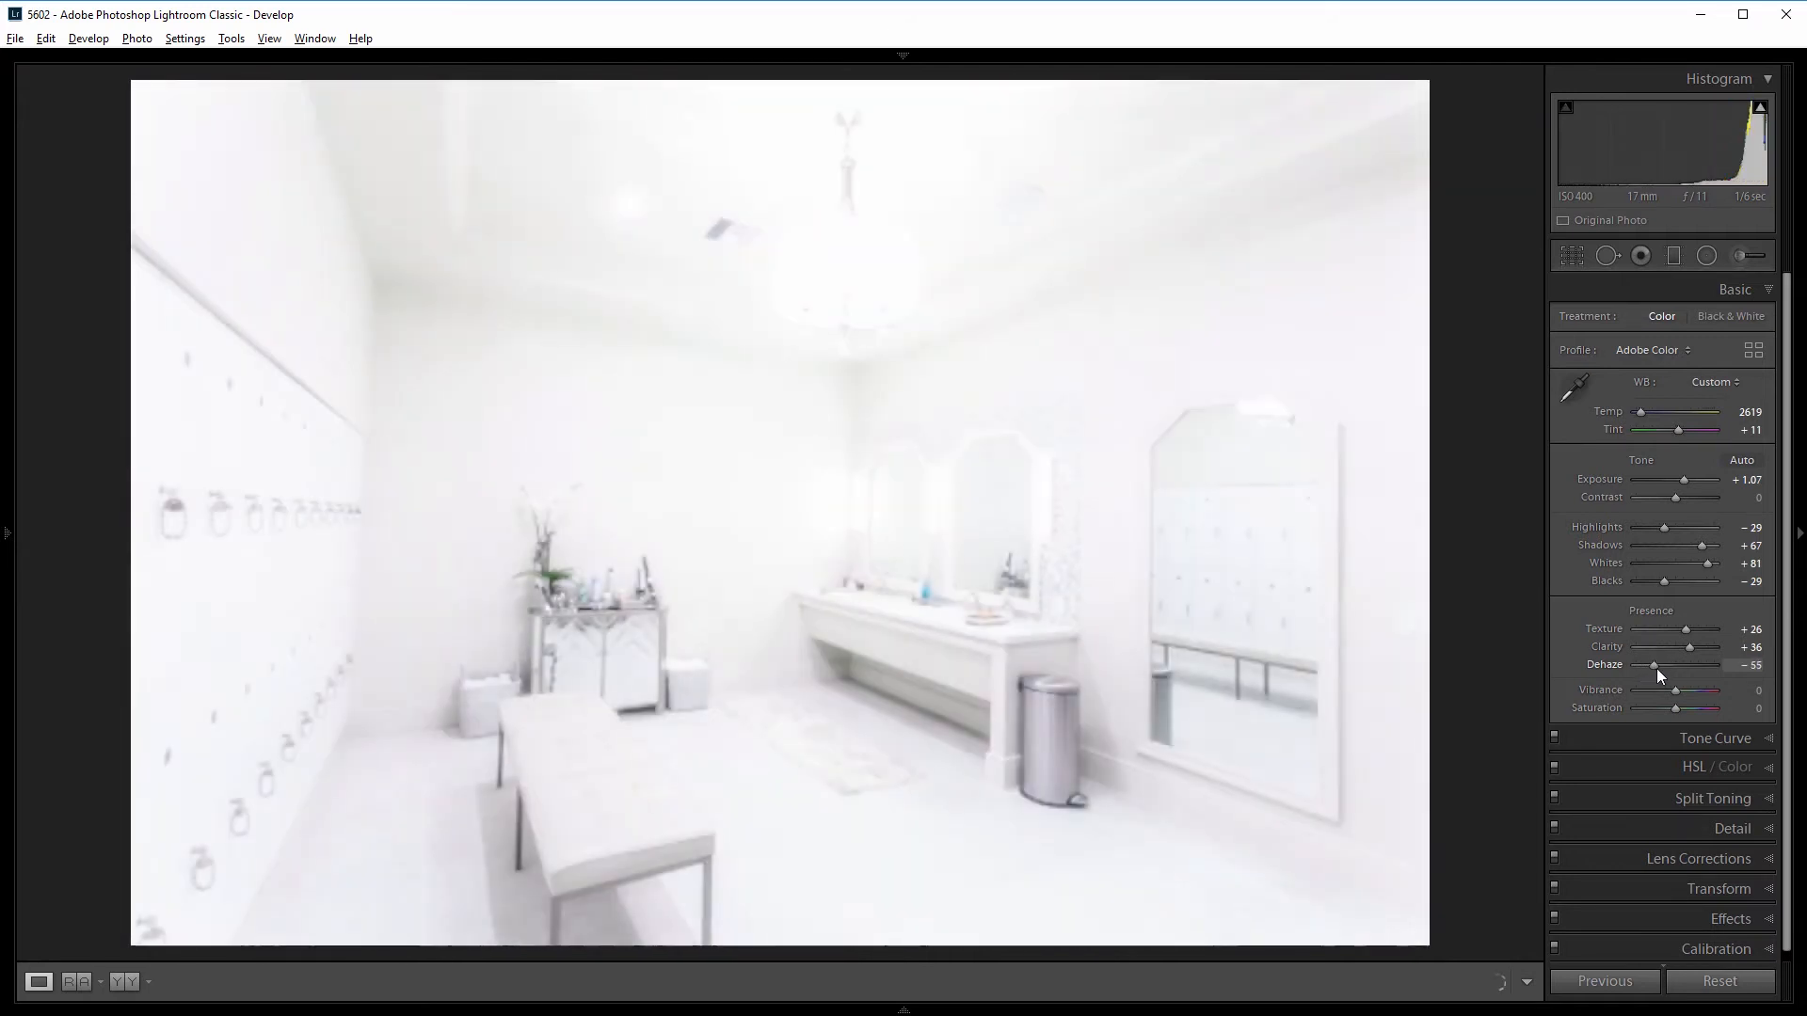
drag(1657, 666, 1673, 665)
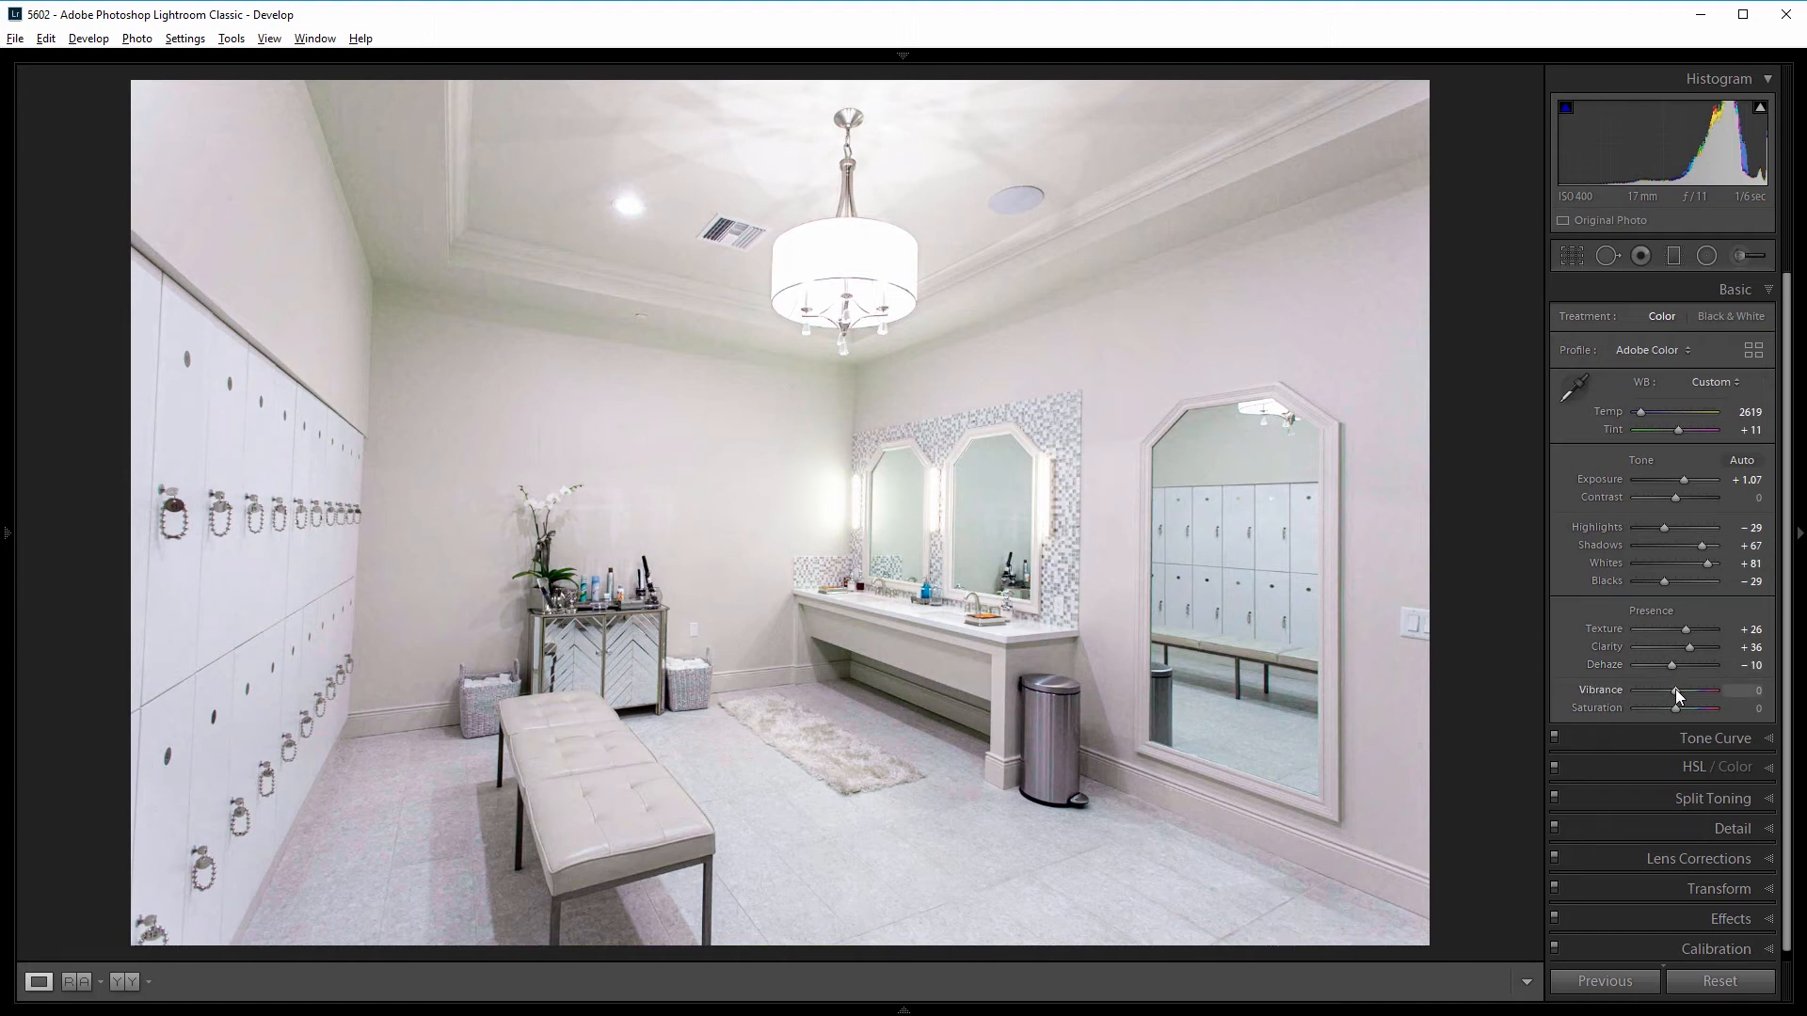
Boost Vibrance and pull Saturation down to -62.
drag(1677, 694, 1693, 693)
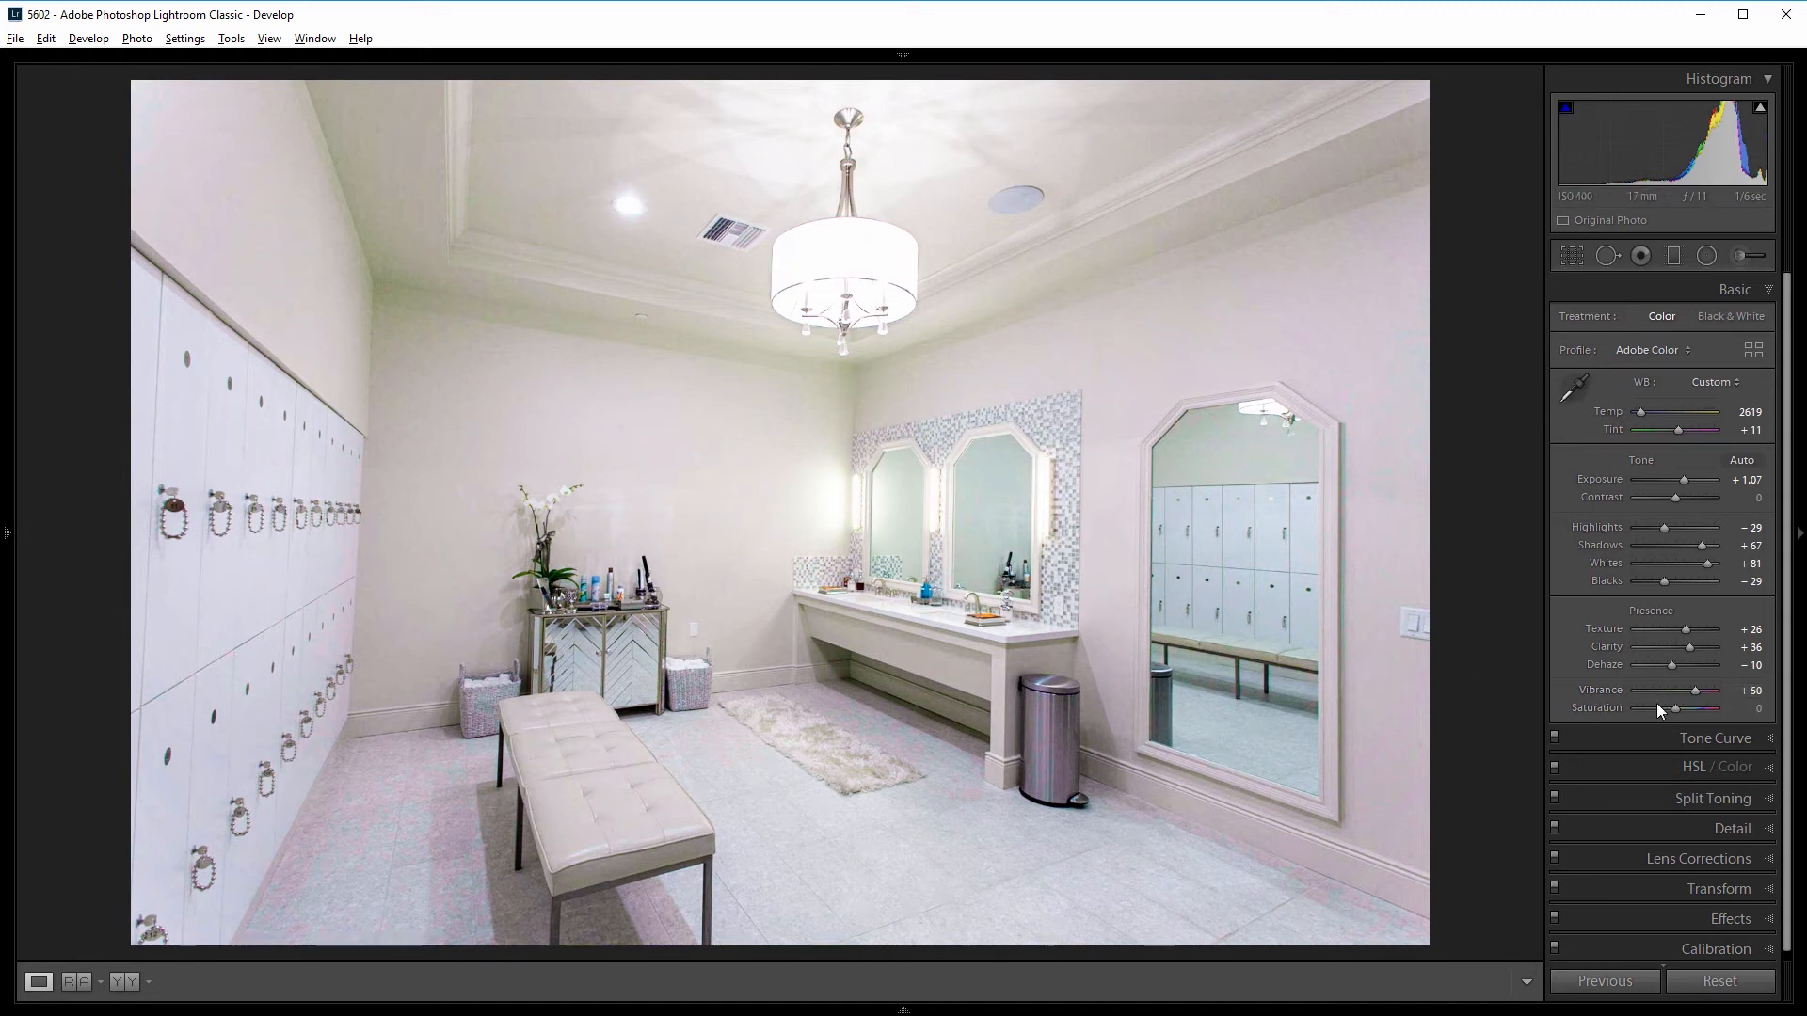
drag(1674, 708, 1656, 707)
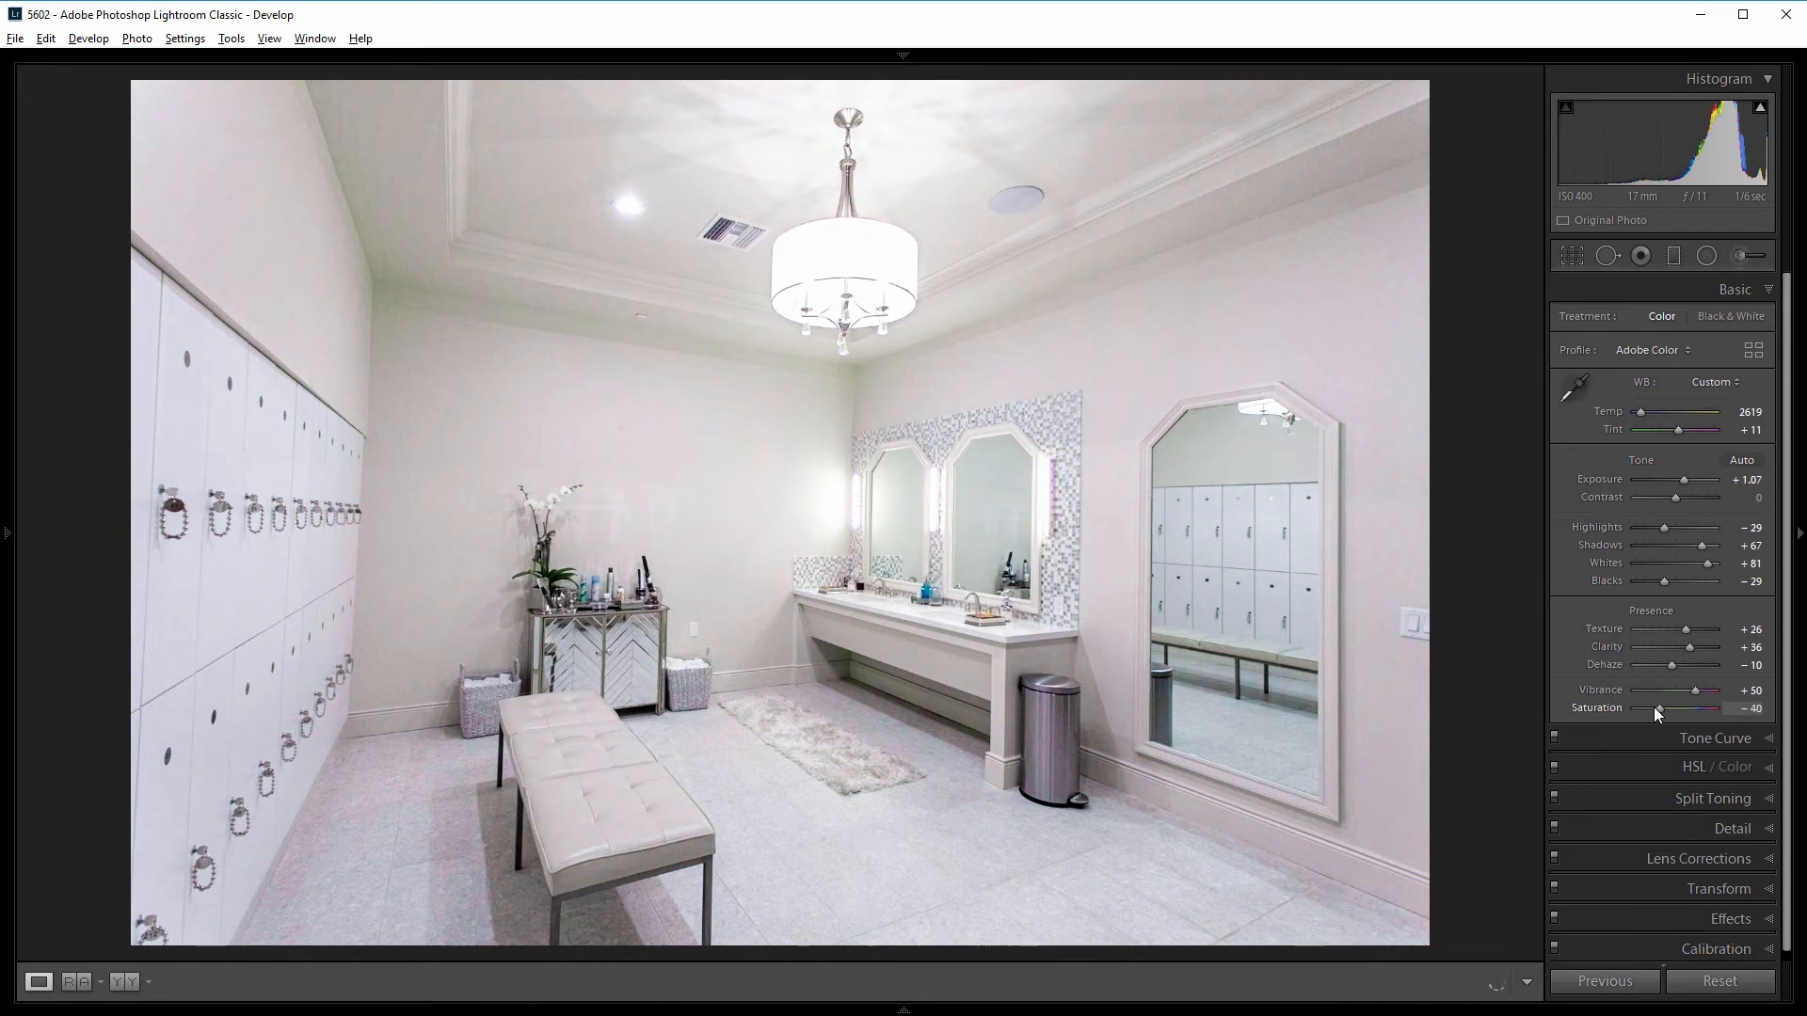
drag(1657, 707, 1648, 708)
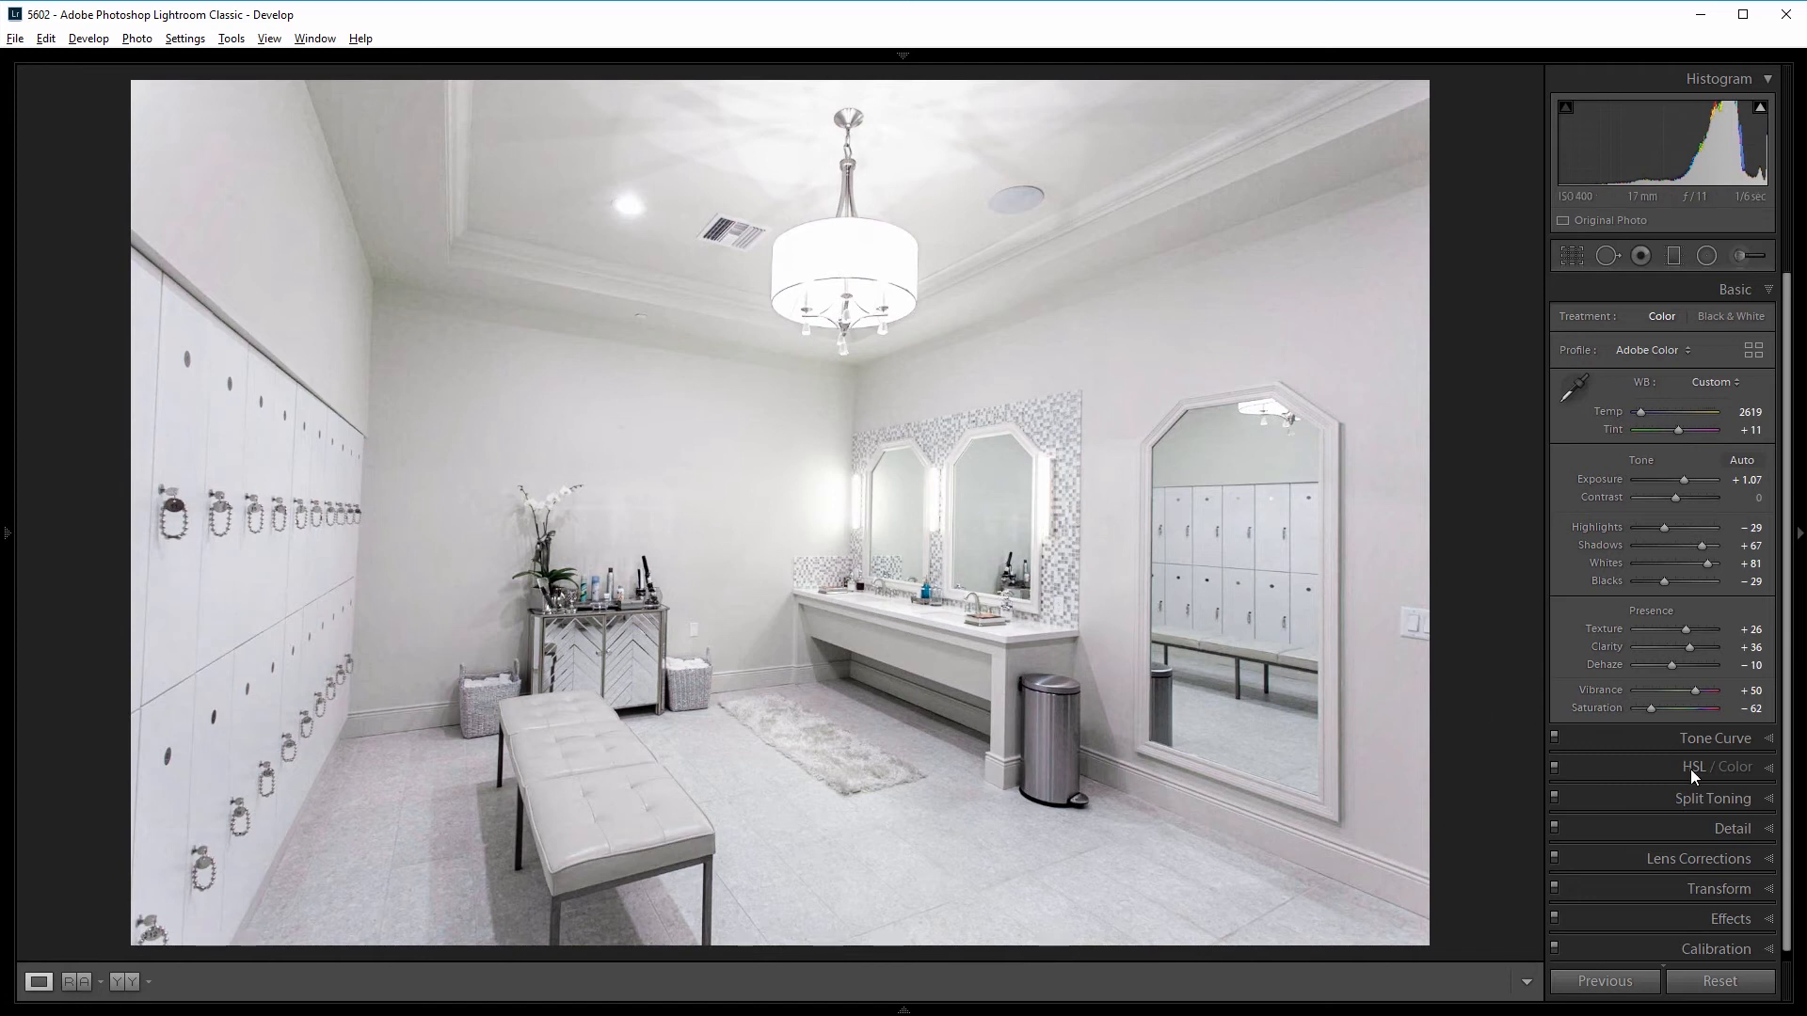
In HSL/Color, set Purple and Magenta saturation to -38 each, then collapse the panel.
click(1713, 766)
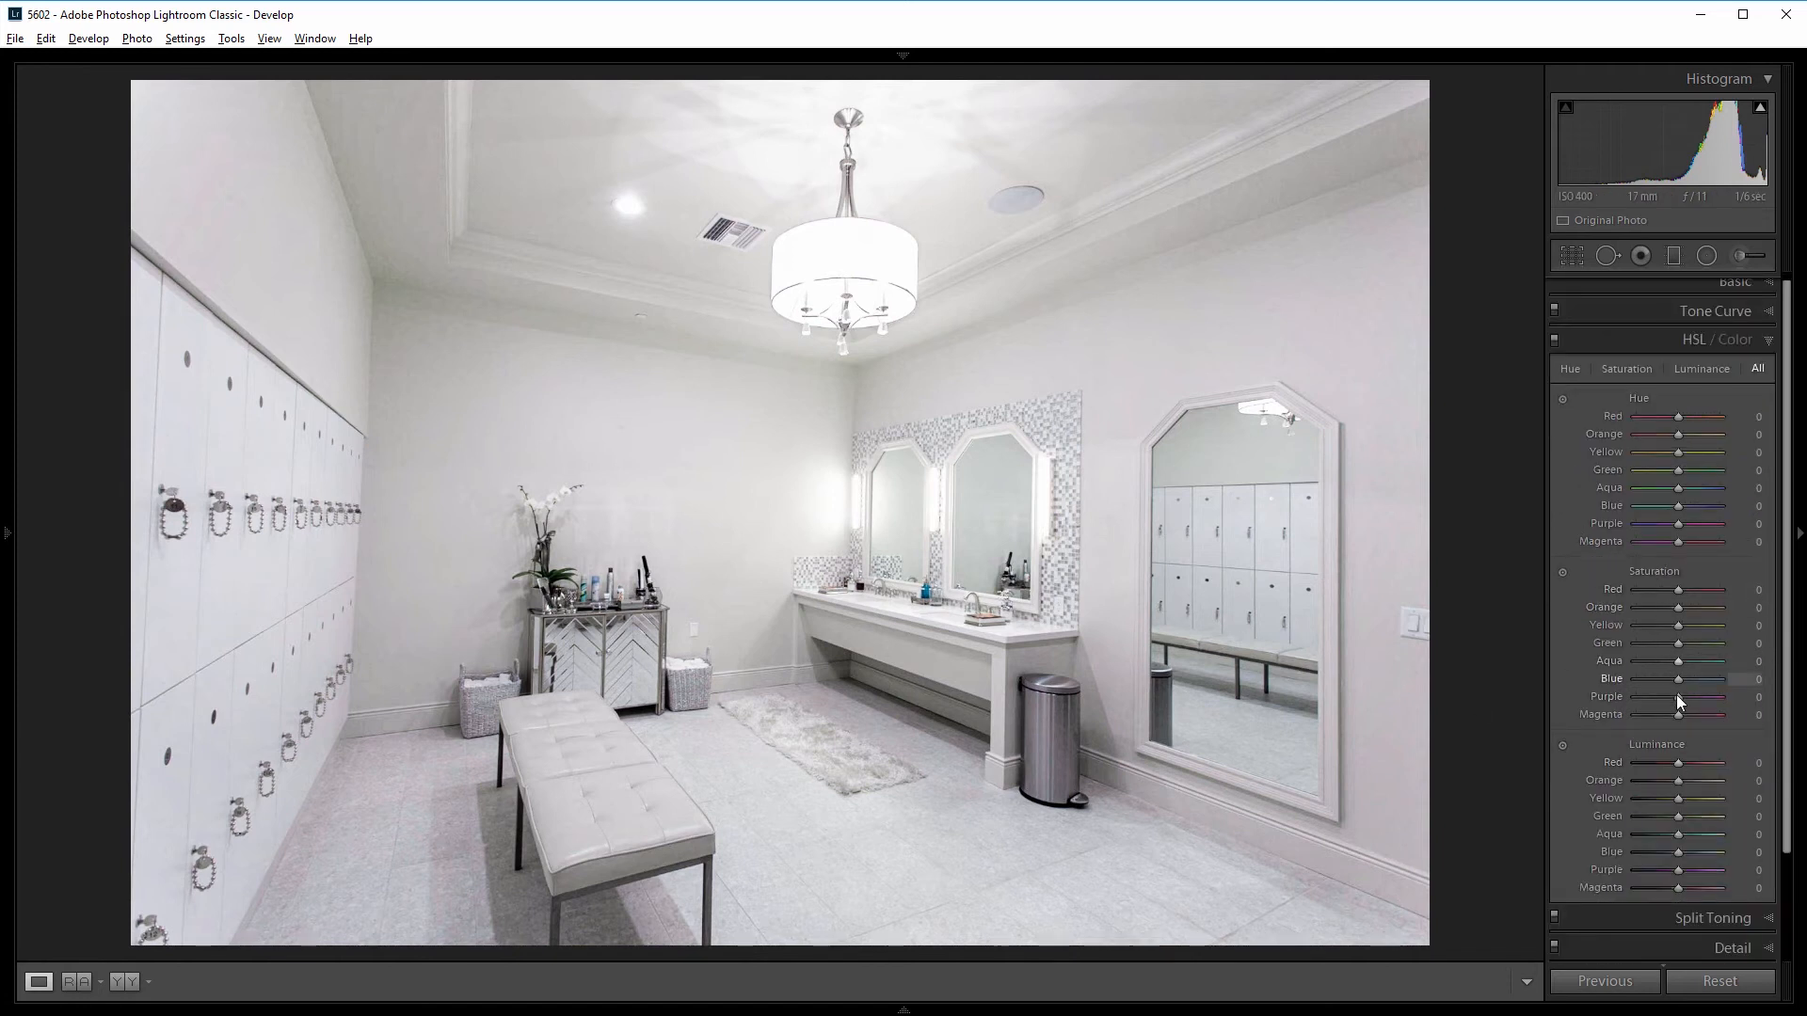
mouse_move(1675, 704)
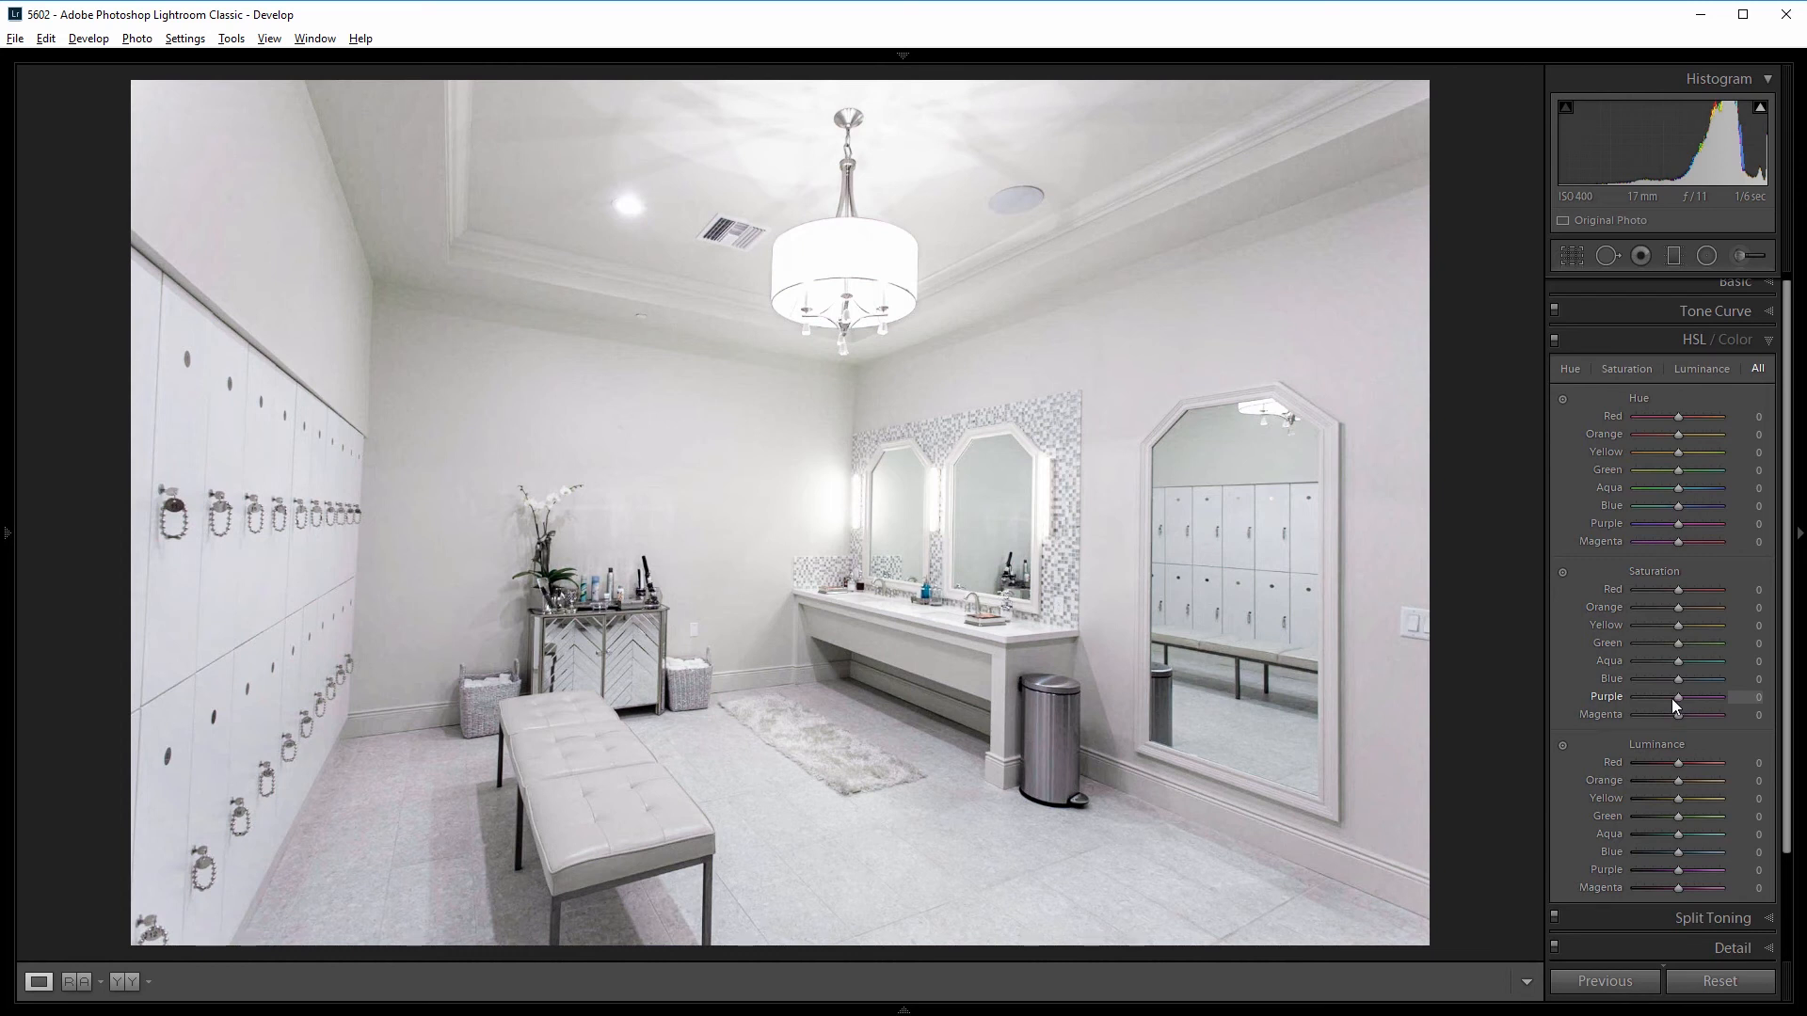
drag(1709, 696, 1664, 696)
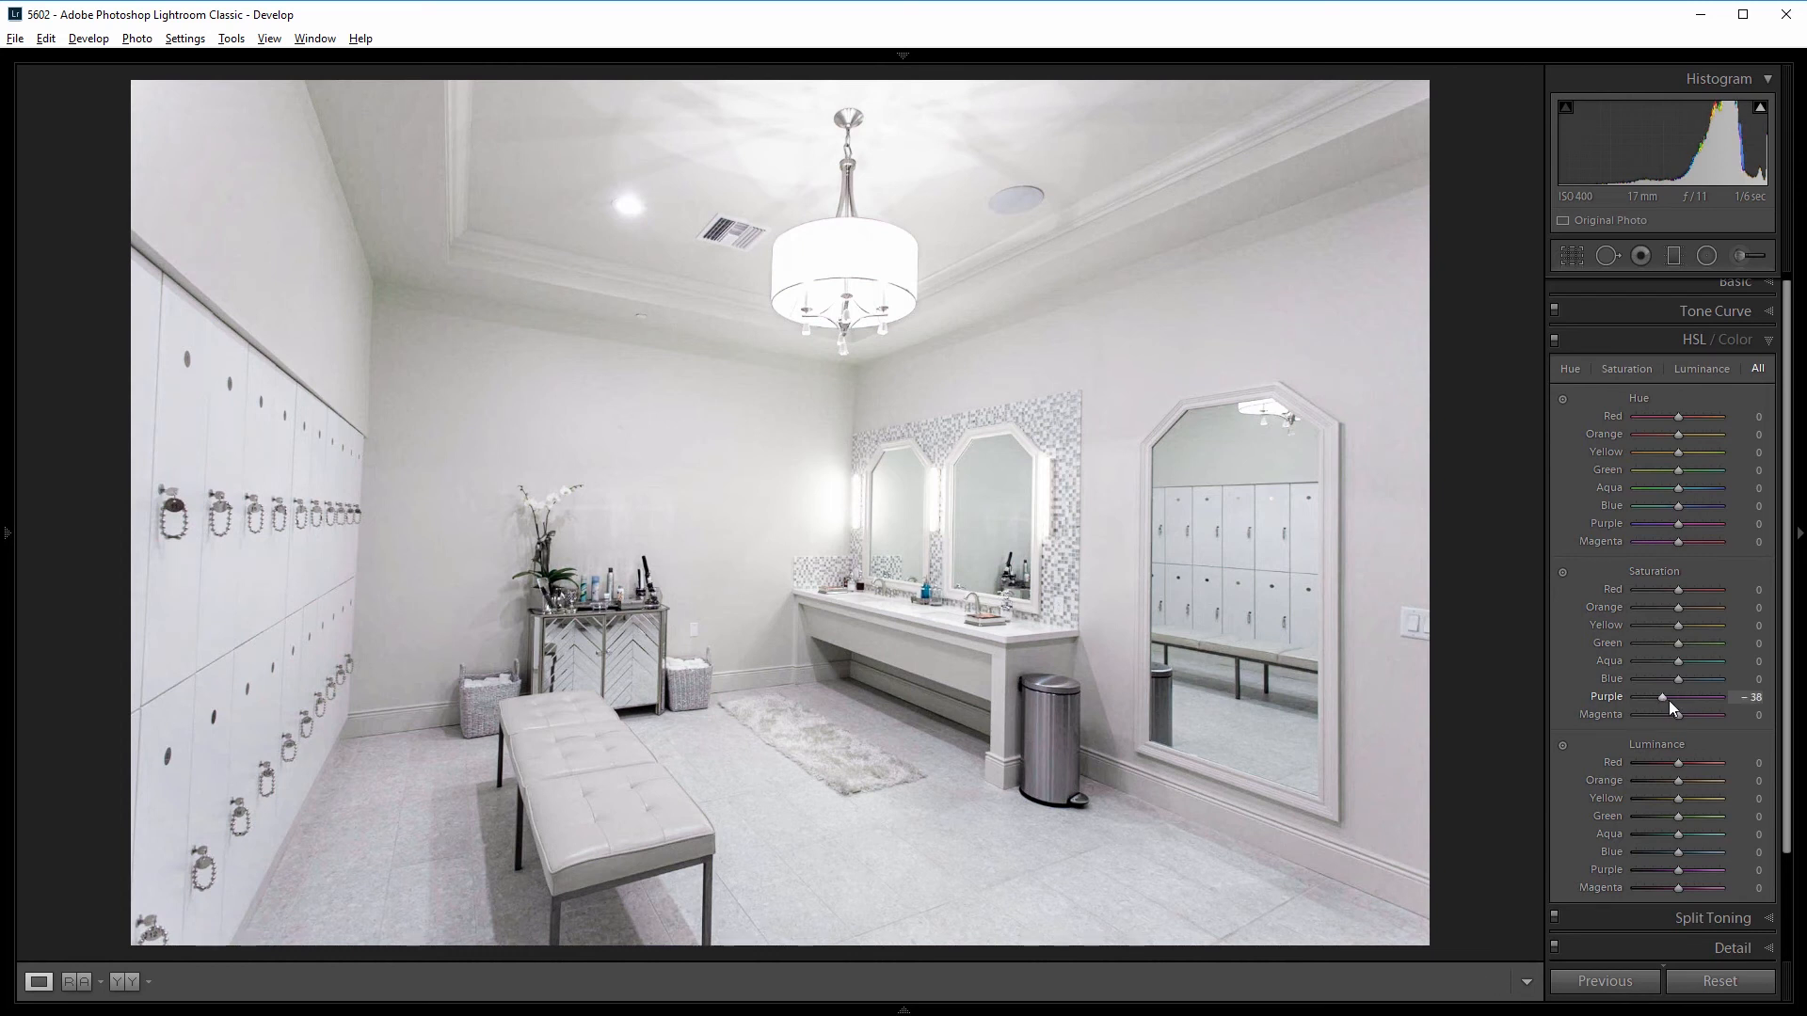
drag(1680, 714, 1662, 714)
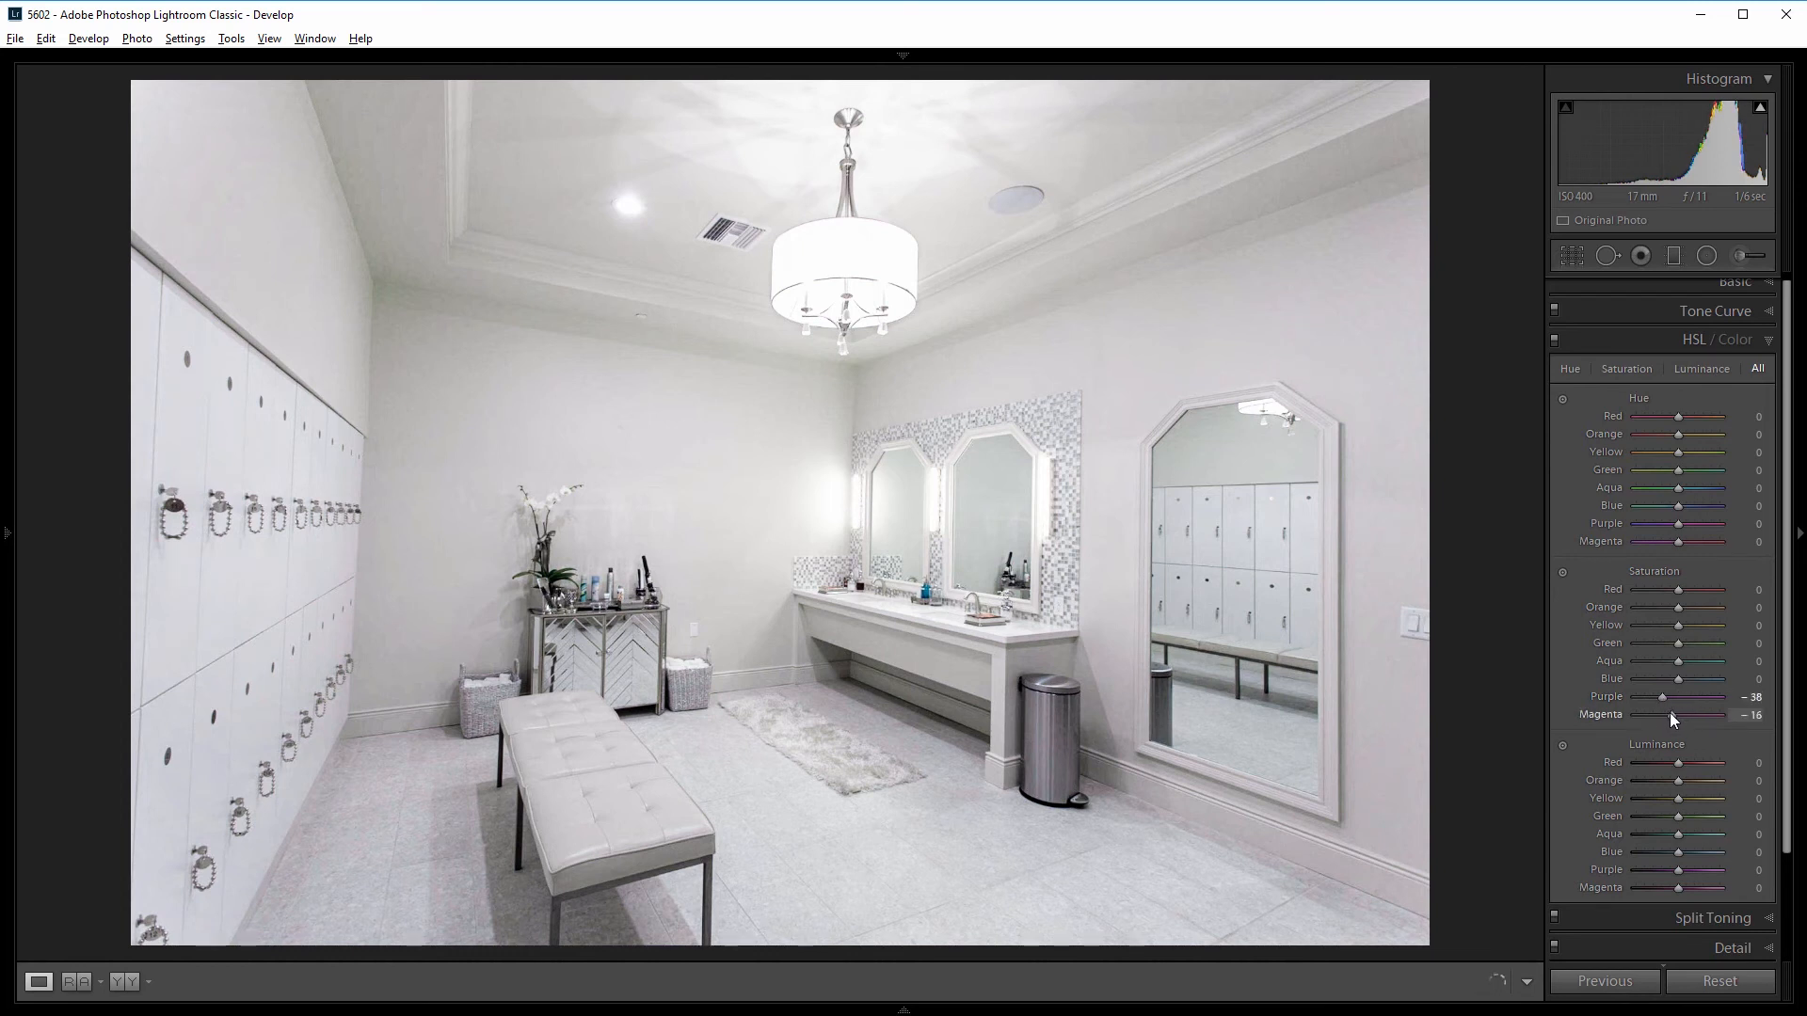
drag(1694, 714, 1664, 714)
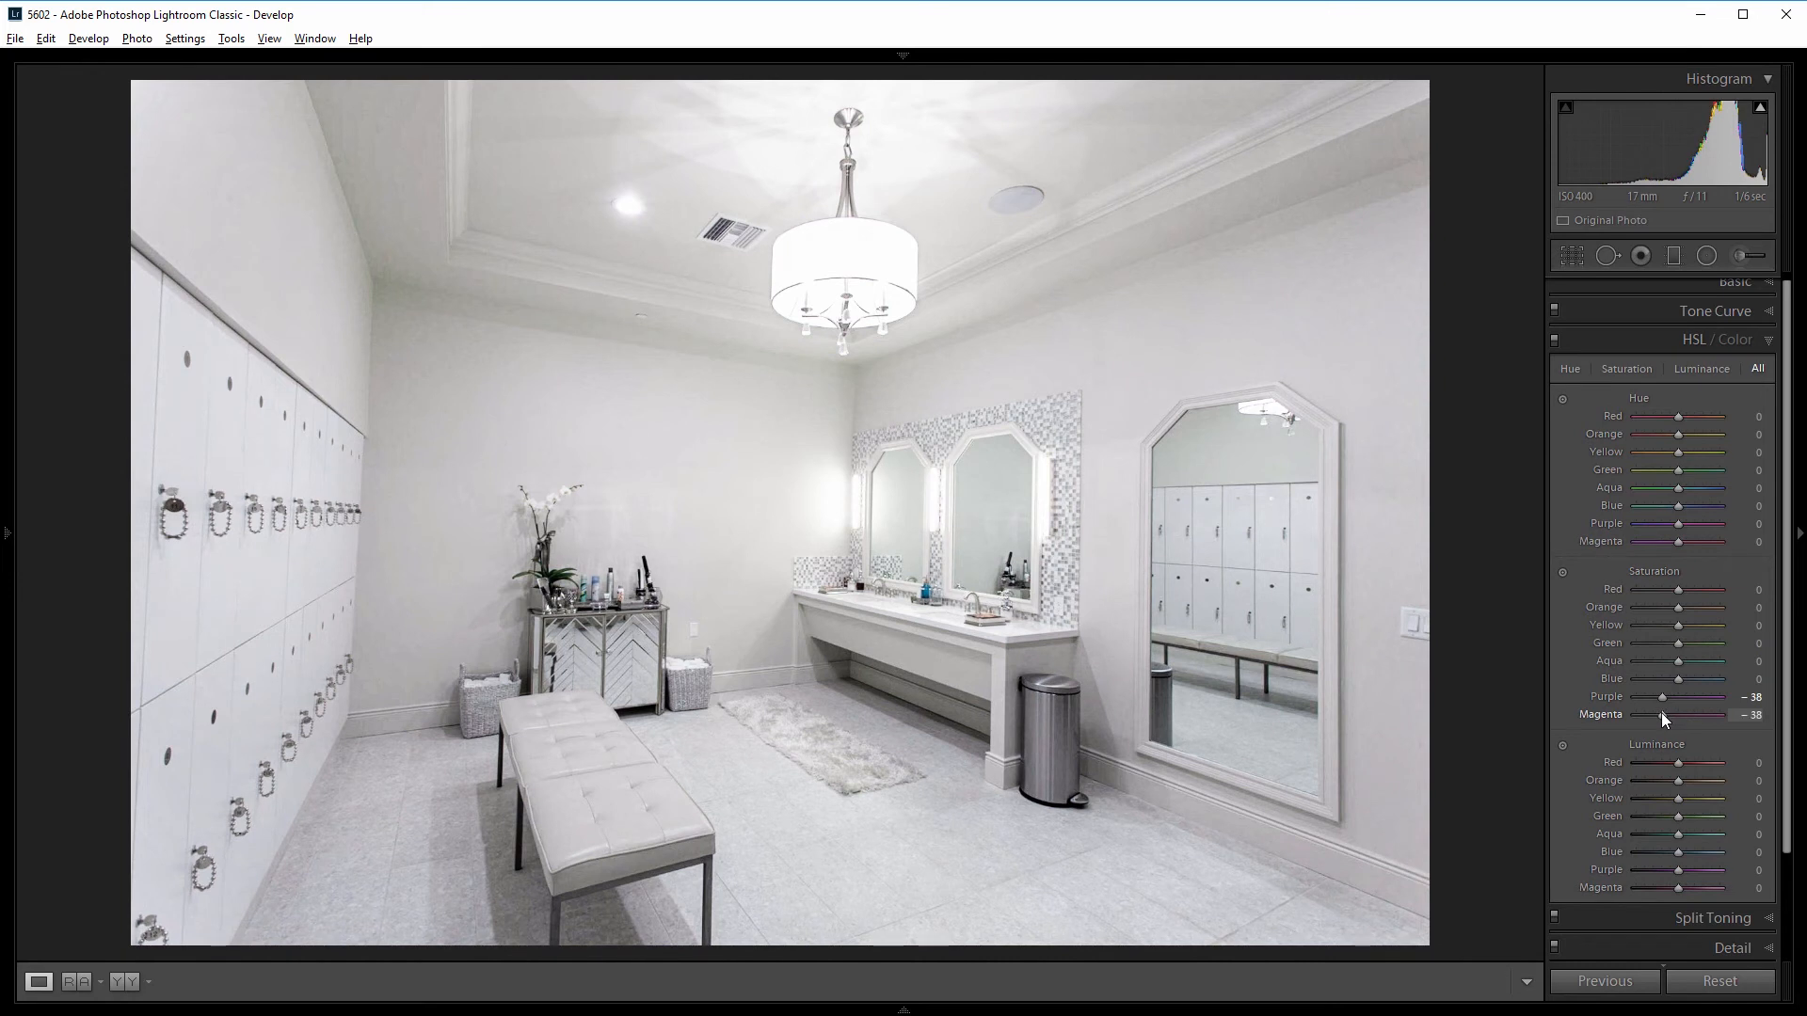
click(1717, 339)
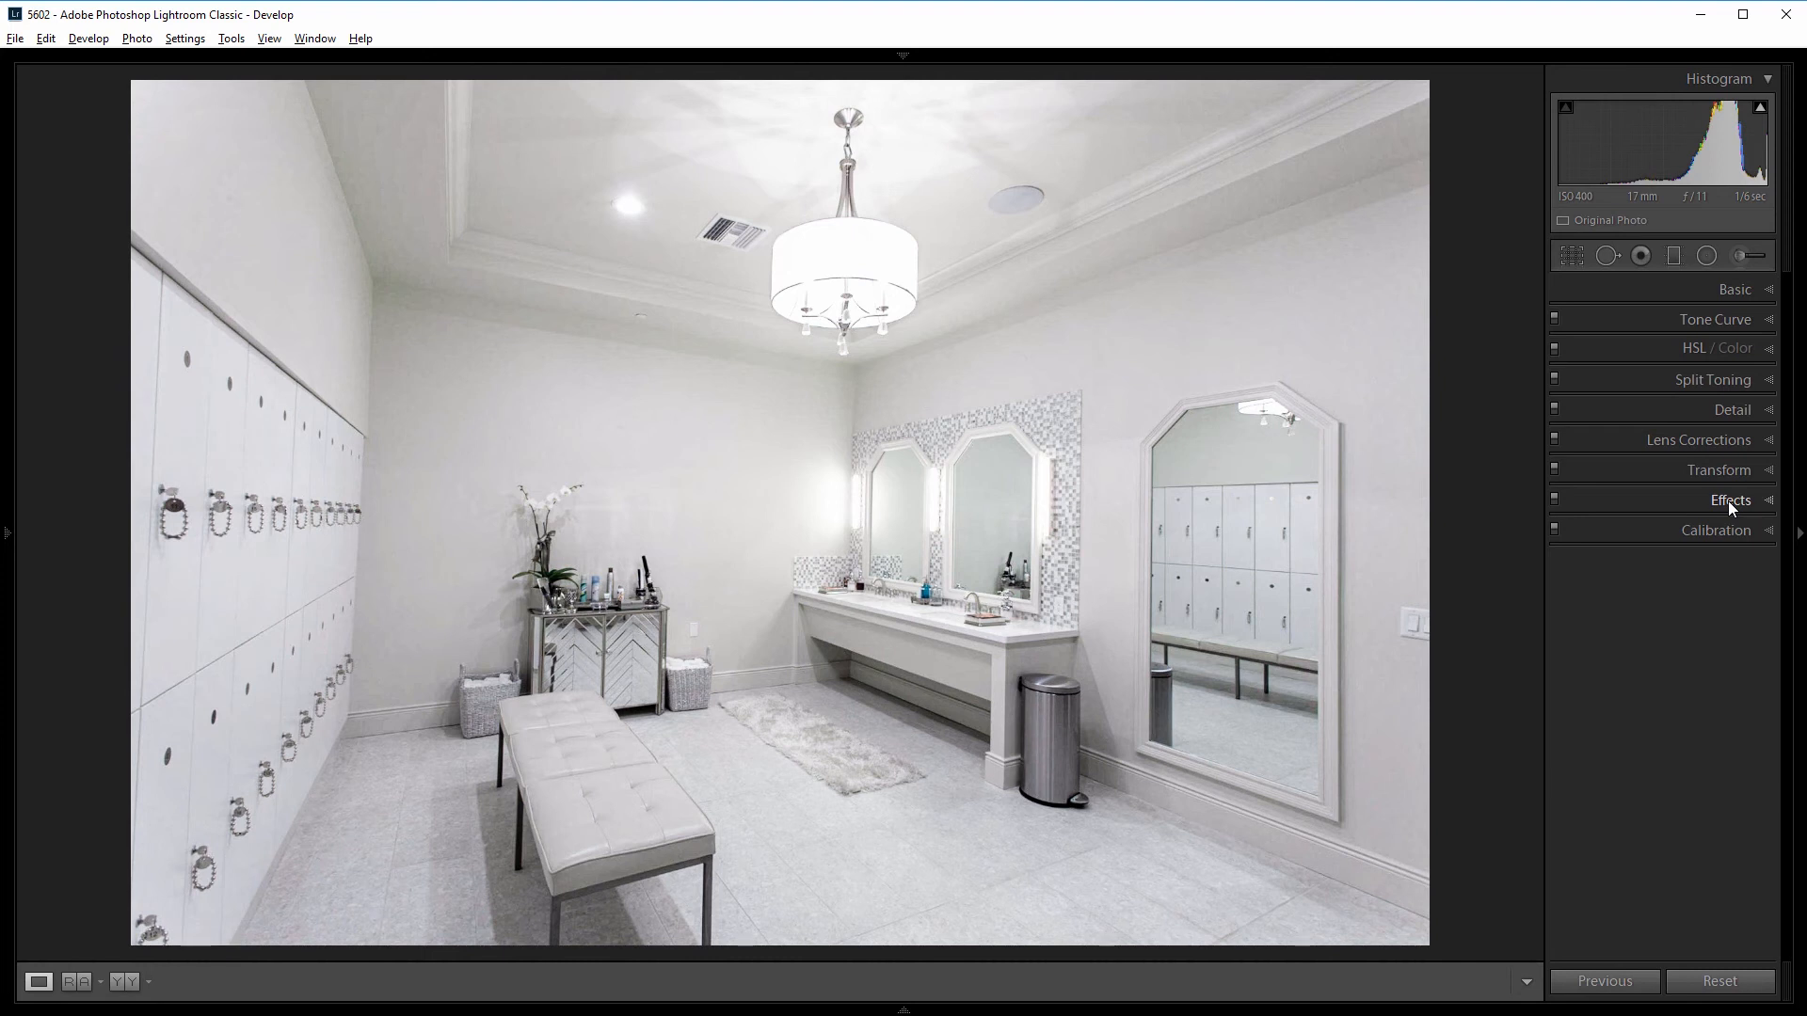
Set Post-Crop Vignetting Amount to +5 in the Effects panel.
click(1729, 500)
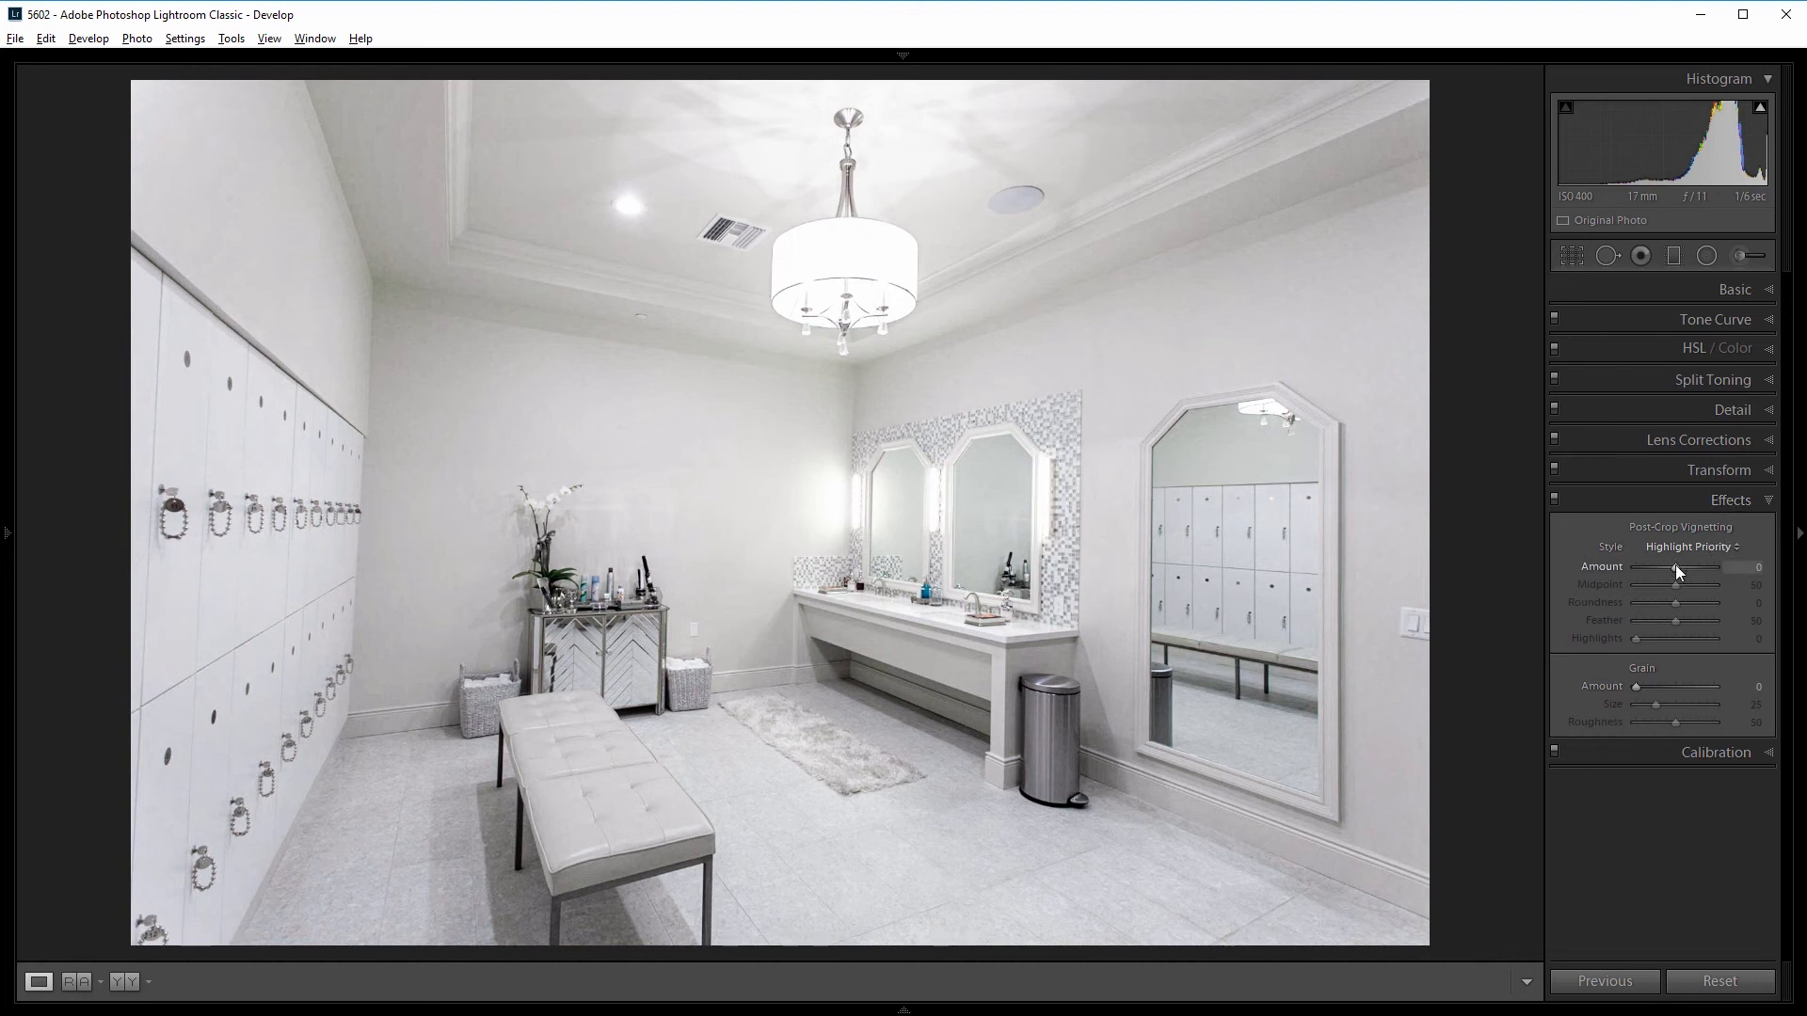
drag(1729, 573, 1677, 573)
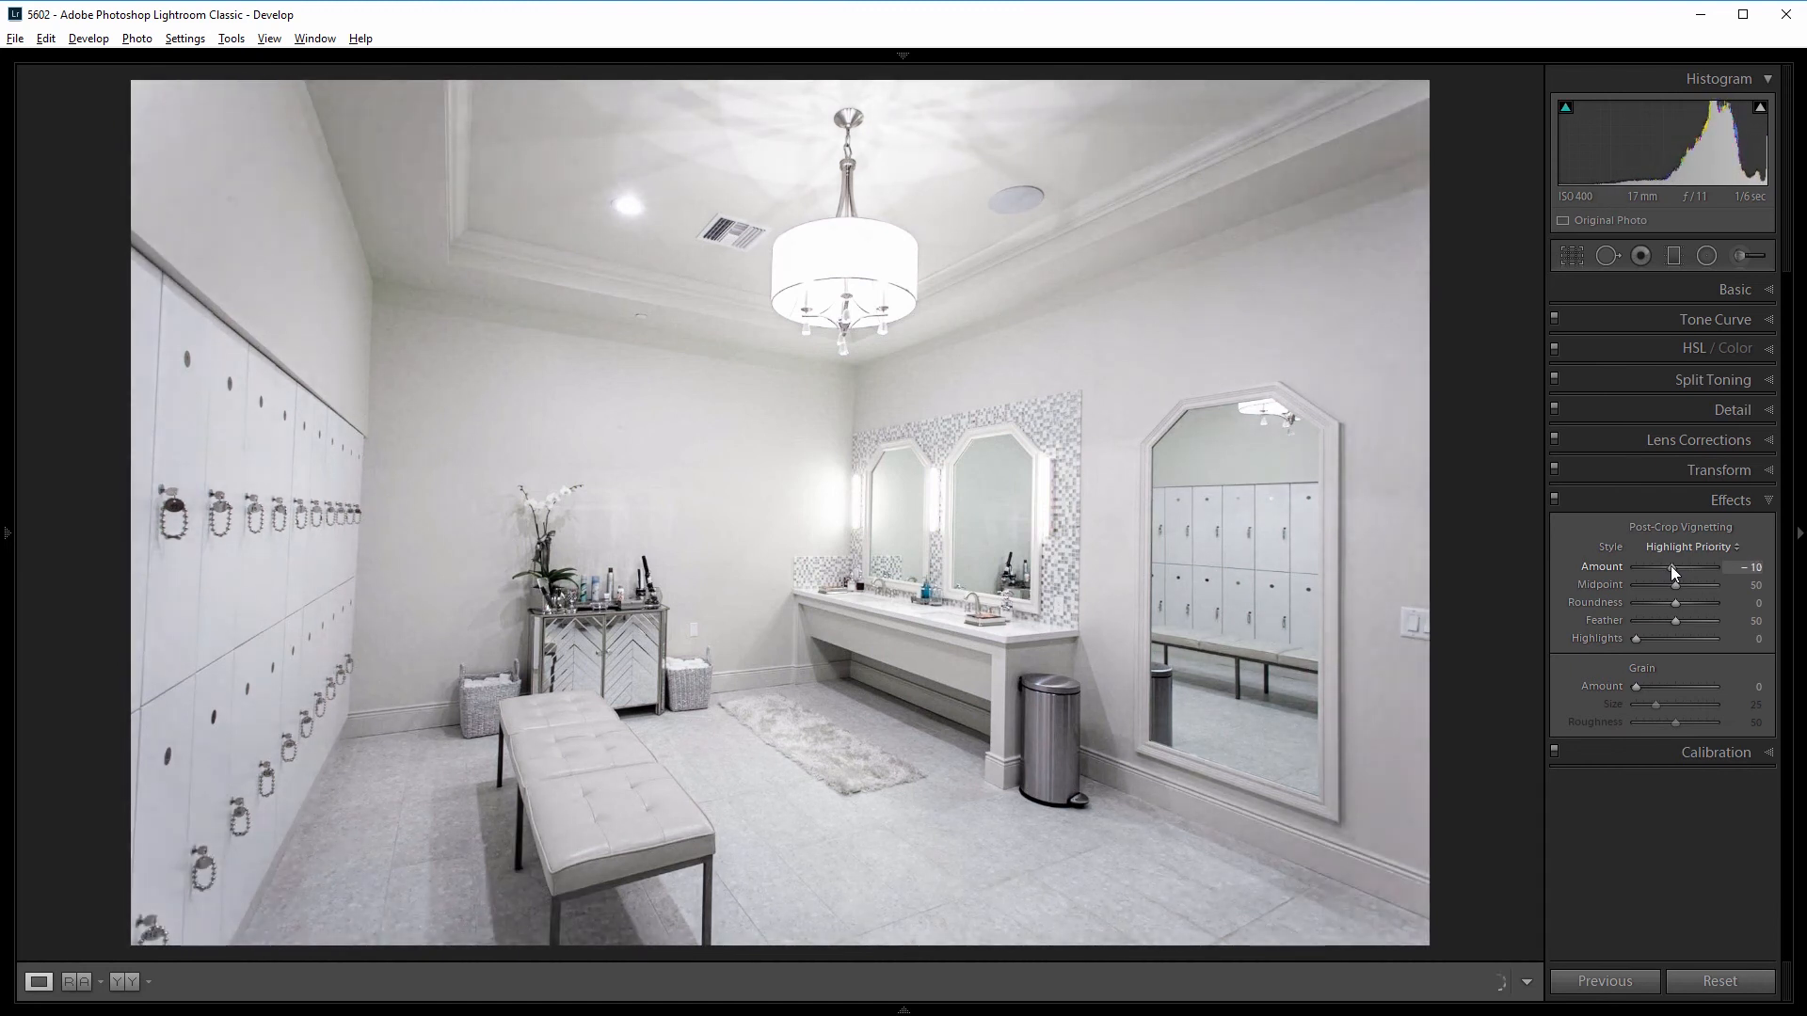
drag(1674, 566, 1679, 567)
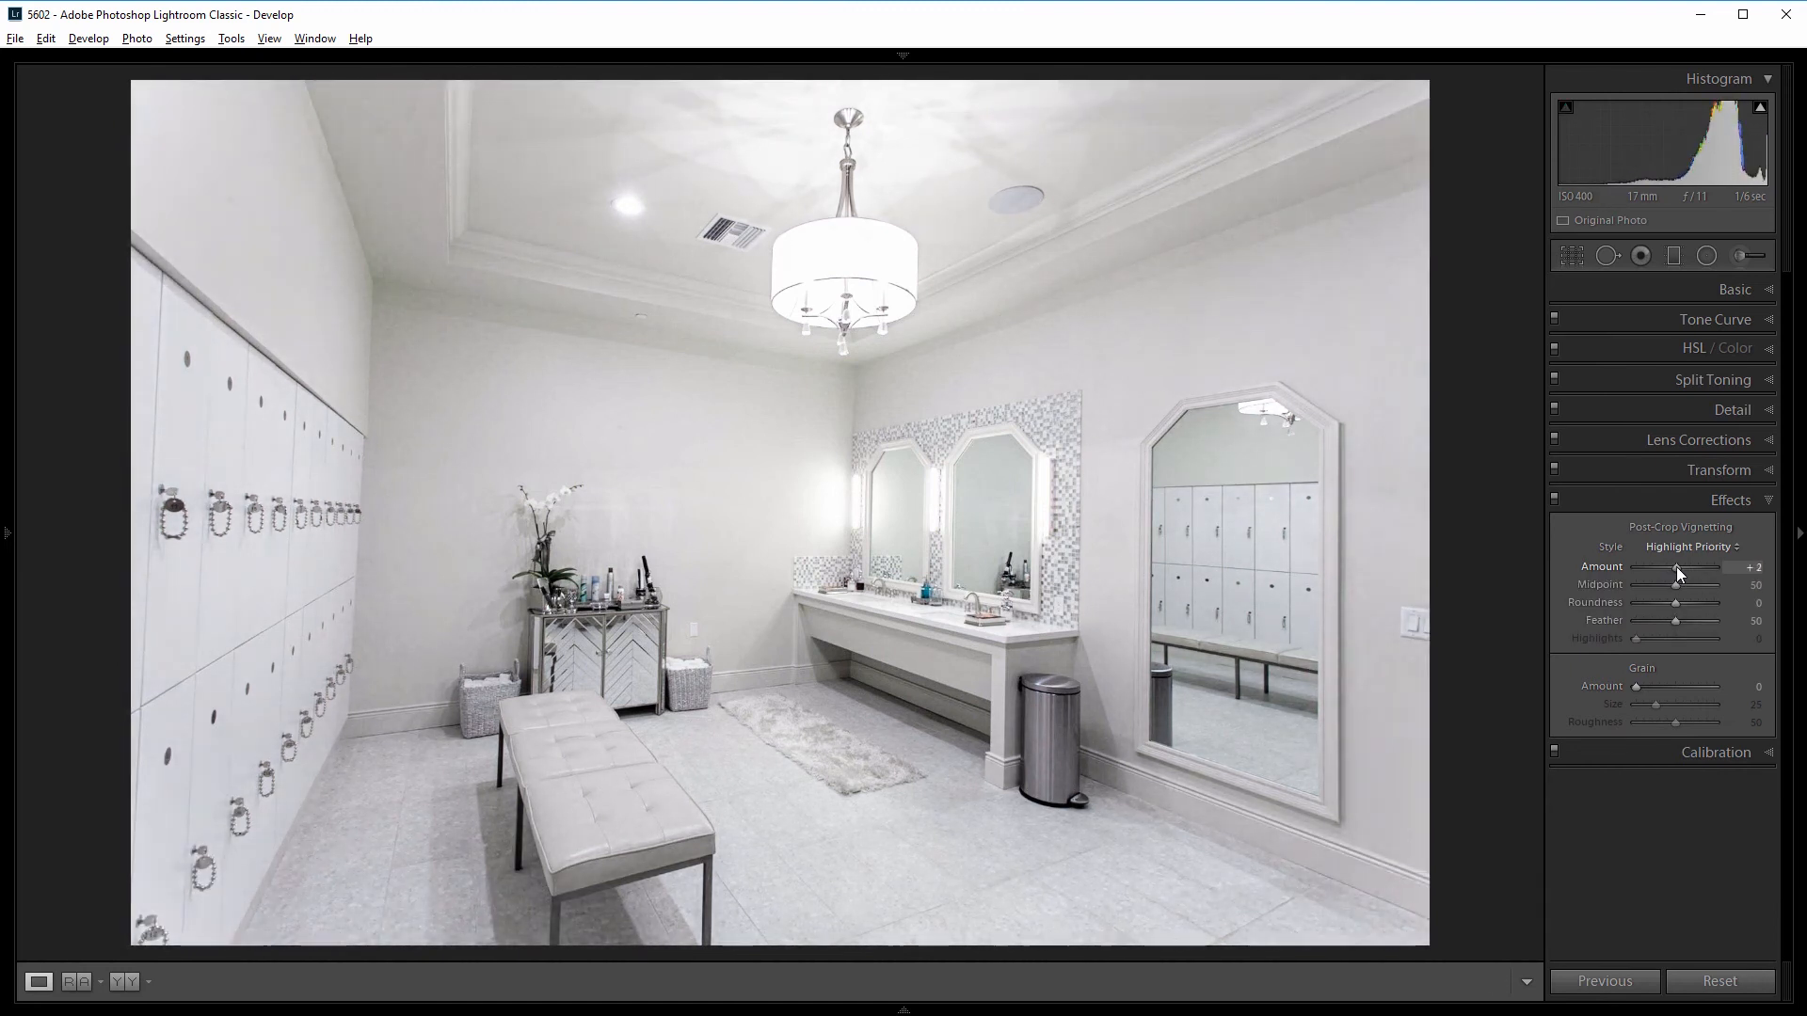
drag(1673, 566, 1679, 567)
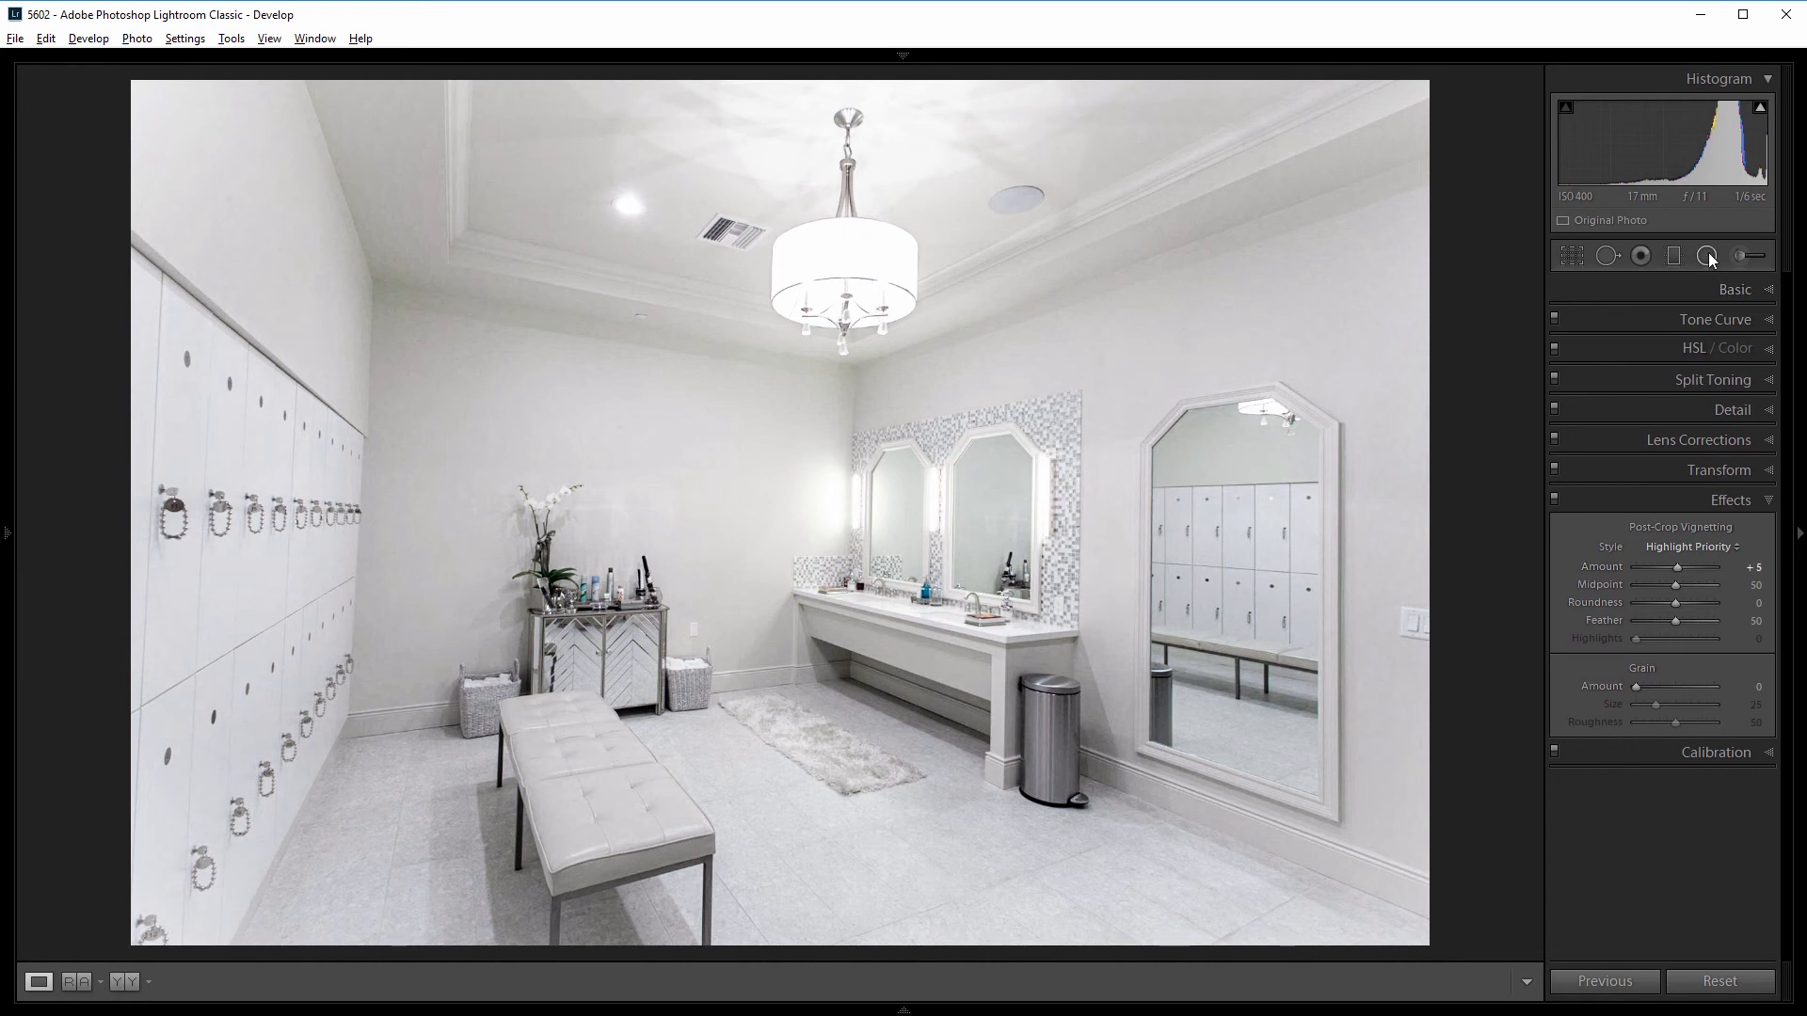
Add a radial filter over the chandelier and adjust its darkening slider.
click(1705, 255)
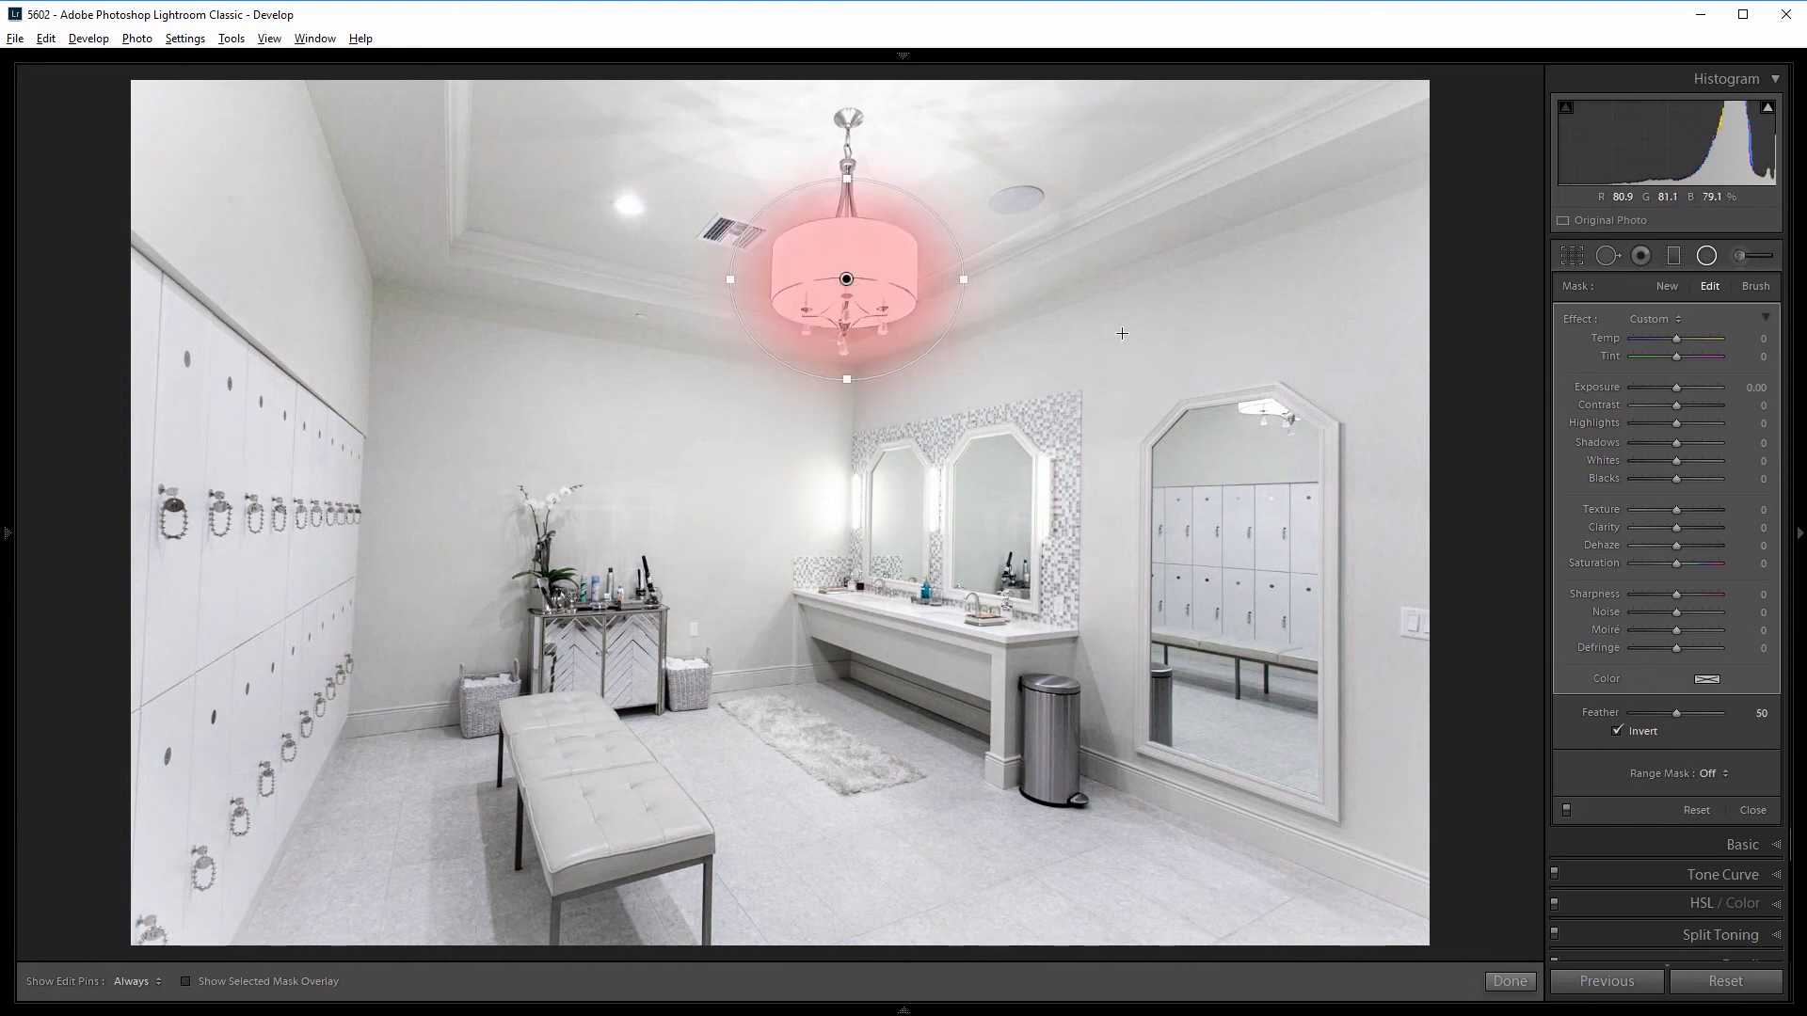
drag(1679, 387, 1671, 387)
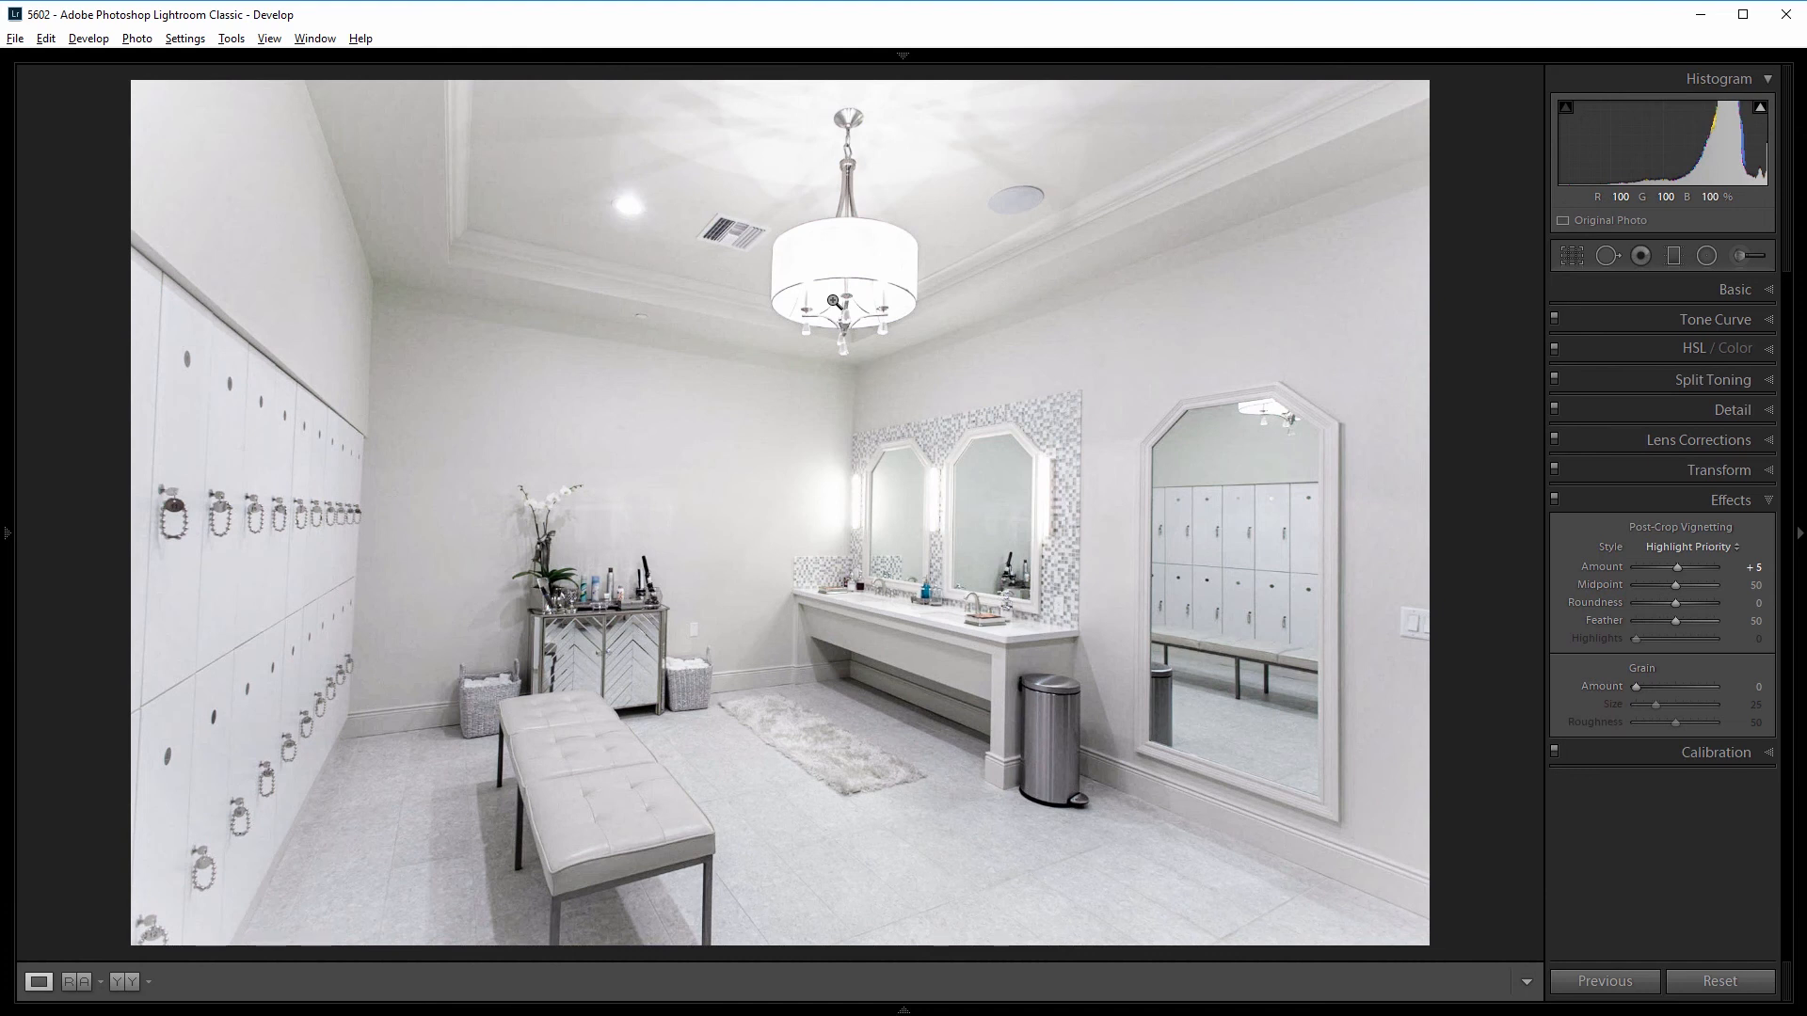
Enable Upright Guided and draw a vertical guide along the left lockers' edge.
click(1718, 469)
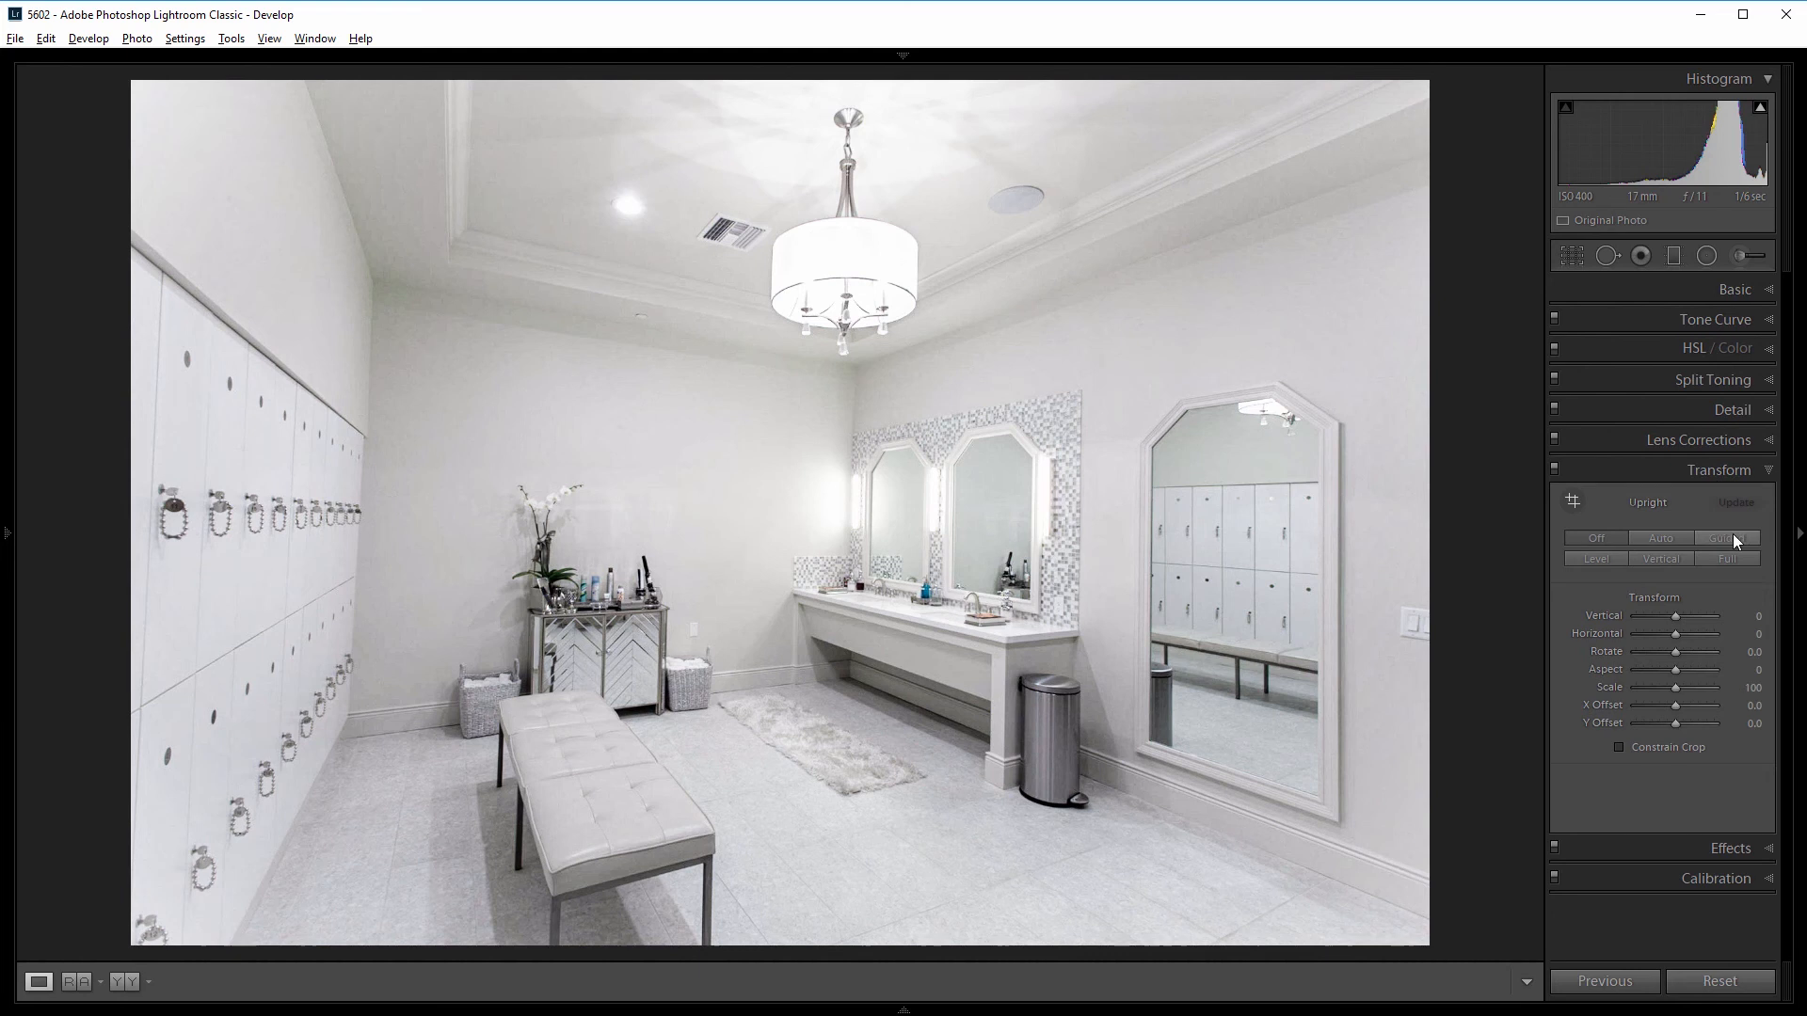
mouse_move(1728, 539)
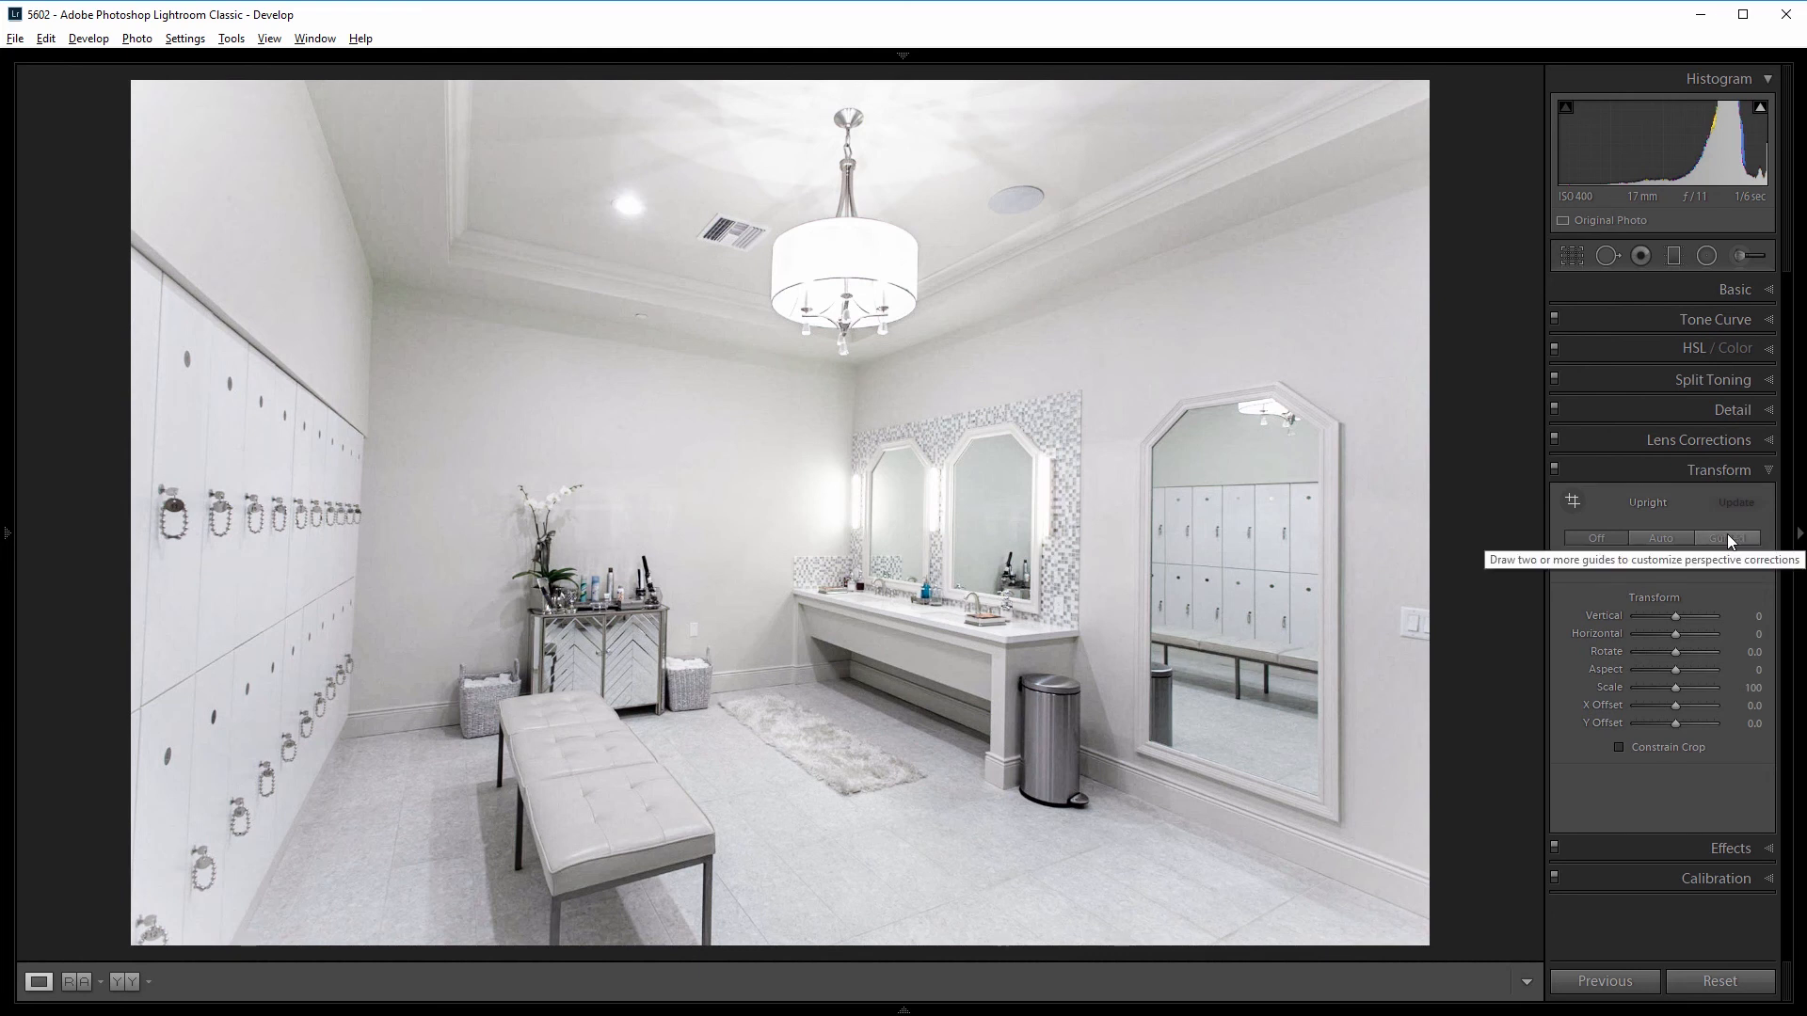
click(1726, 539)
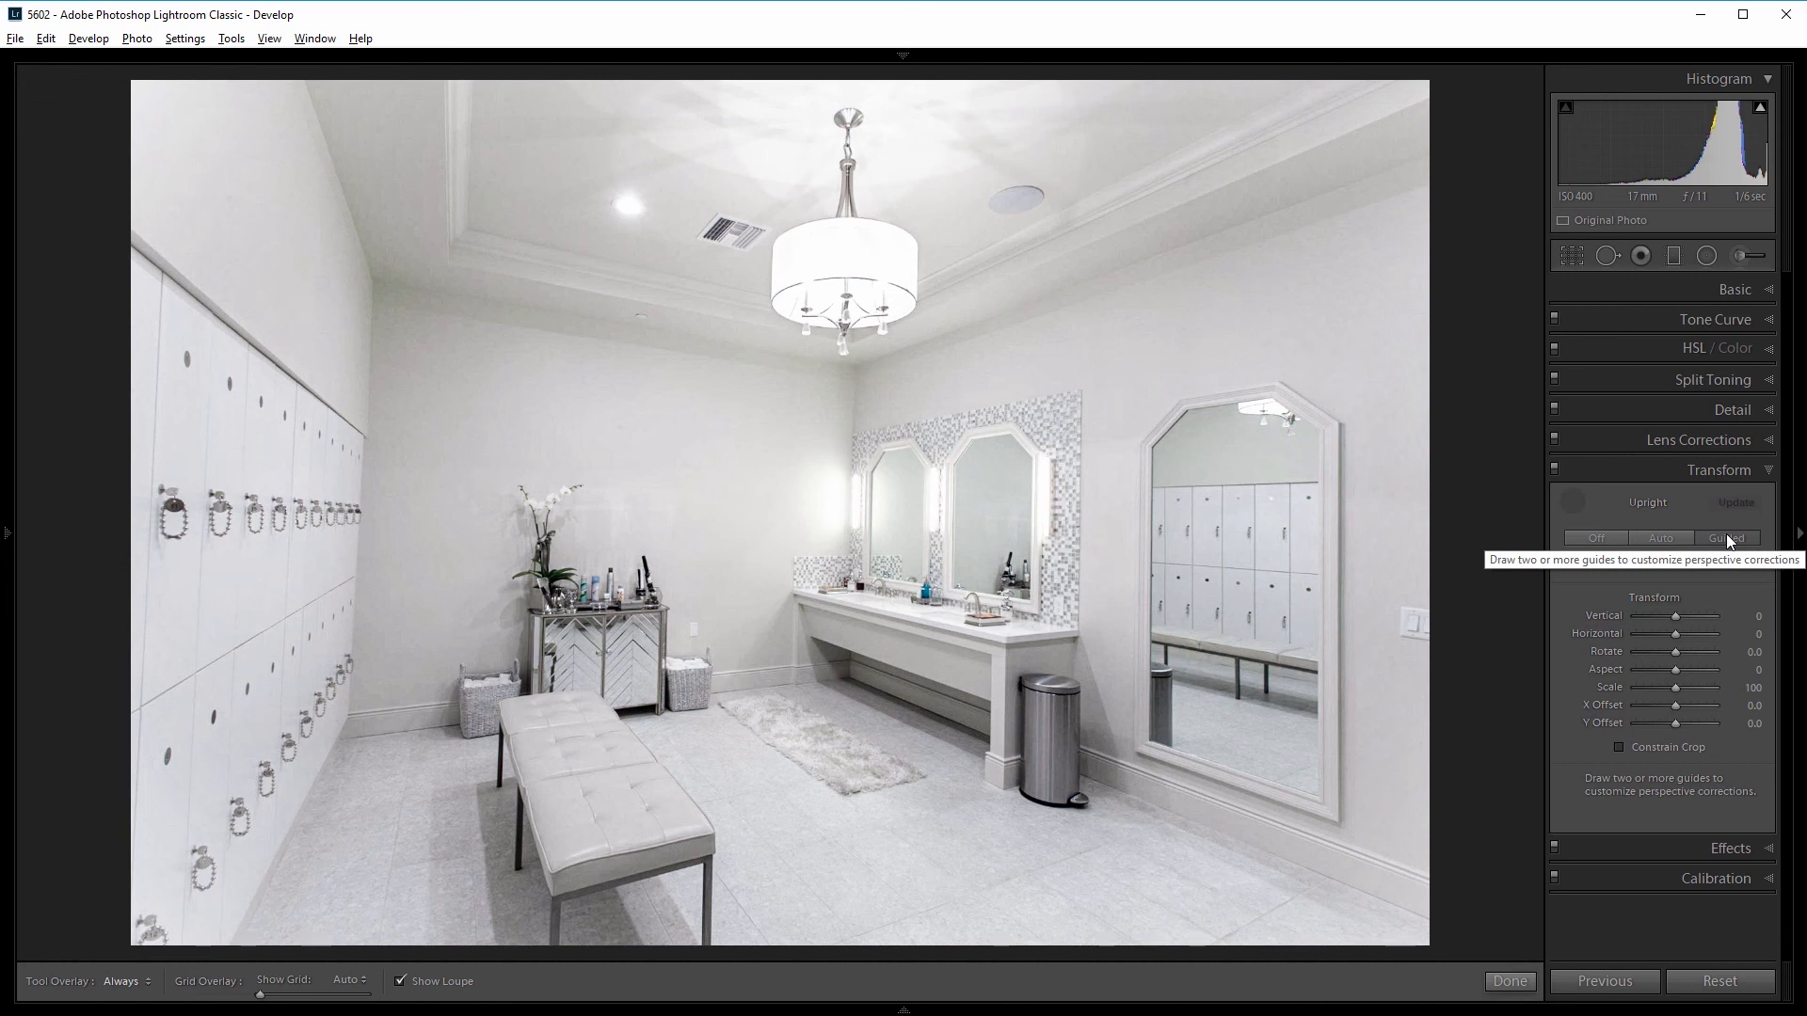
click(1726, 537)
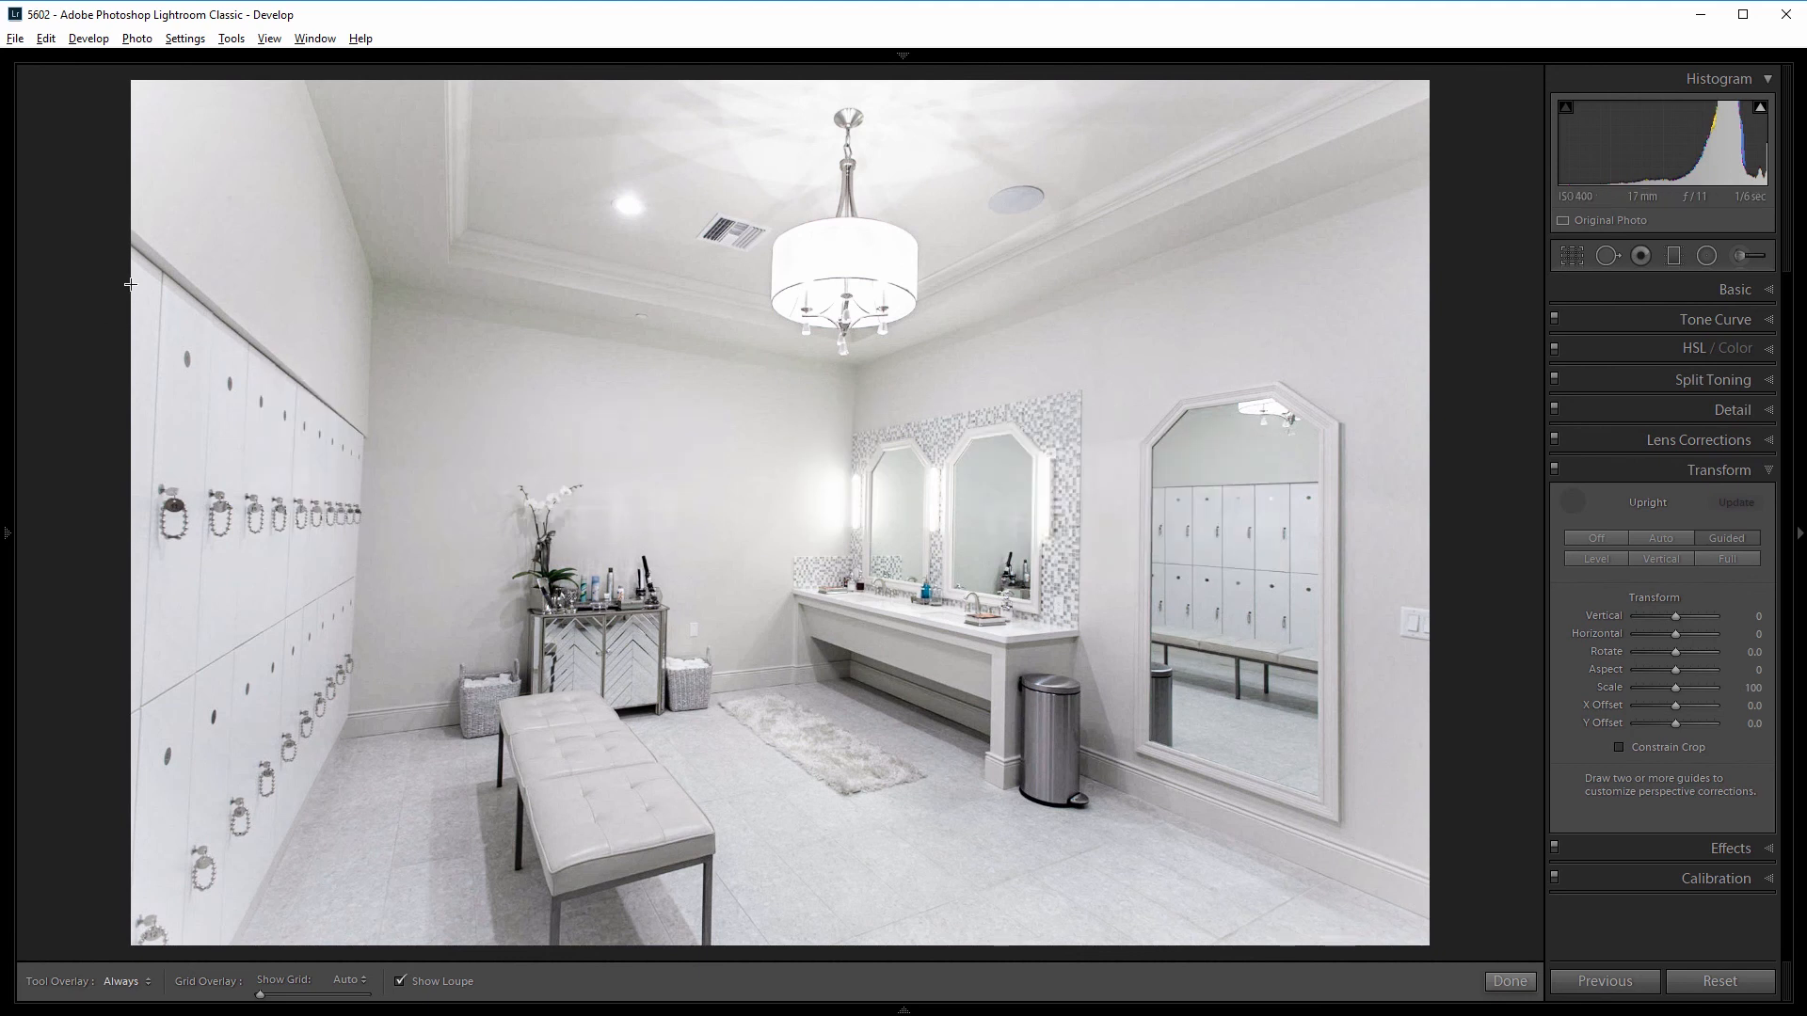
mouse_move(302, 353)
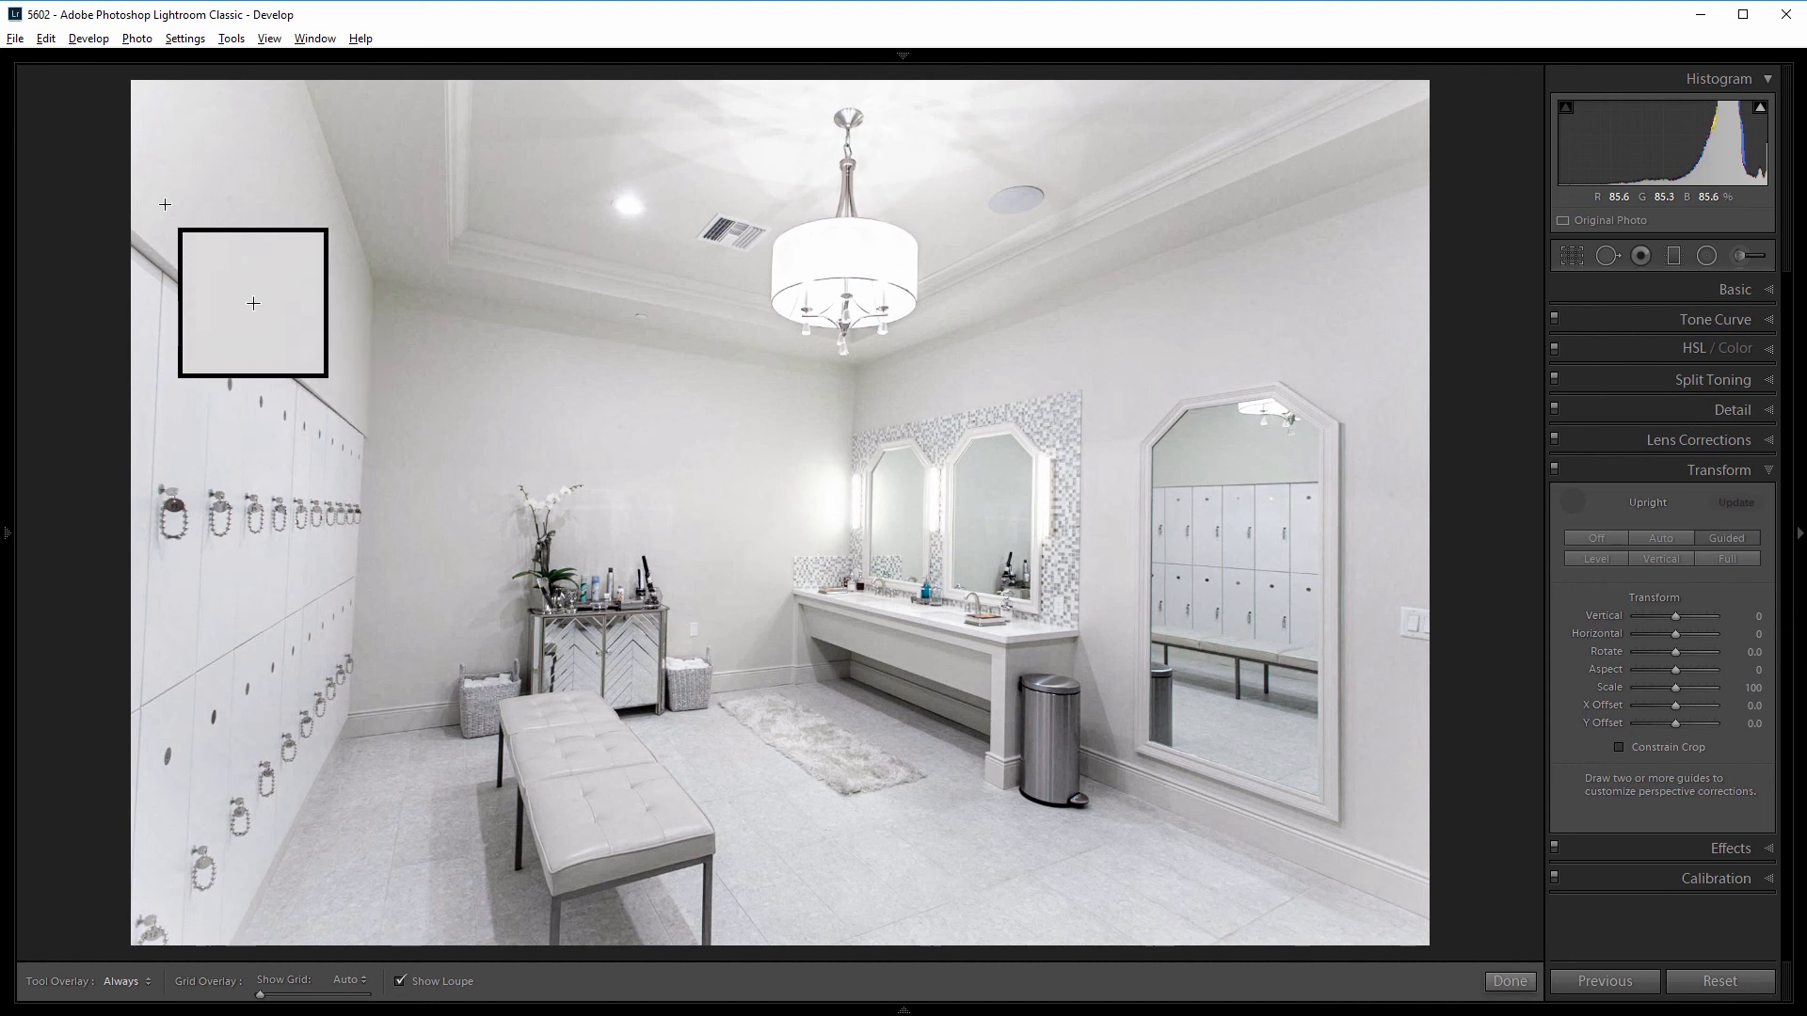
mouse_move(266, 294)
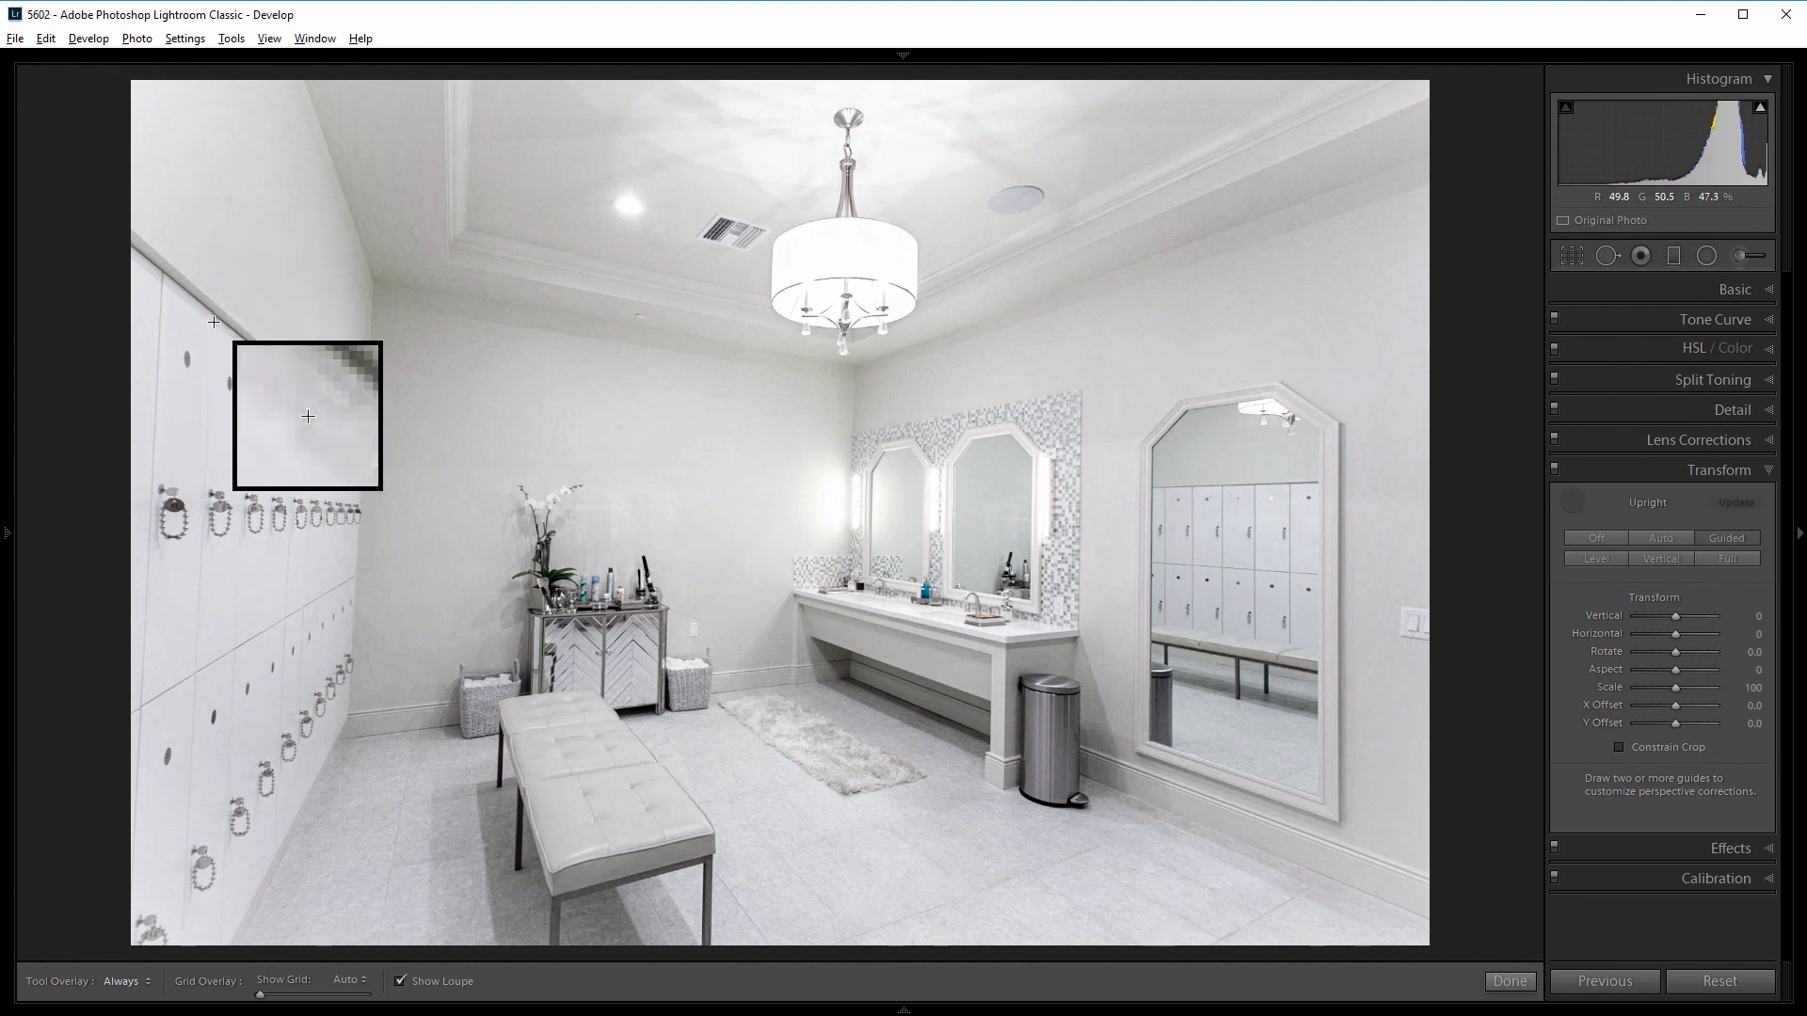
drag(213, 322, 184, 856)
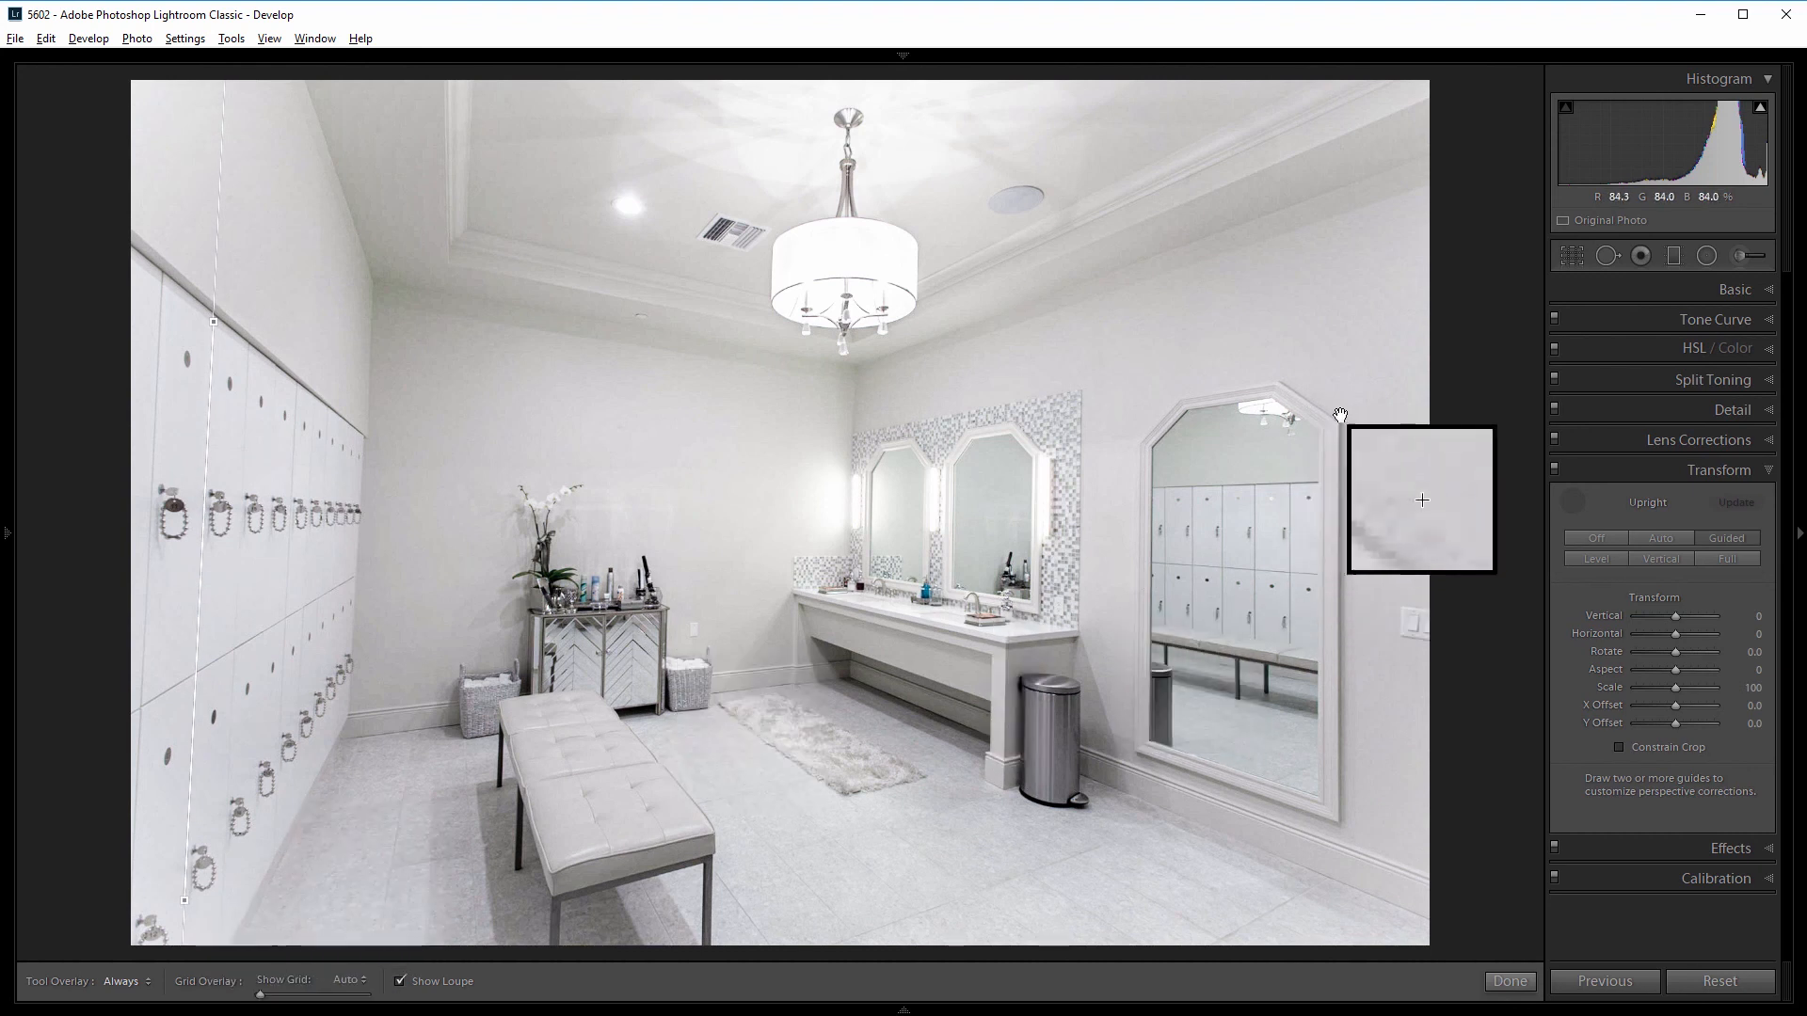
mouse_move(1433, 523)
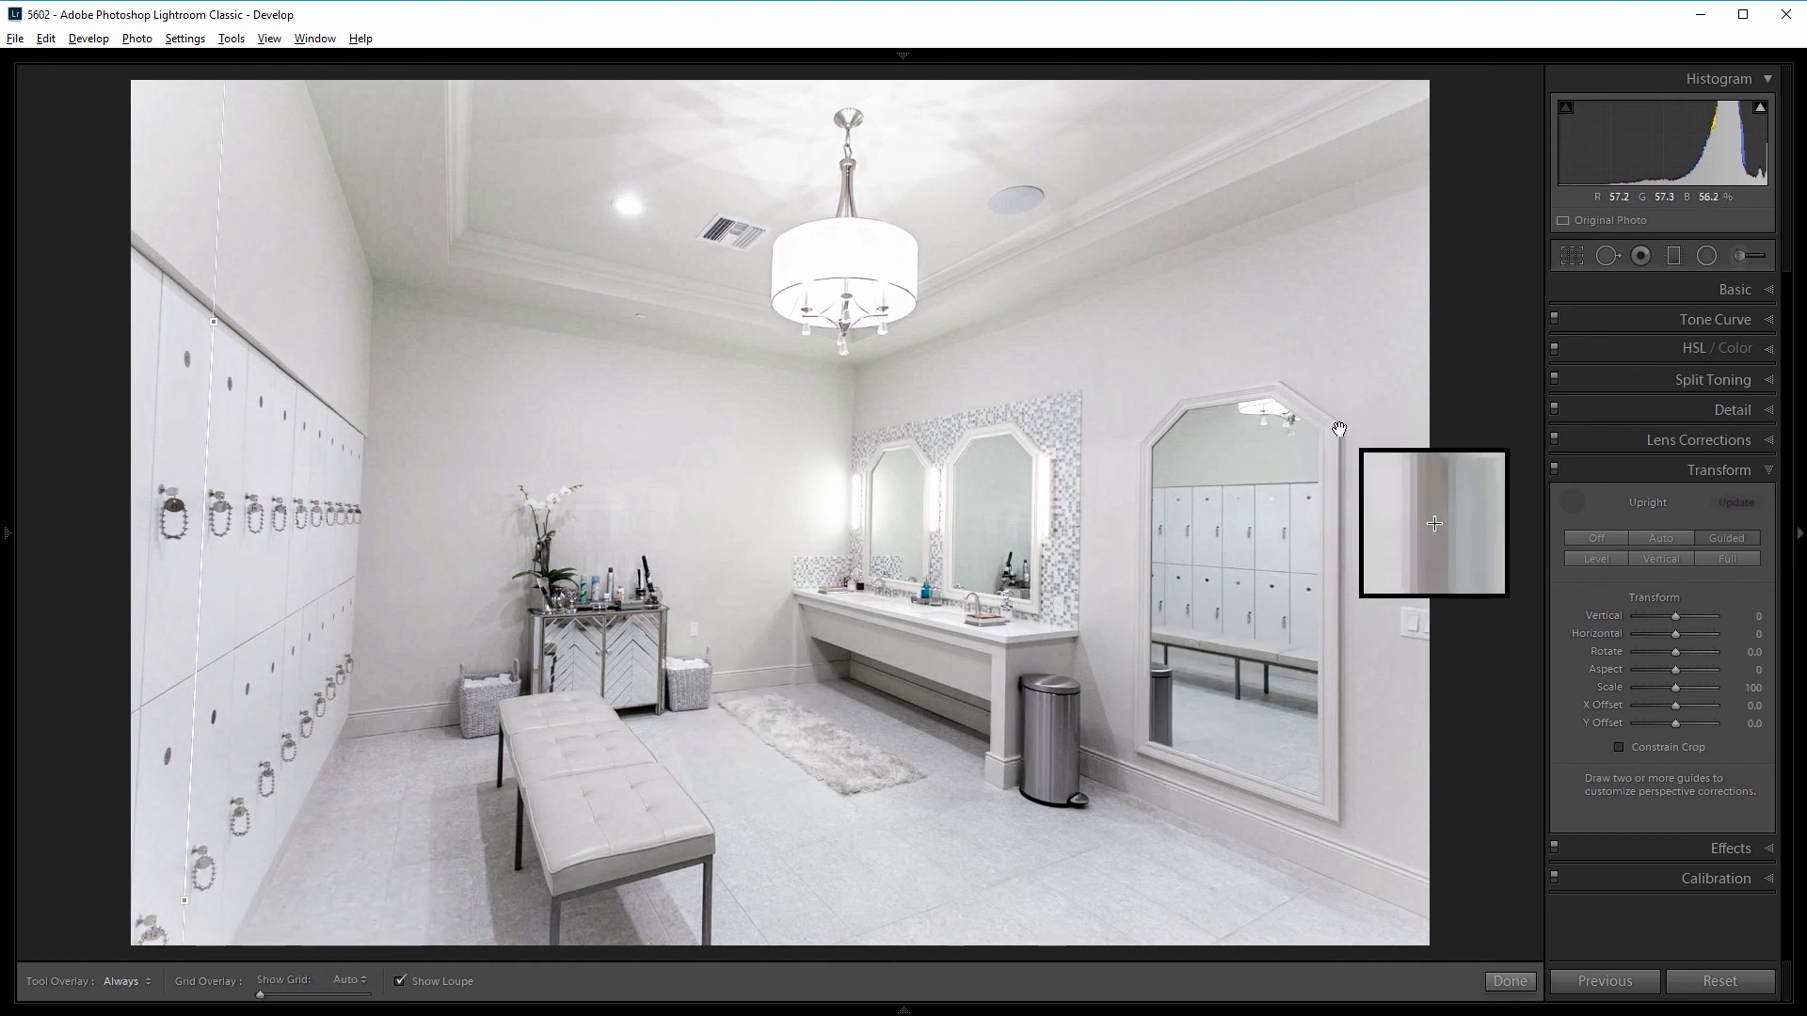